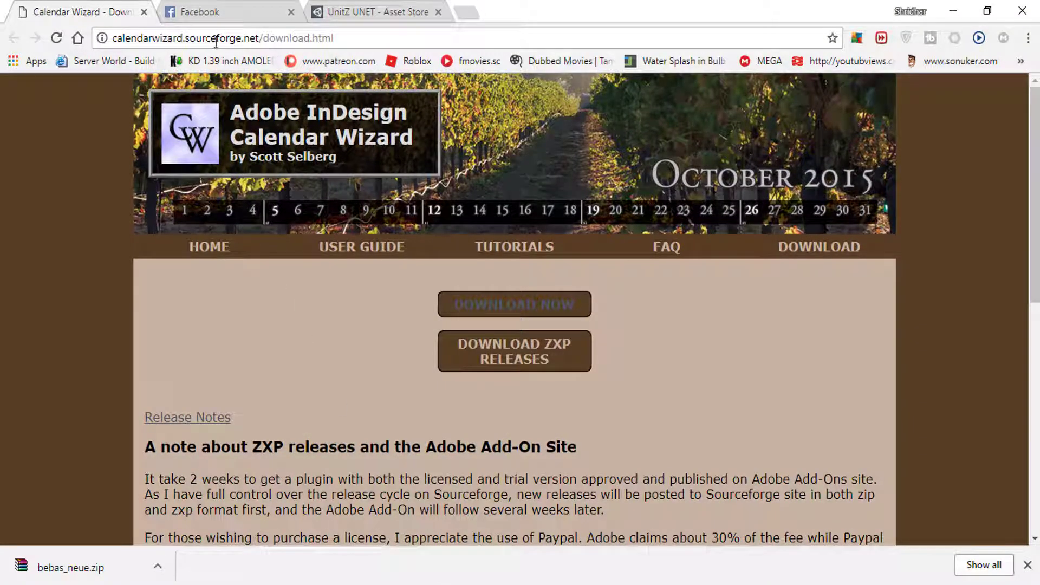
mouse_move(479, 324)
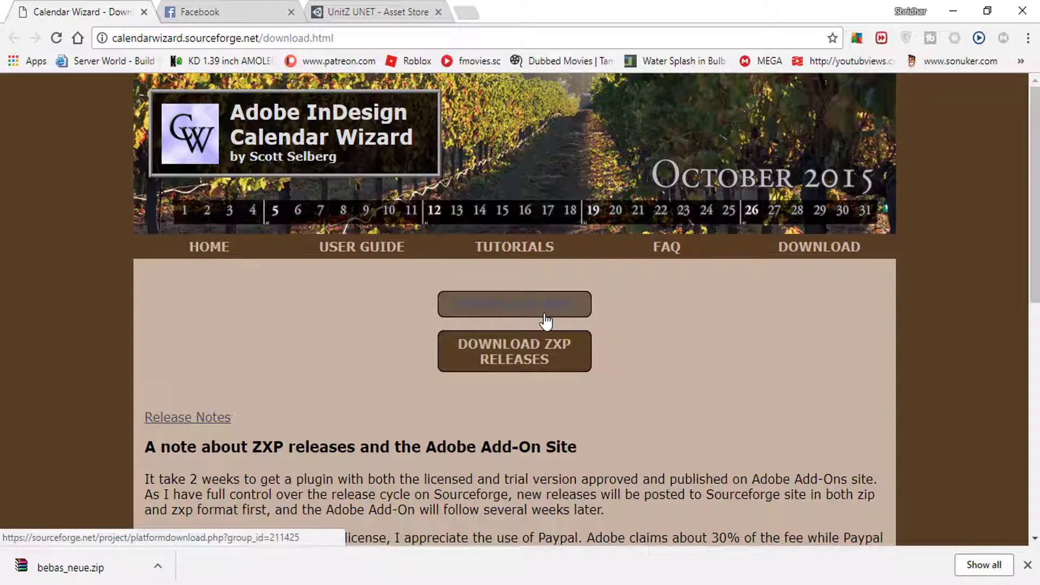
mouse_move(812, 313)
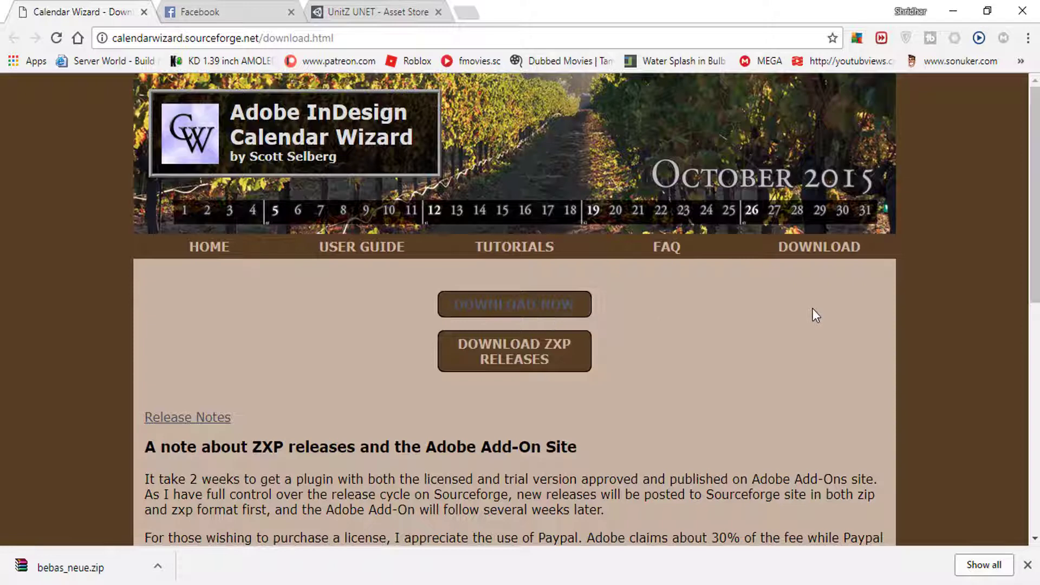
mouse_move(560, 344)
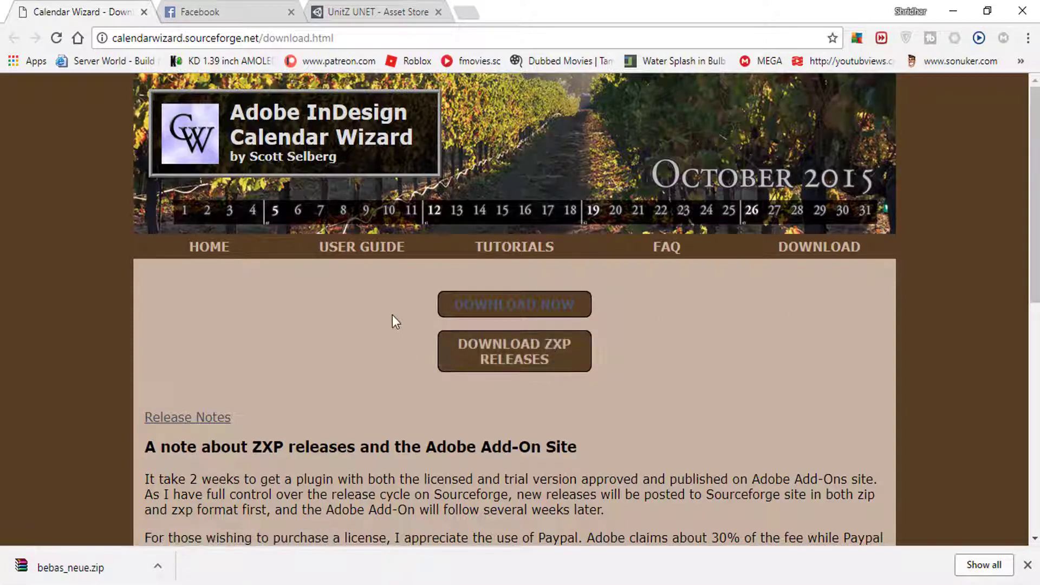
mouse_move(932, 21)
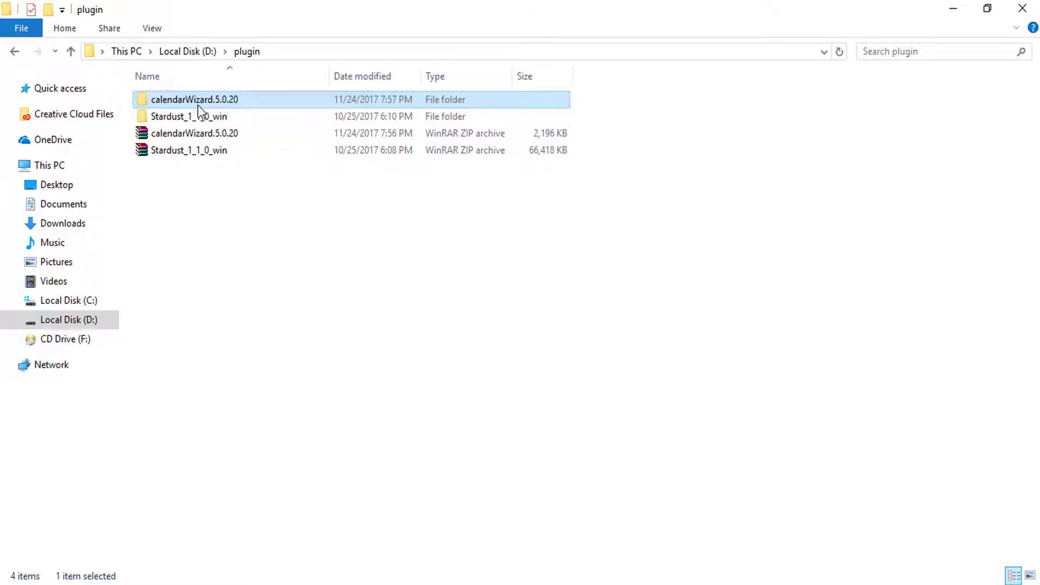
Step: Browse into calendarWizard.5.0.20, look inside calendarWizard, return and bring up the folder's actions
double_click(194, 99)
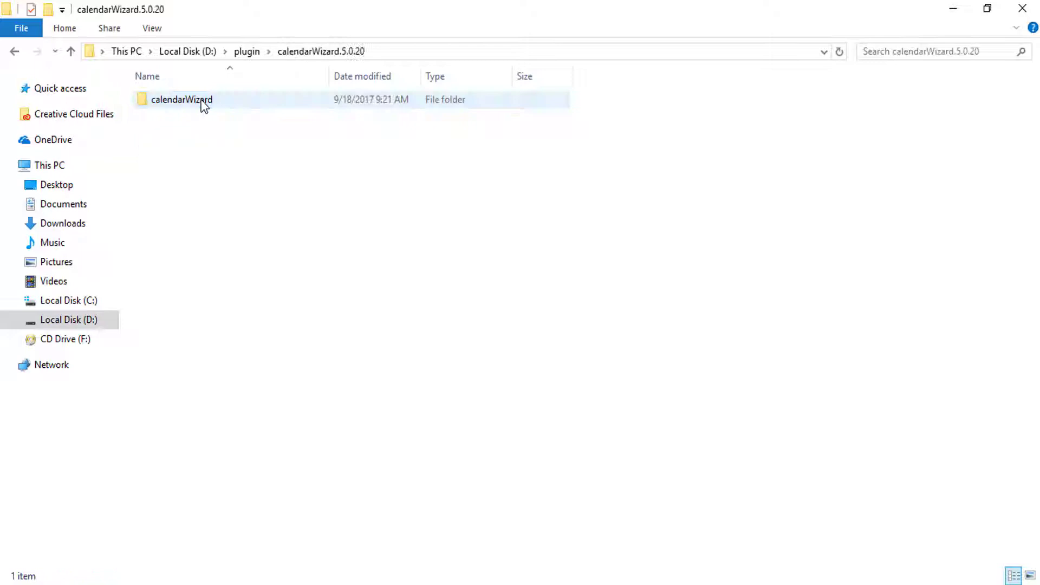
double_click(184, 100)
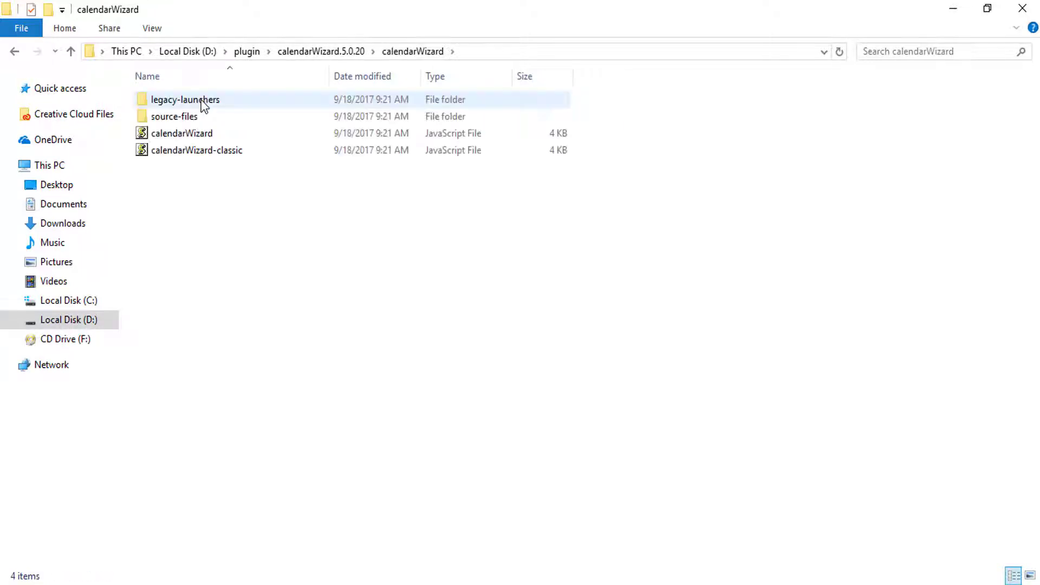
mouse_move(209, 111)
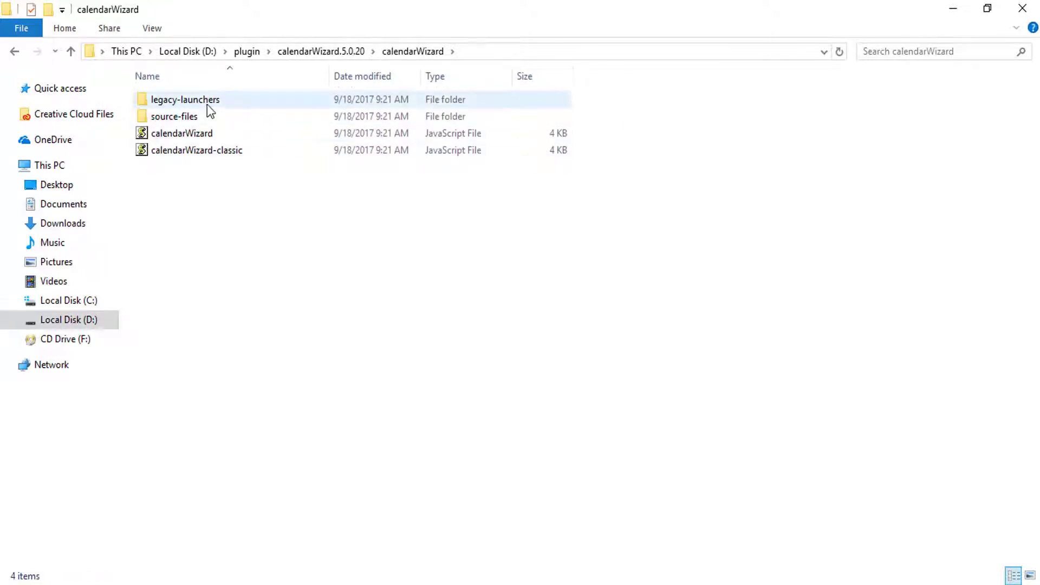
click(11, 53)
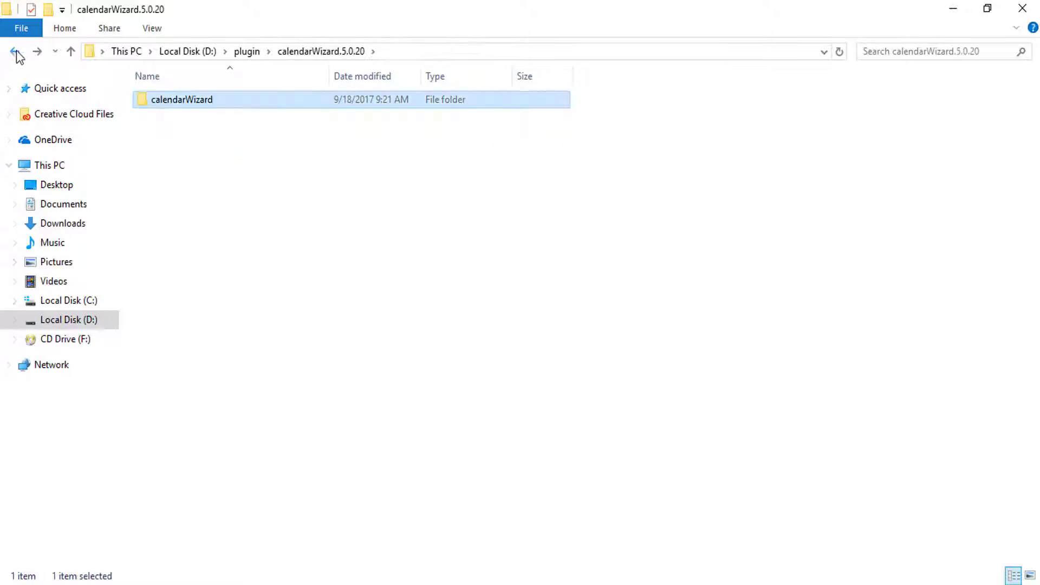
right_click(183, 100)
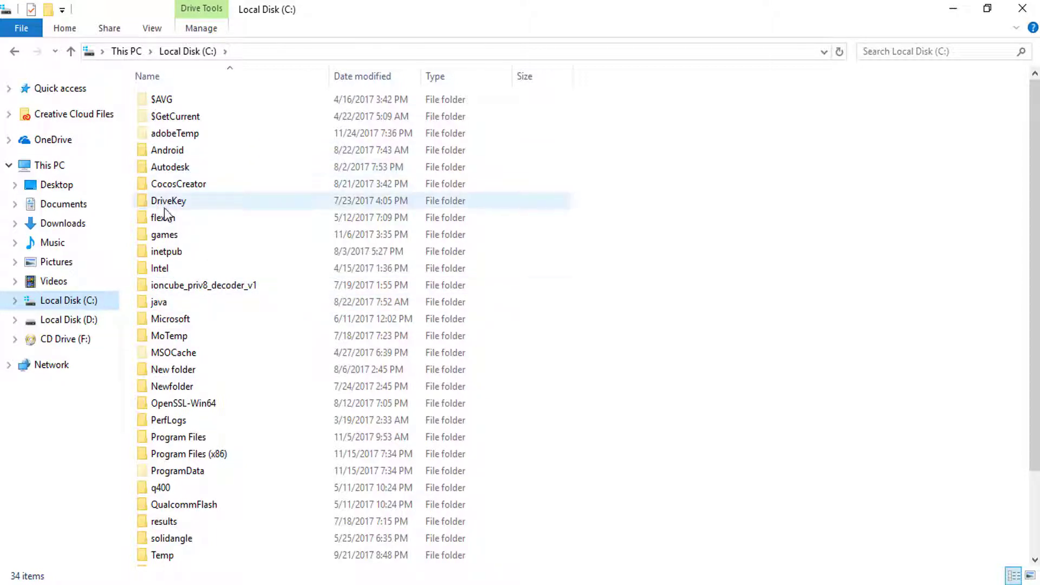
Step: Navigate C: > Program Files > Adobe > Adobe InDesign CC 2018
scroll(down, 3)
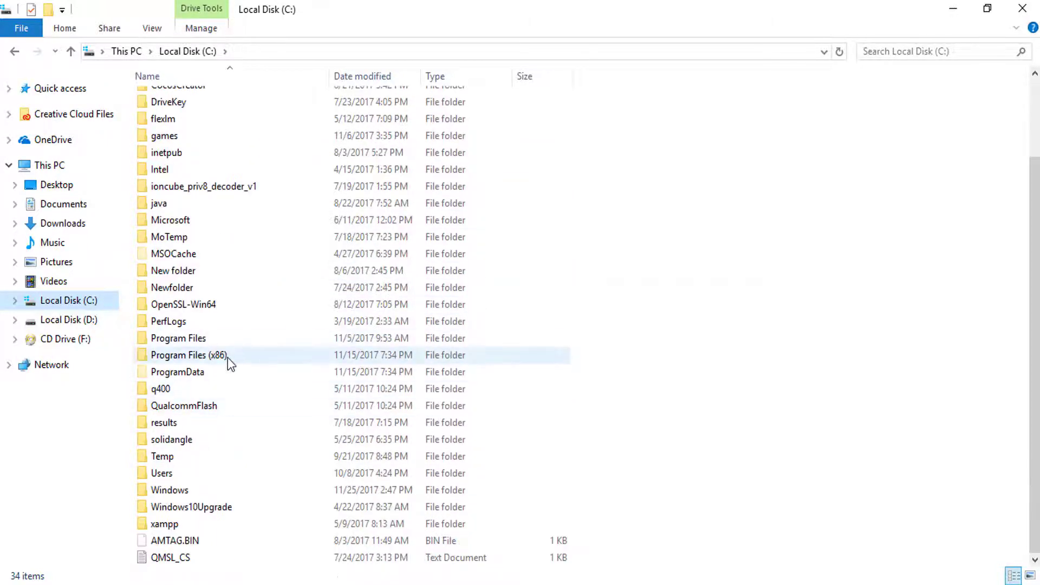
click(178, 338)
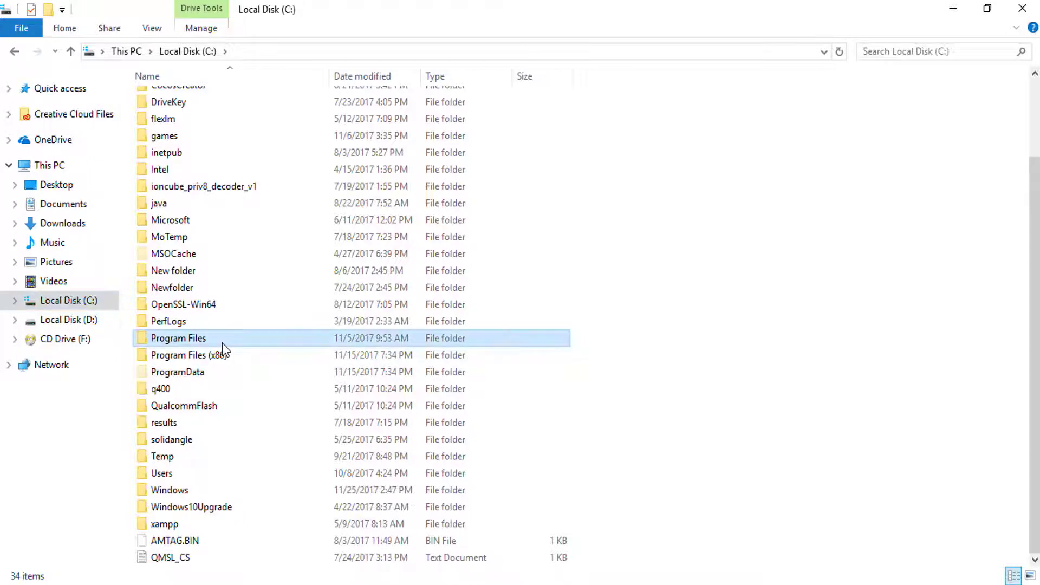
double_click(179, 338)
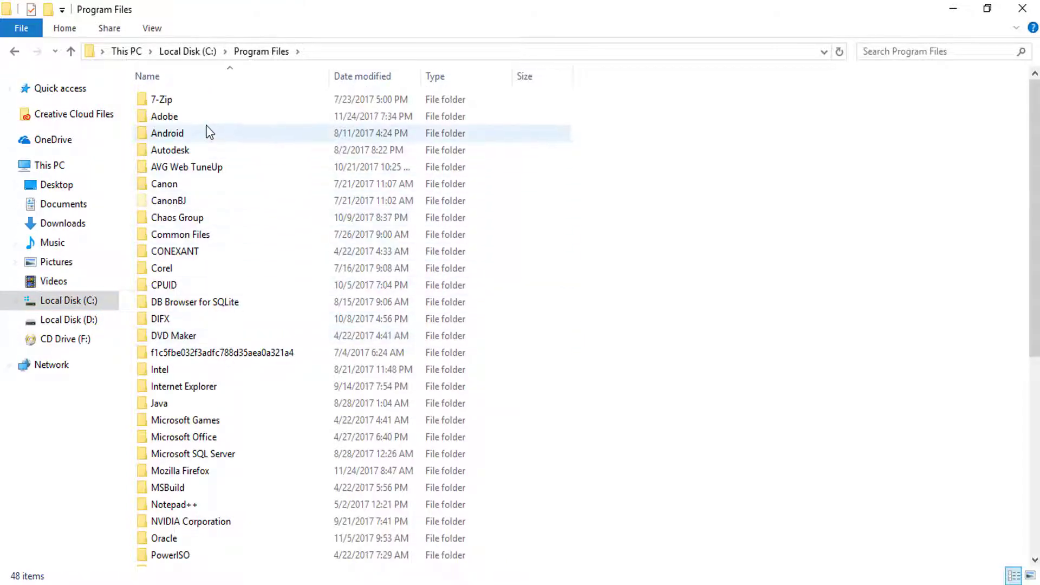
double_click(165, 116)
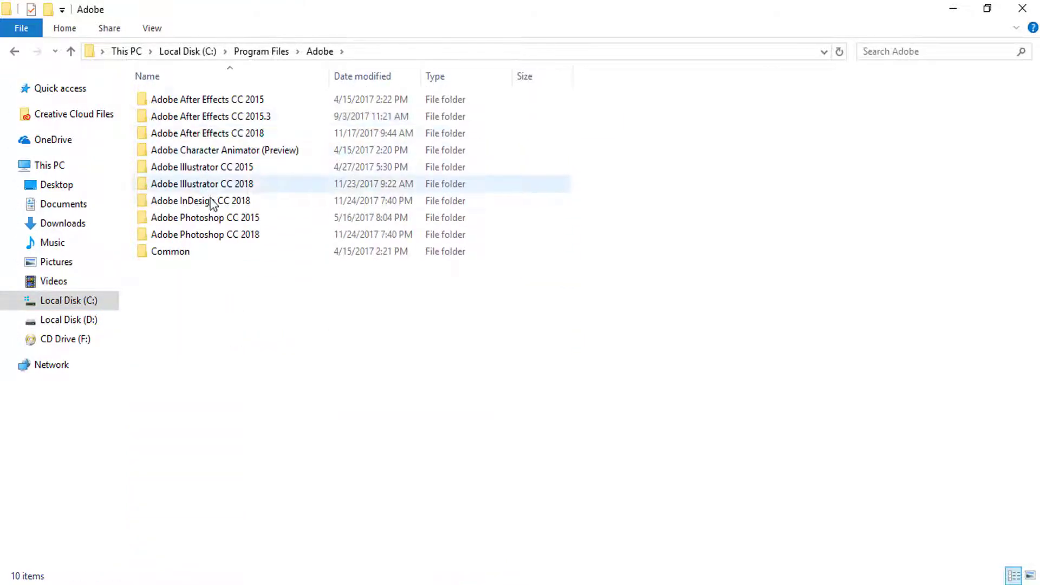
double_click(200, 201)
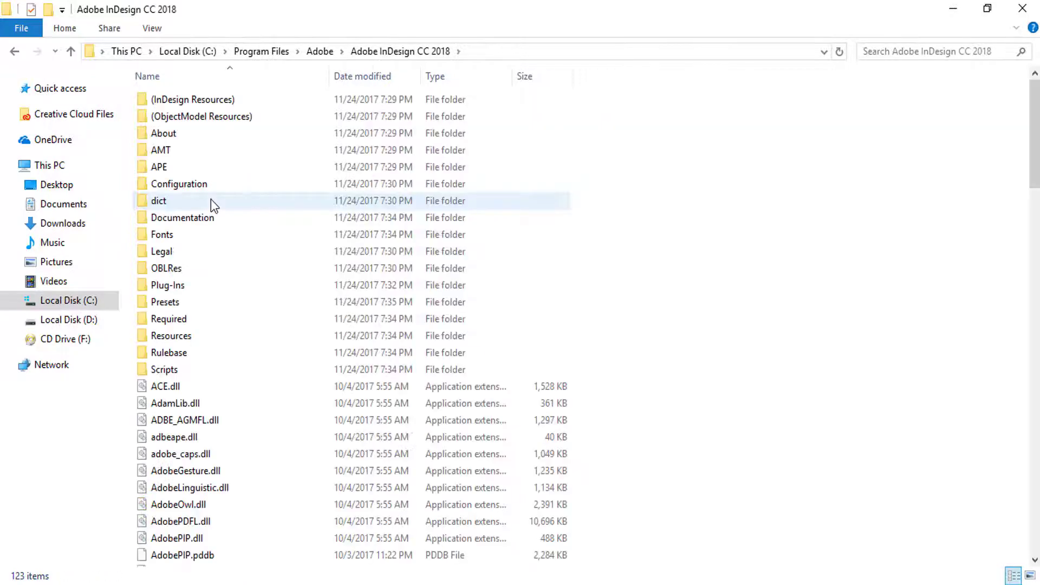
Step: Enter Scripts > Scripts Panel and bring up the folder's context actions
double_click(166, 369)
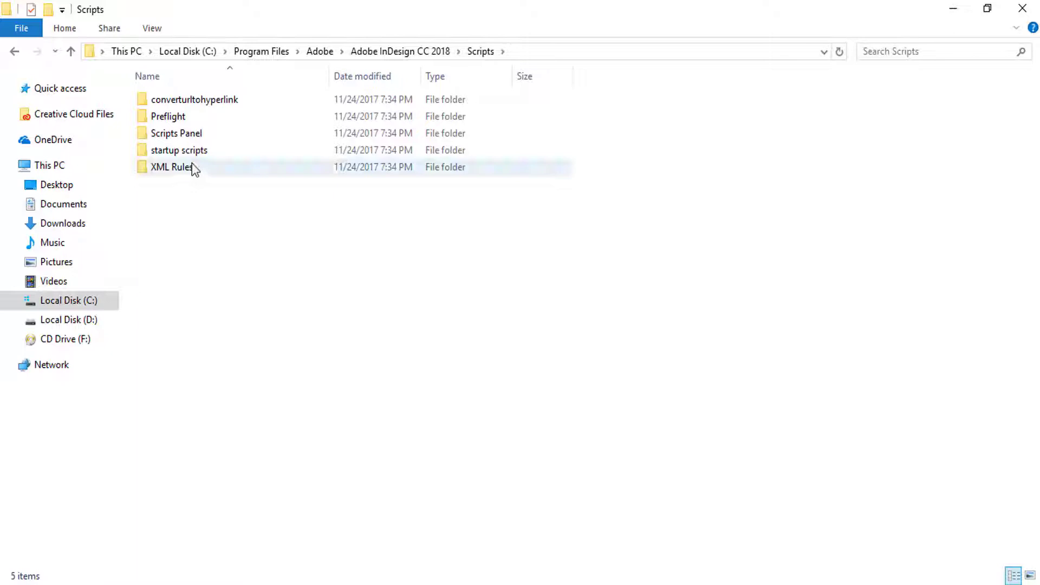
double_click(176, 133)
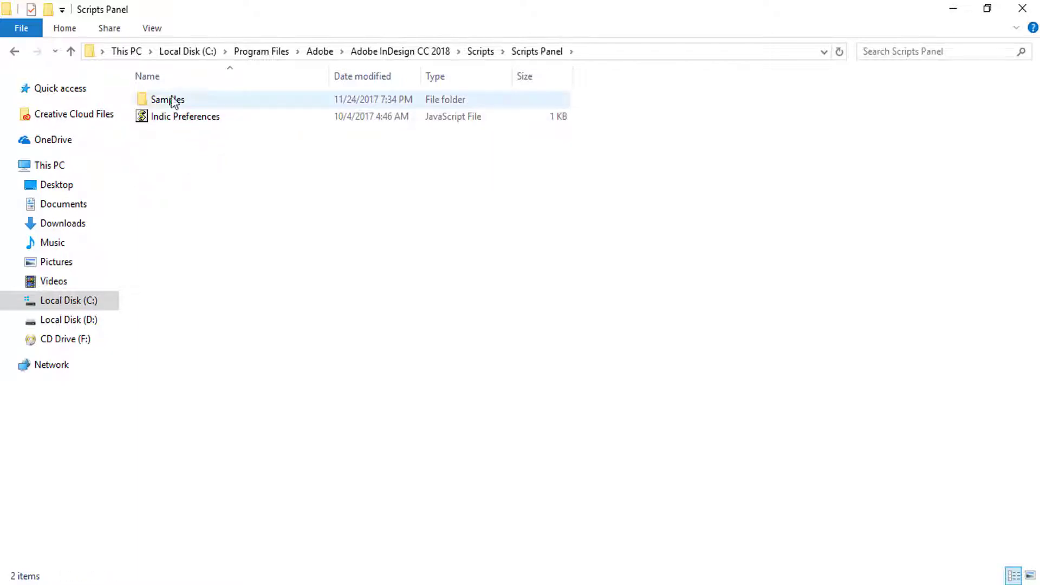
right_click(205, 171)
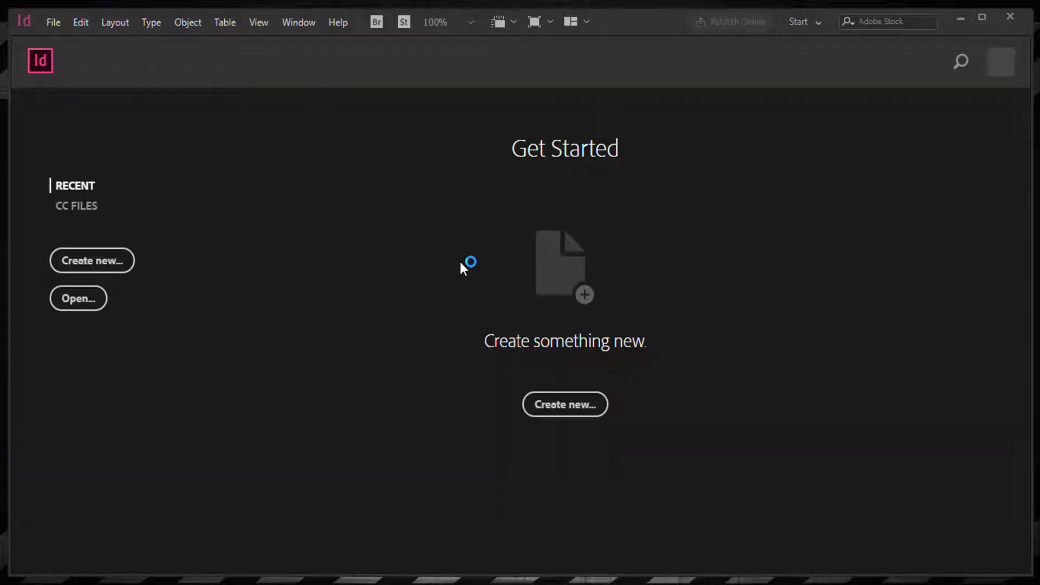
mouse_move(95, 261)
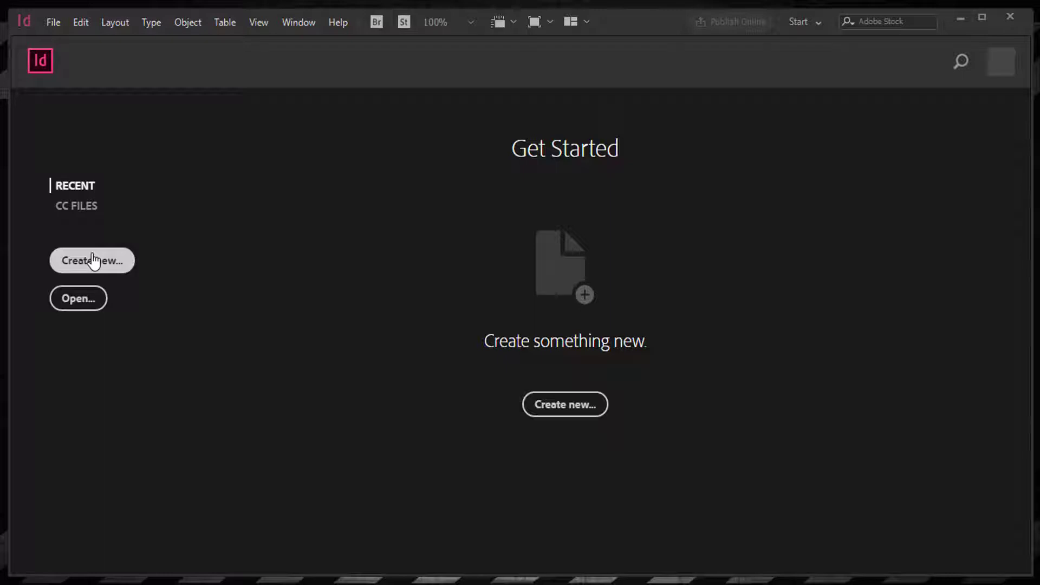
Step: Create a new blank Print document from the A3 preset (297 x 420 mm)
click(91, 261)
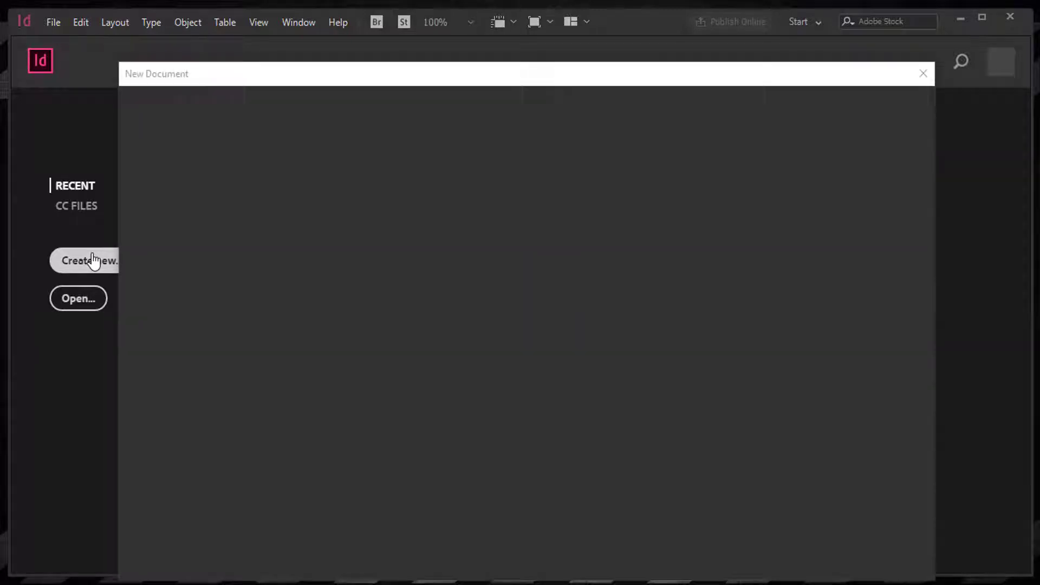
click(90, 261)
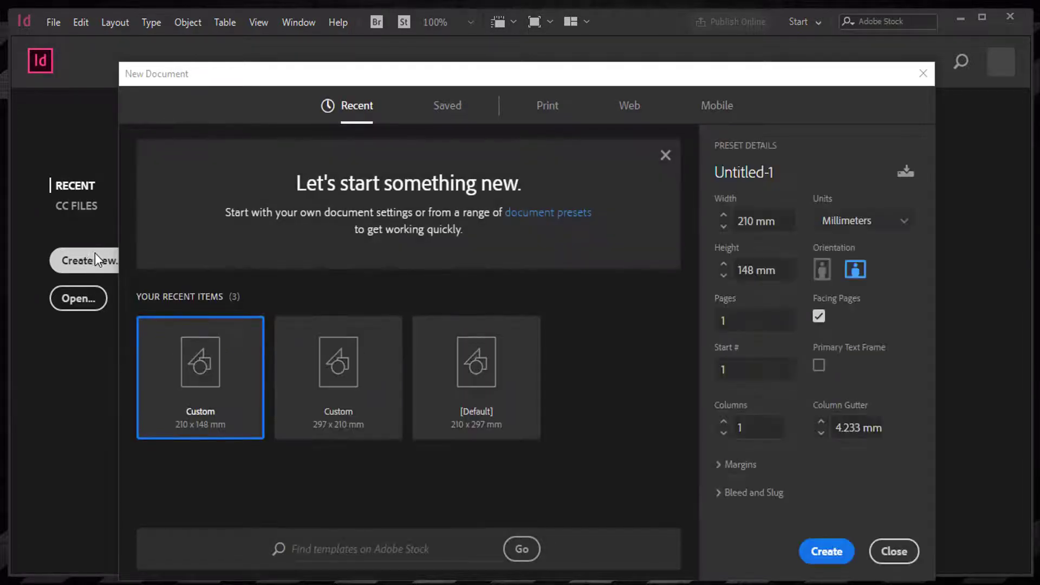
click(548, 105)
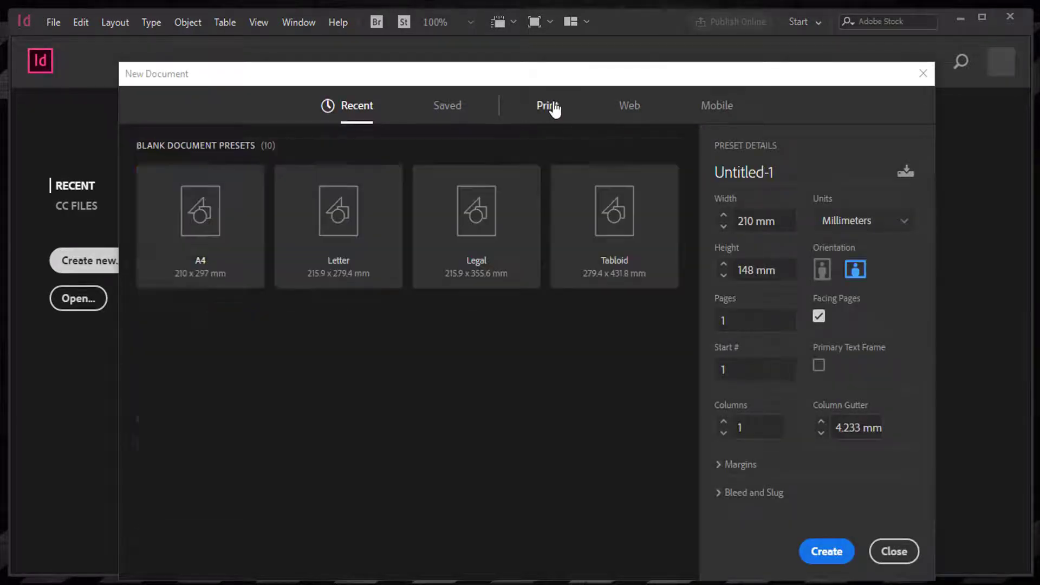
click(546, 106)
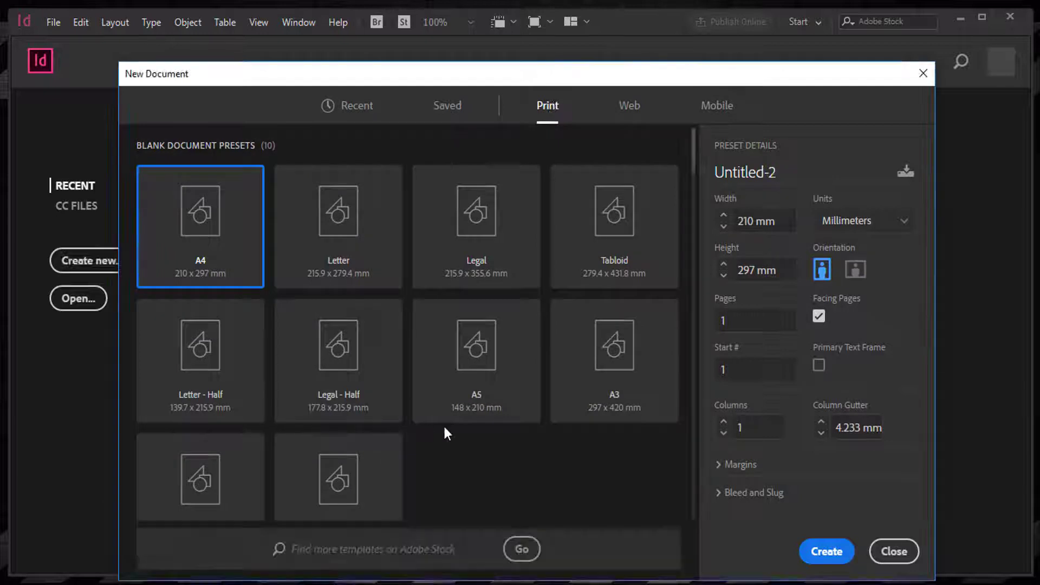
click(615, 359)
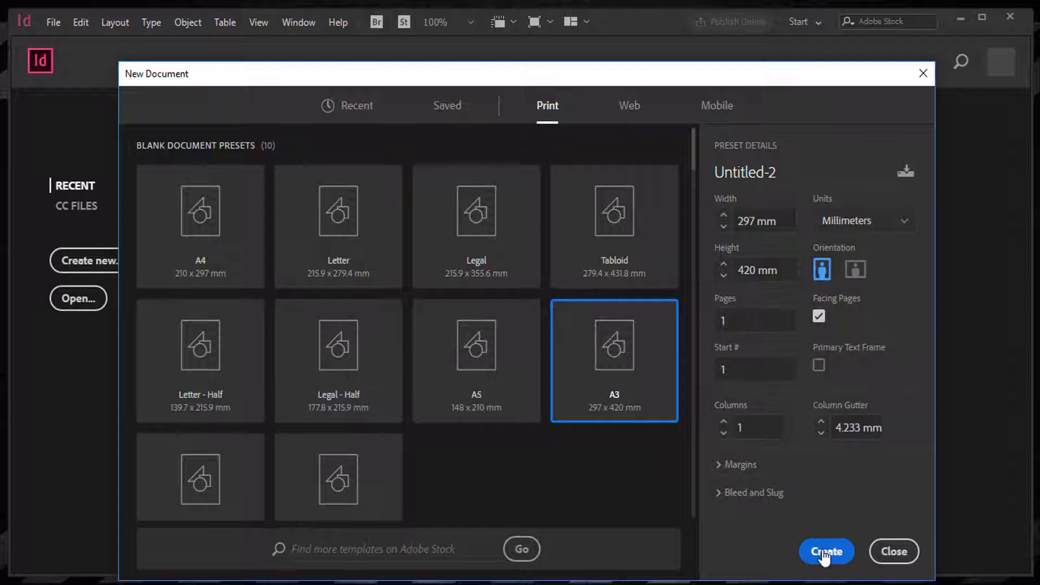
click(826, 551)
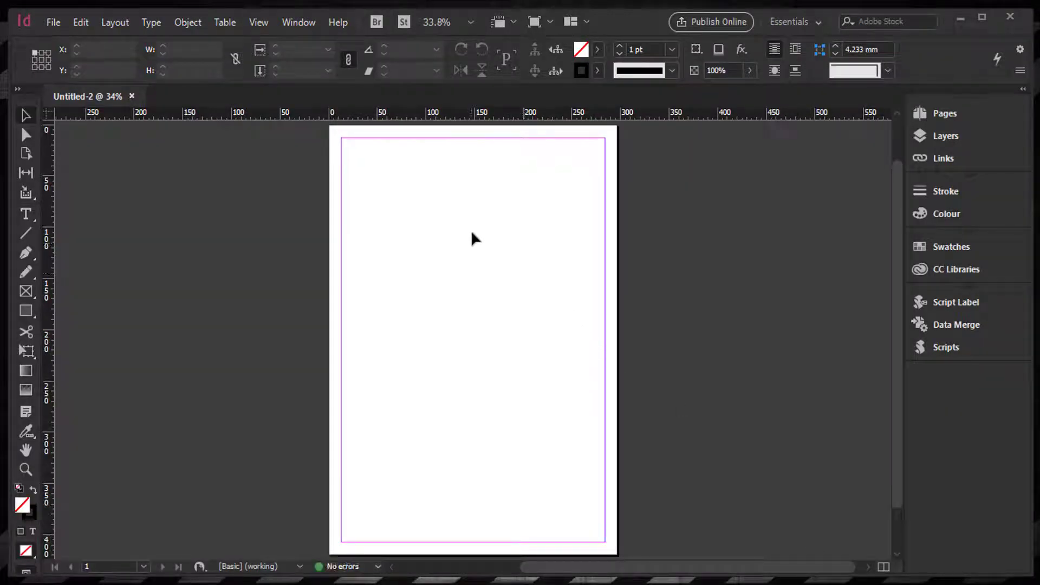
mouse_move(810, 217)
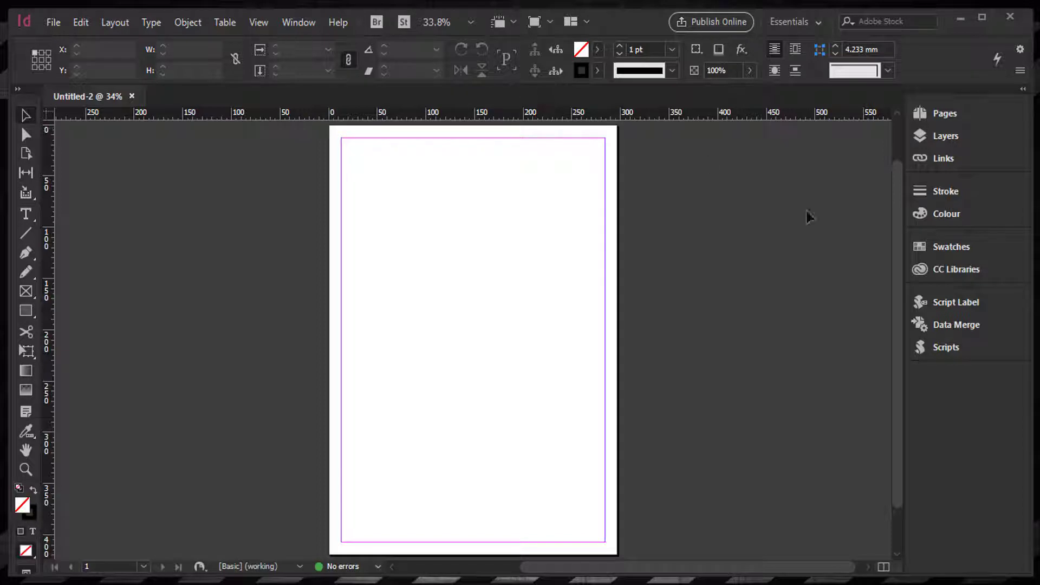
mouse_move(302, 27)
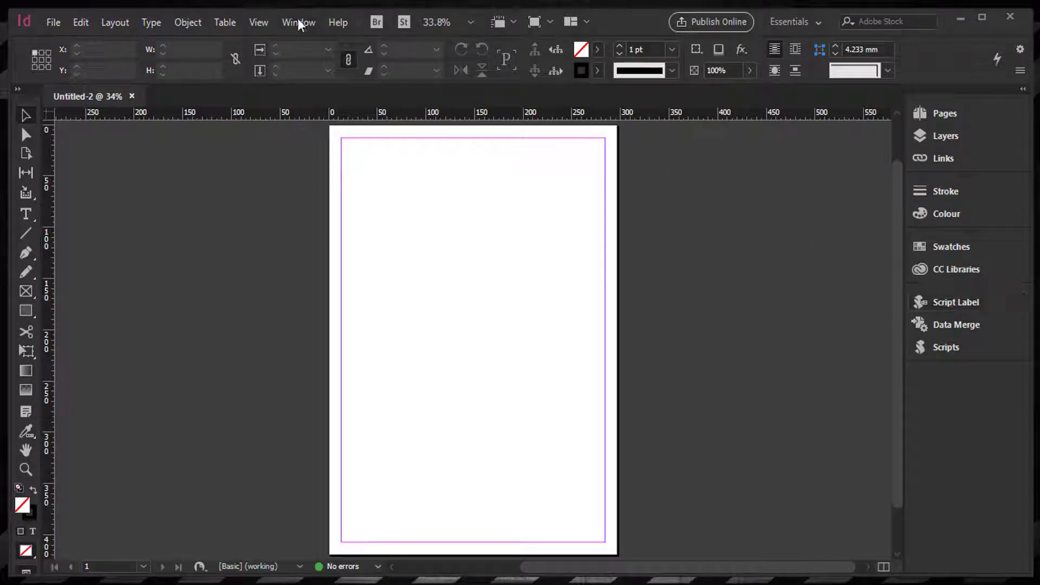
Step: Show the Scripts panel and expand Application > calendarWizard
click(298, 23)
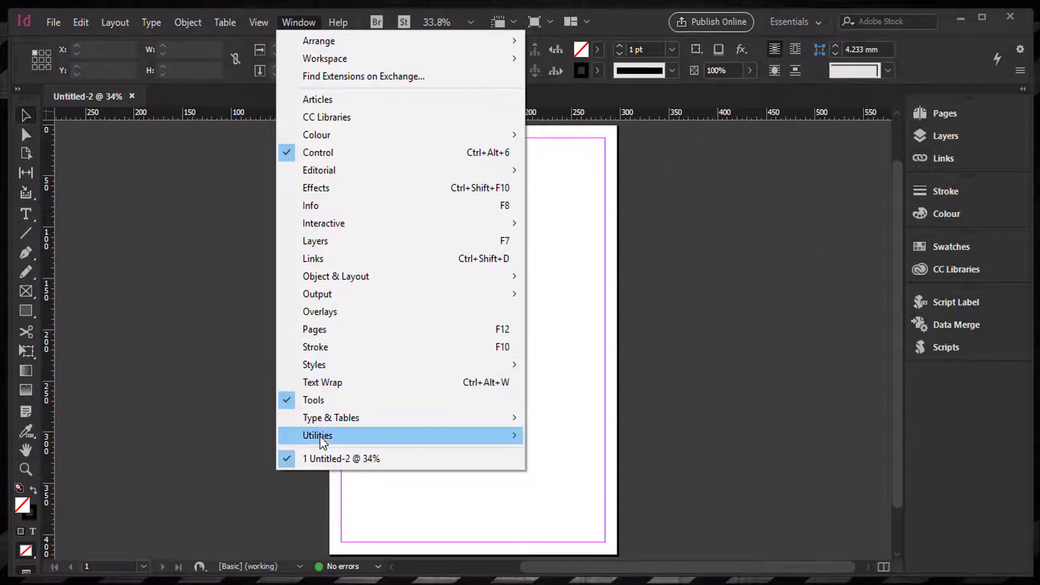
mouse_move(318, 436)
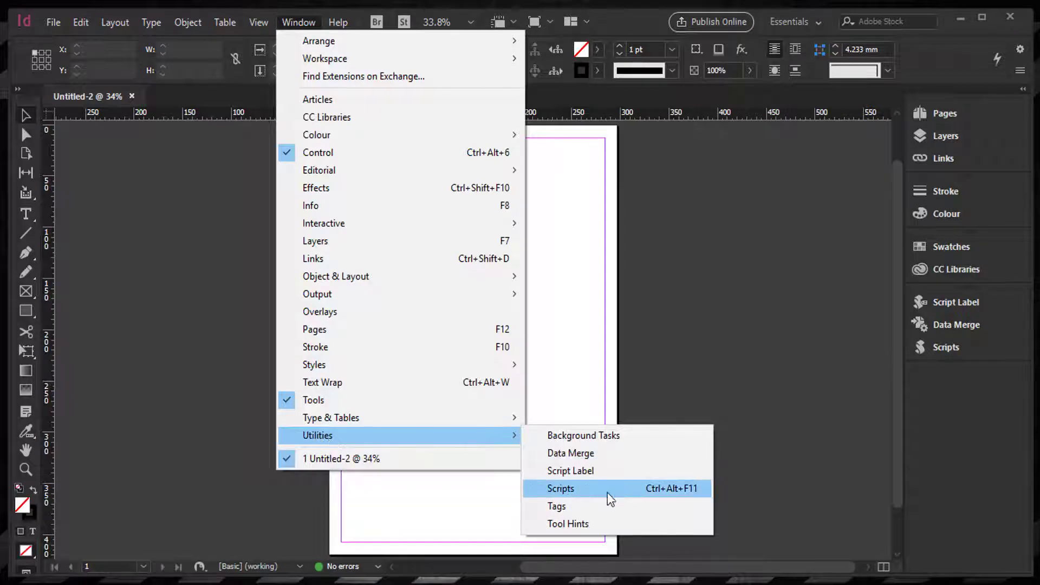
mouse_move(629, 513)
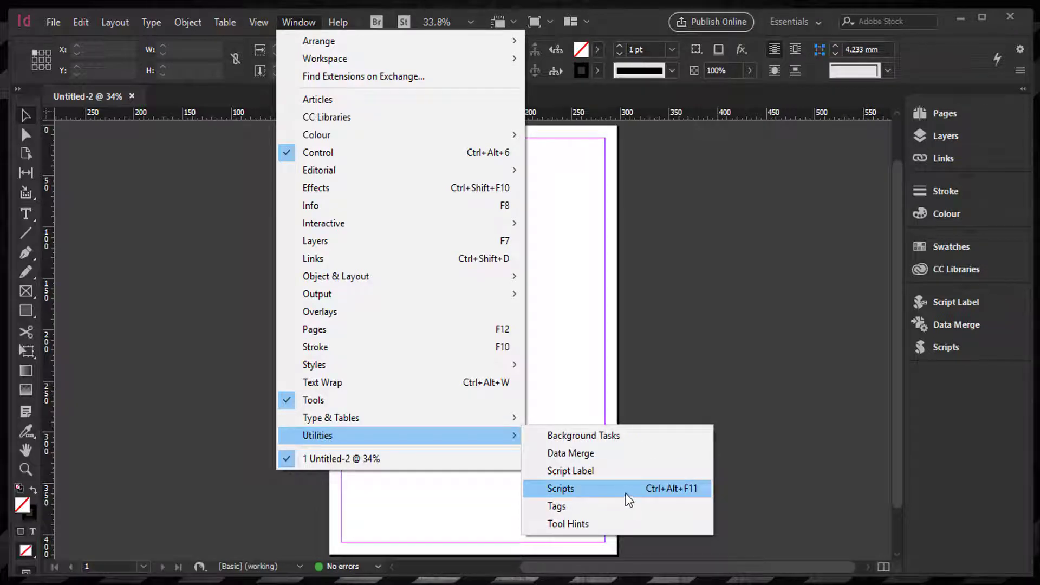
click(560, 488)
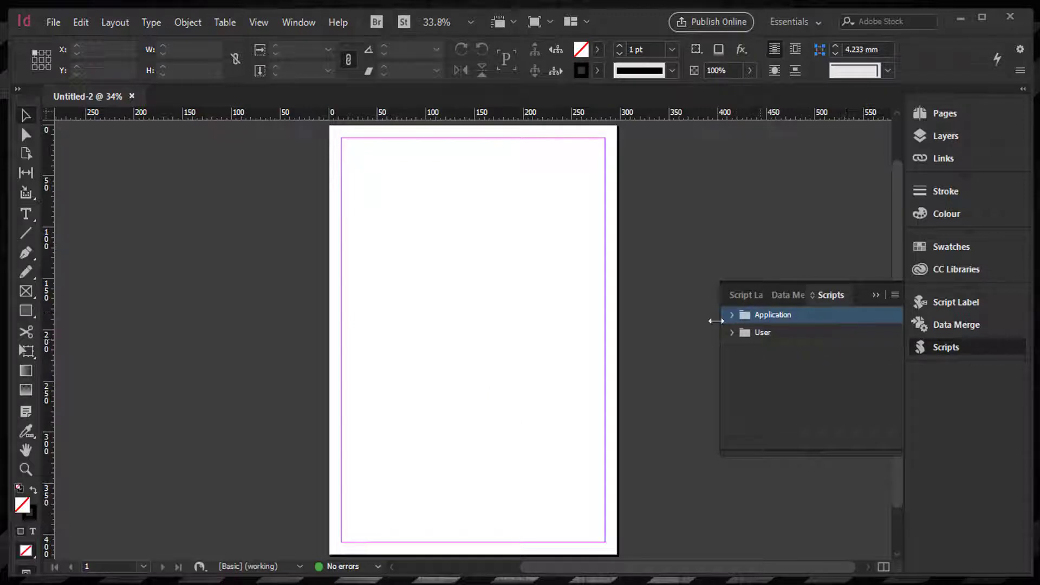
click(732, 315)
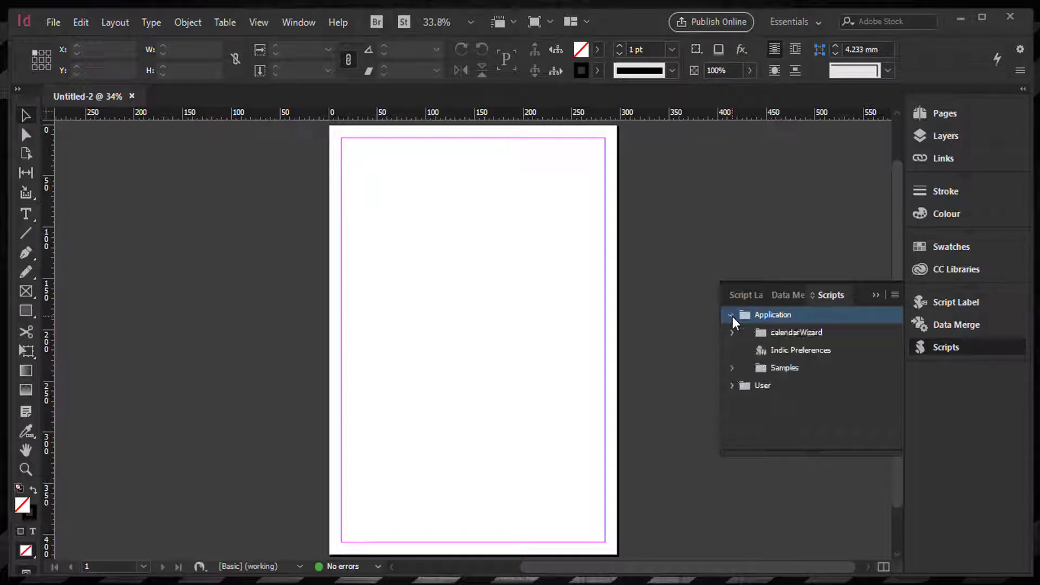
click(732, 332)
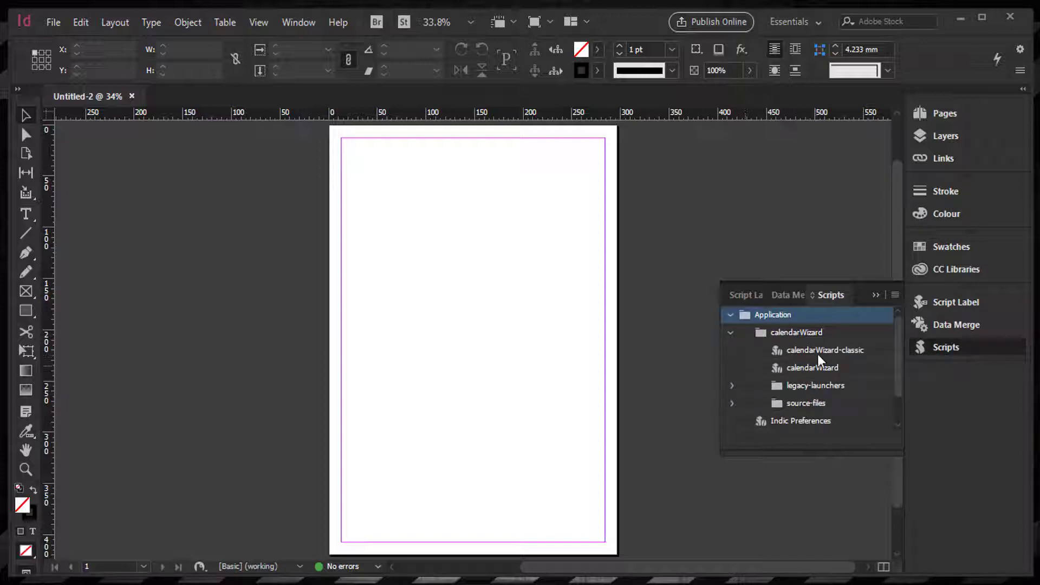
Step: Run the calendarWizard script to open the Calendar Wizard 5.0.20 dialog
click(813, 368)
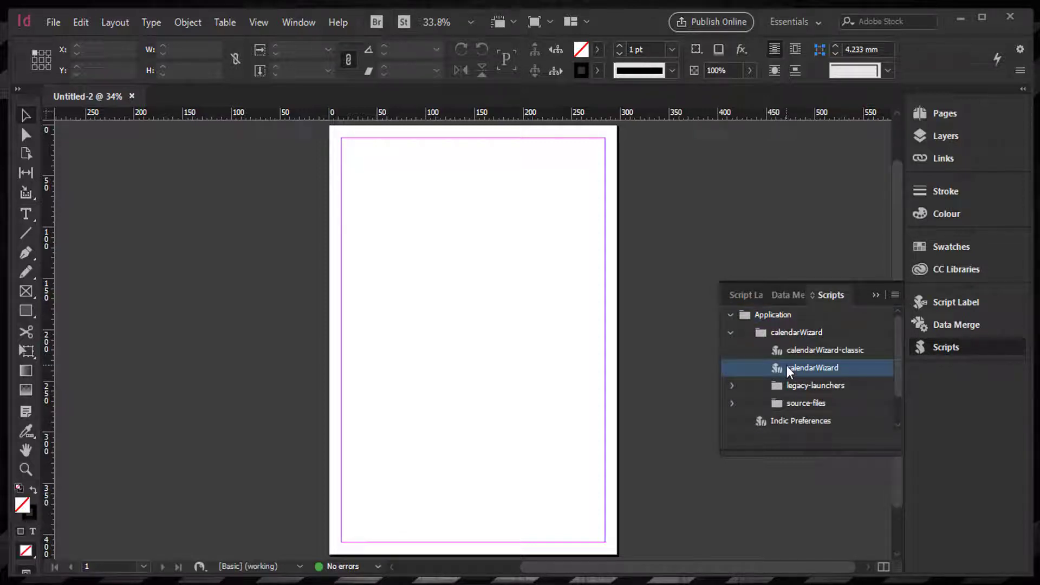
double_click(813, 368)
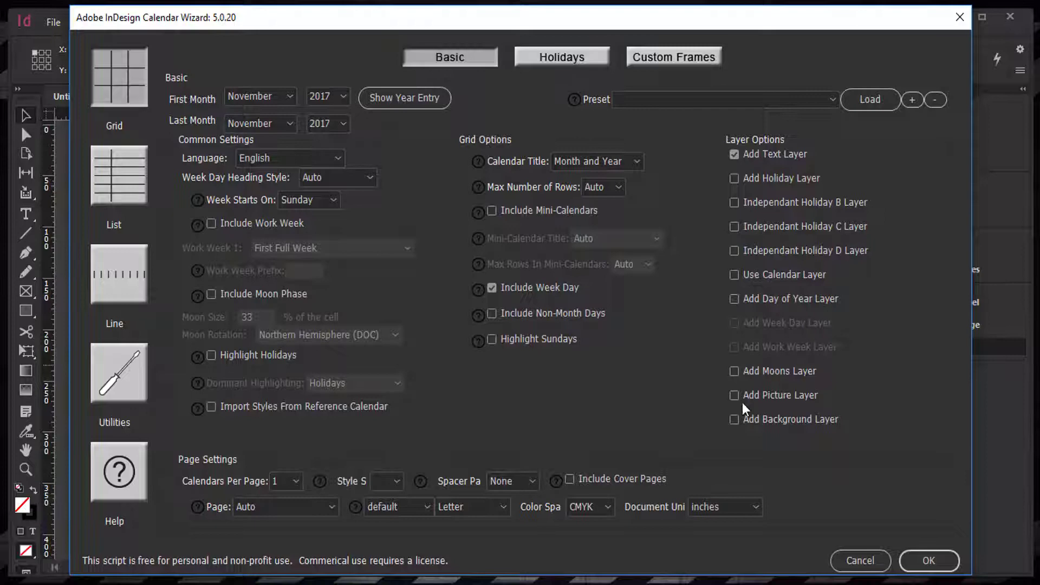
mouse_move(406, 253)
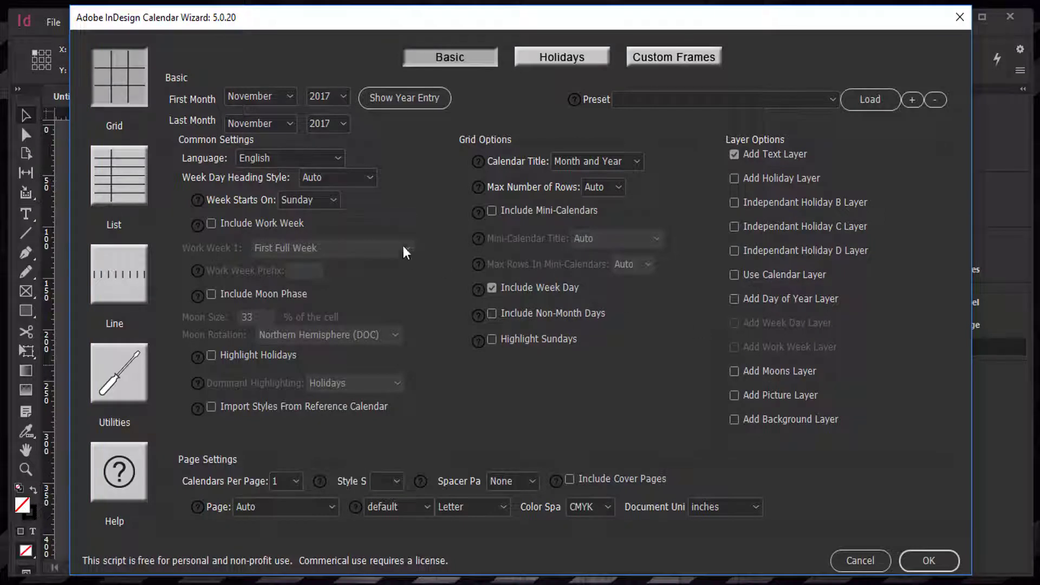
mouse_move(354, 197)
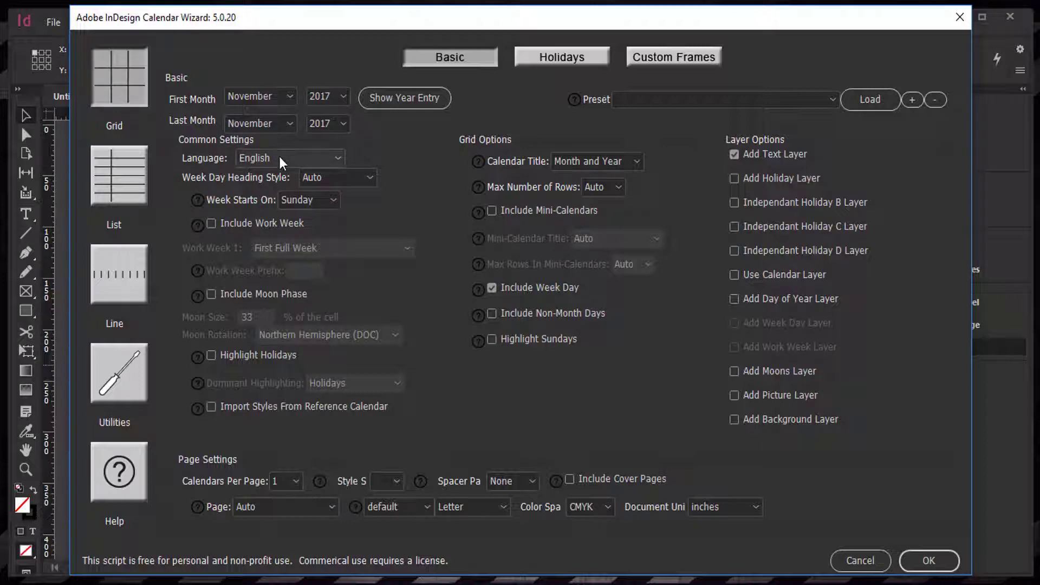
Step: Set the calendar range January 2018 to December 2018, keeping English as language
click(259, 96)
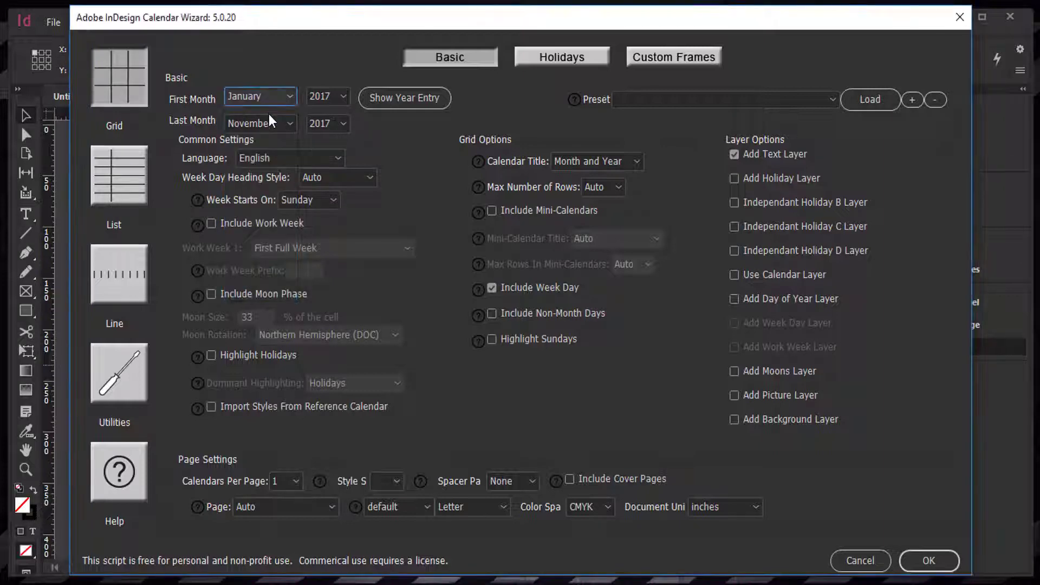
click(289, 124)
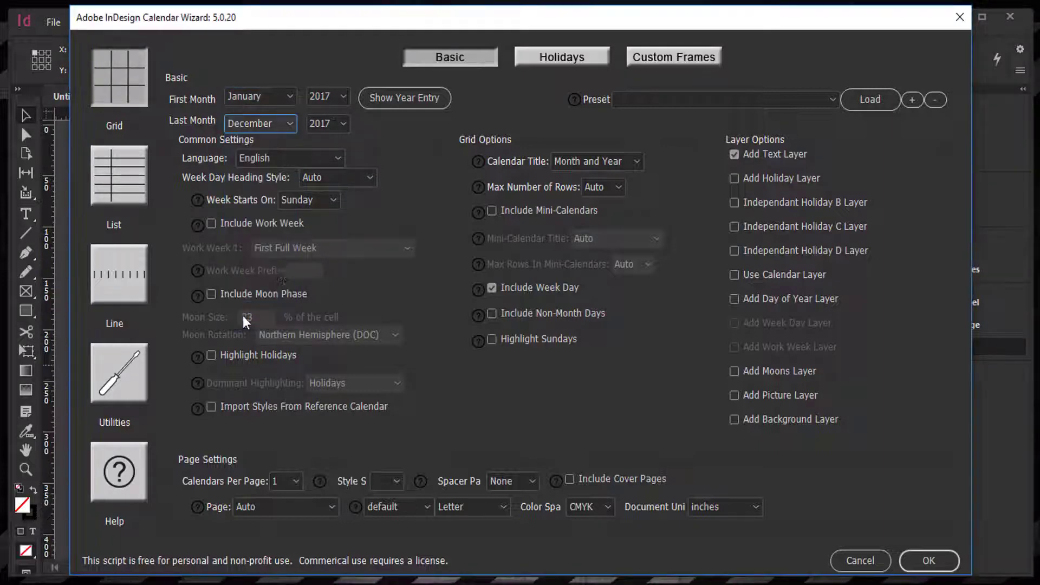
click(327, 96)
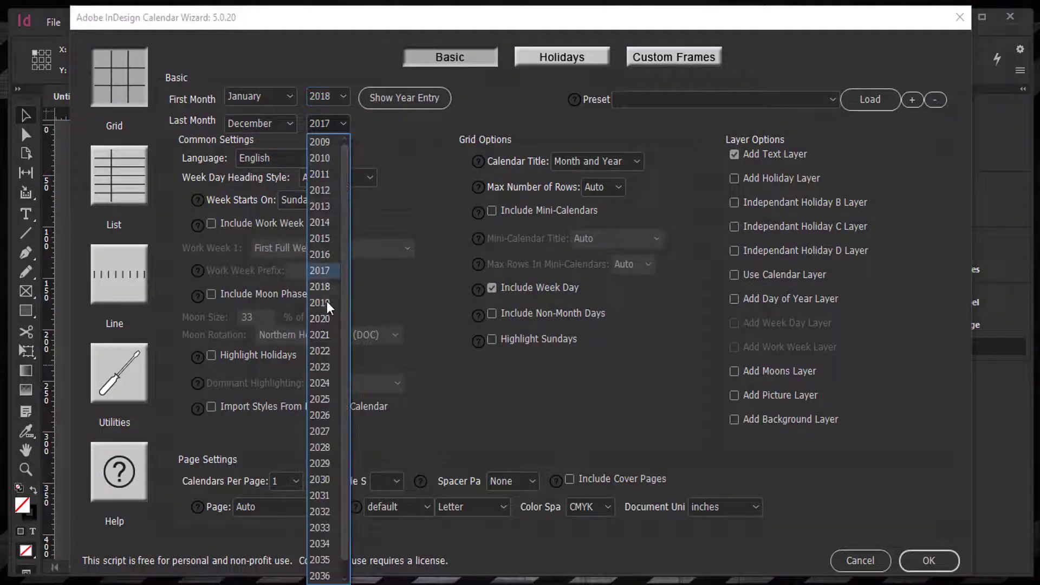
click(320, 287)
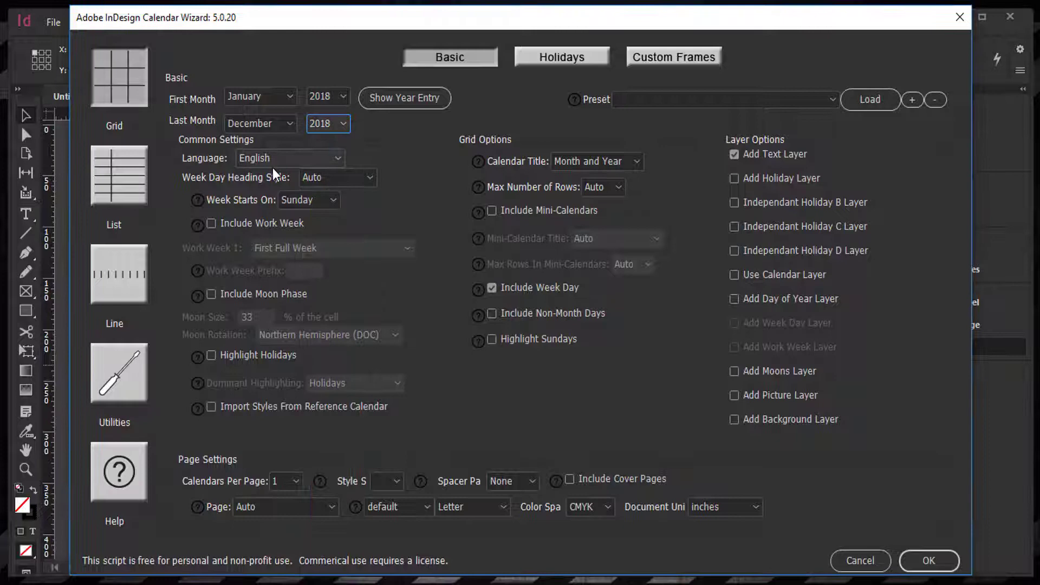
click(290, 158)
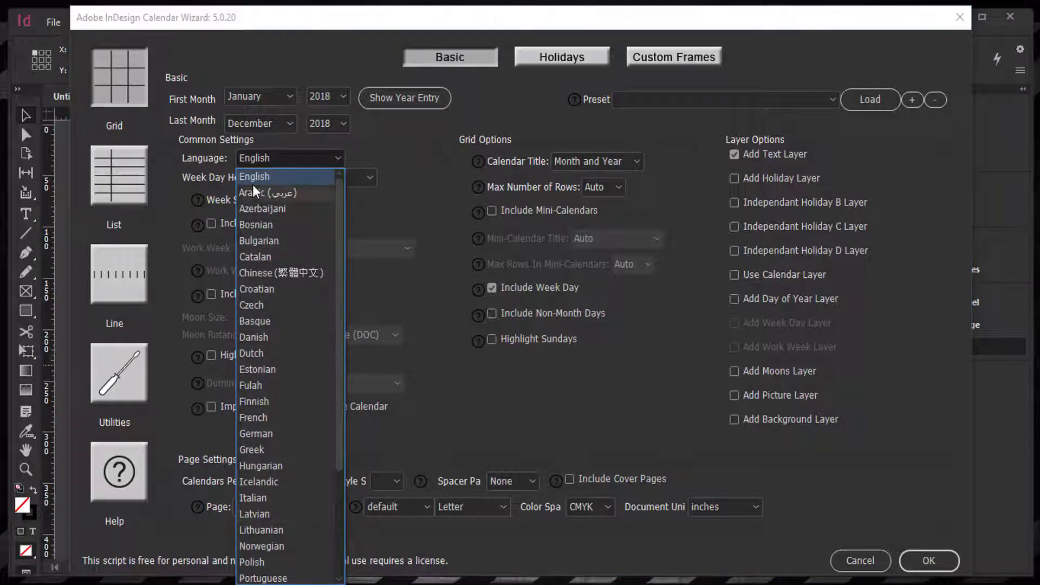
scroll(down, 3)
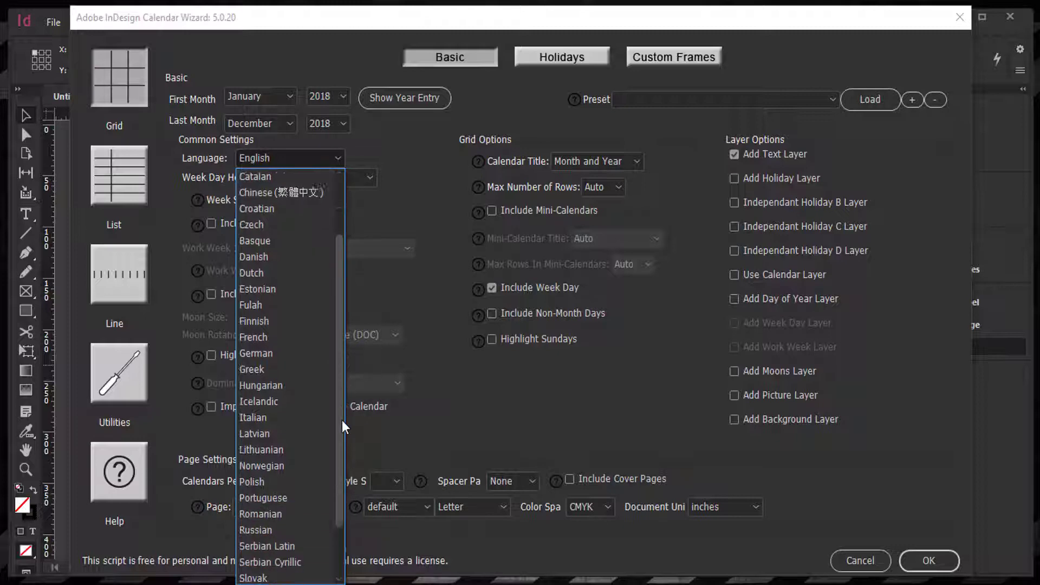
scroll(down, 3)
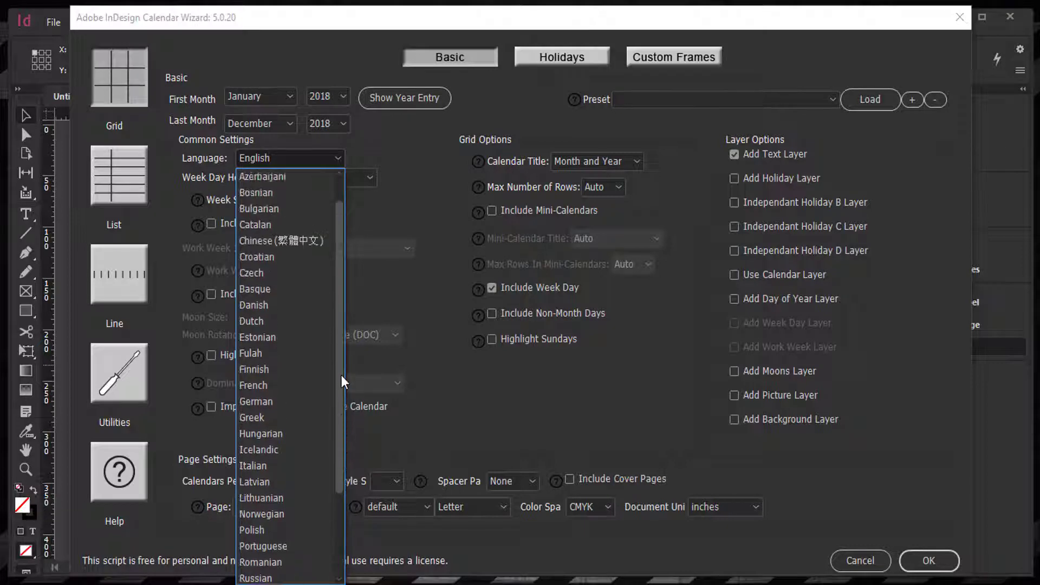
click(263, 158)
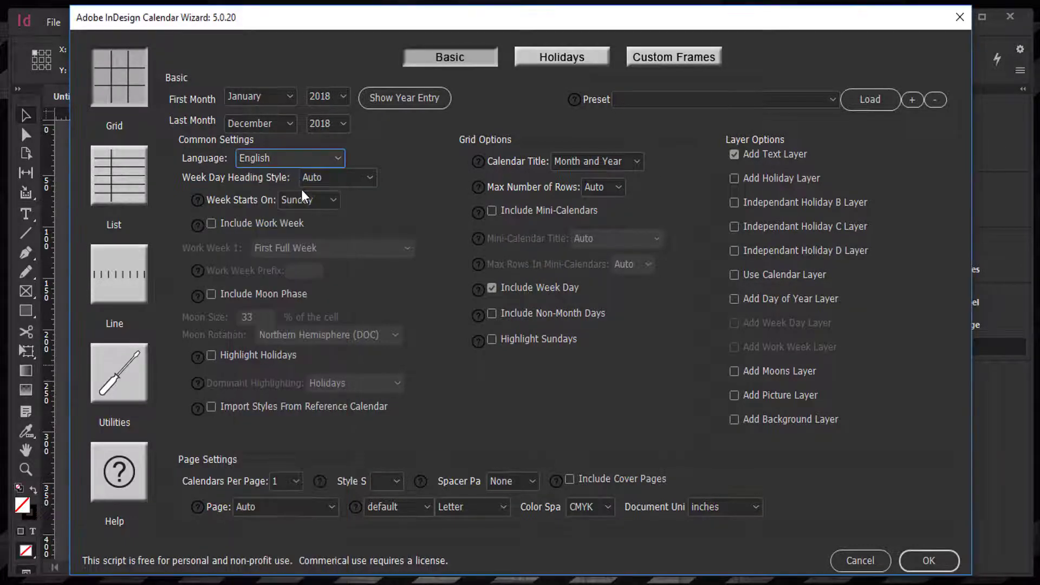
Step: Use short weekday headings, highlight holidays and Sundays, and set 12 calendars per page
click(338, 178)
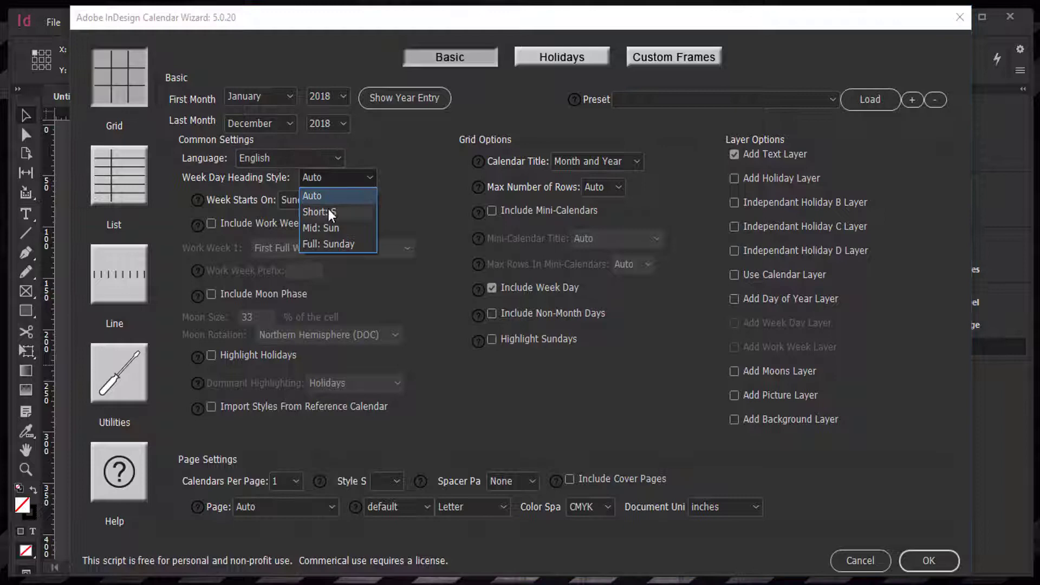
mouse_move(329, 228)
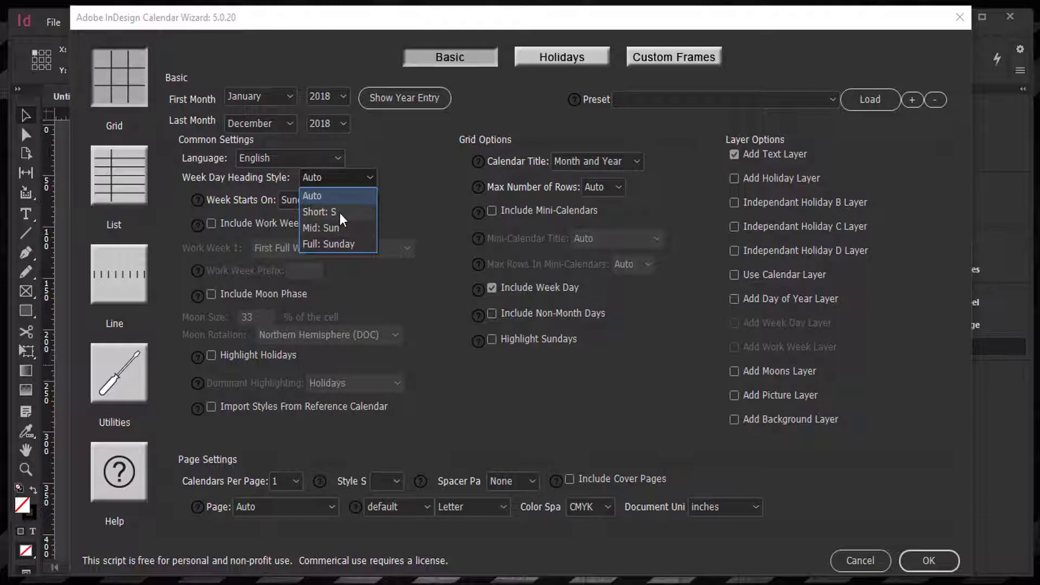
click(319, 212)
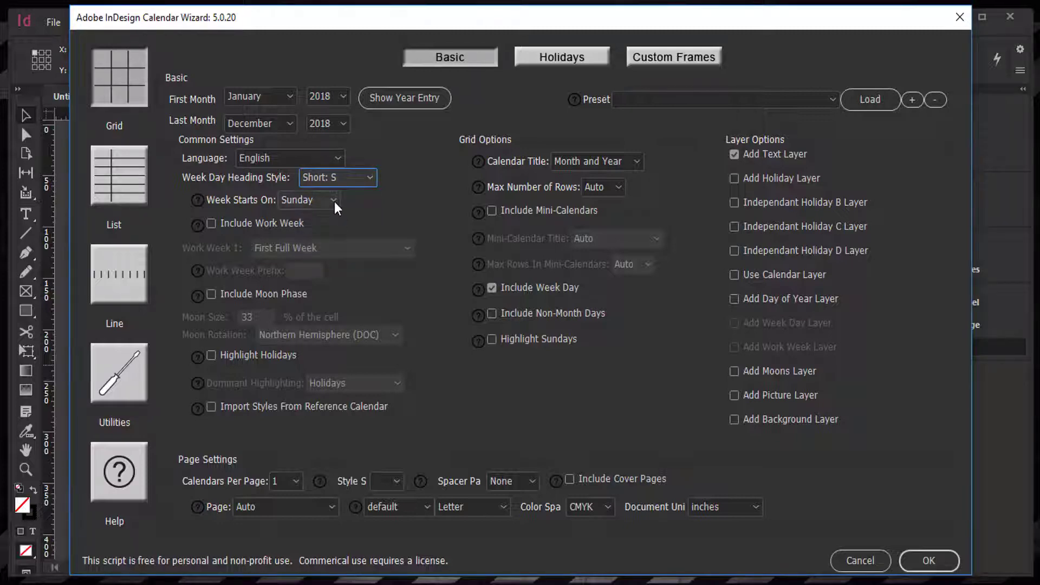
mouse_move(331, 202)
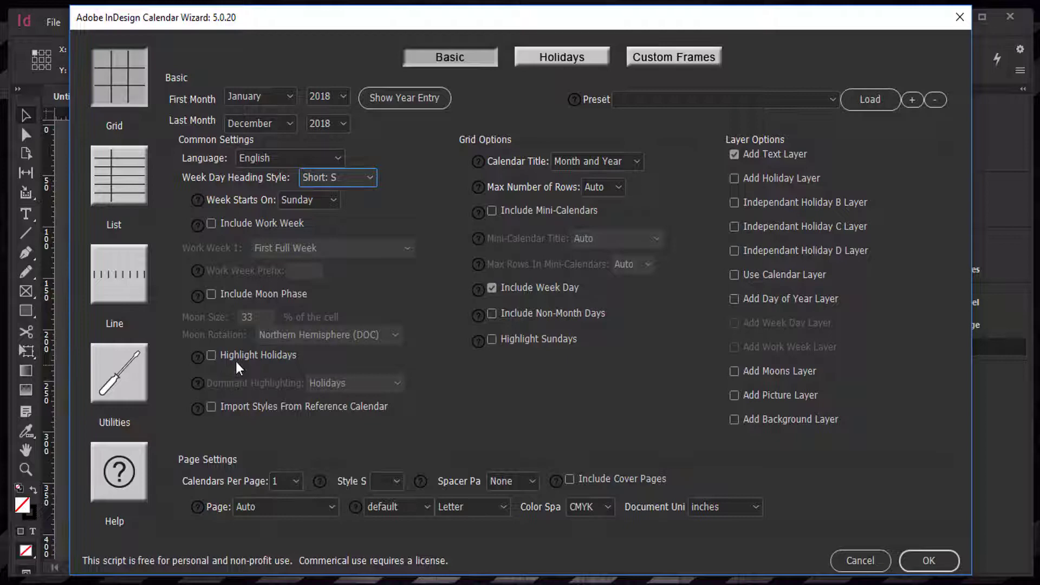
click(211, 355)
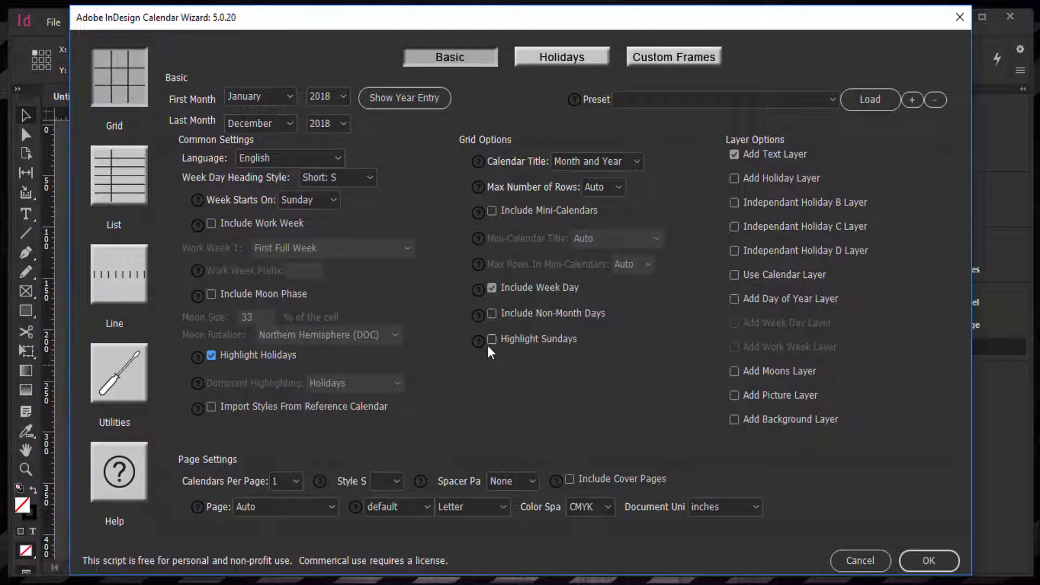
click(492, 339)
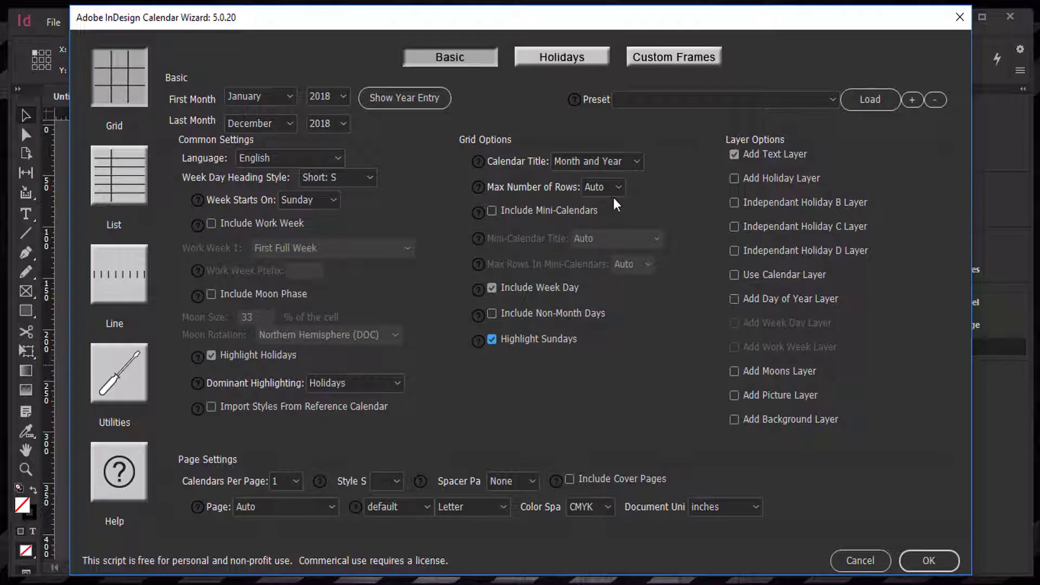
click(617, 187)
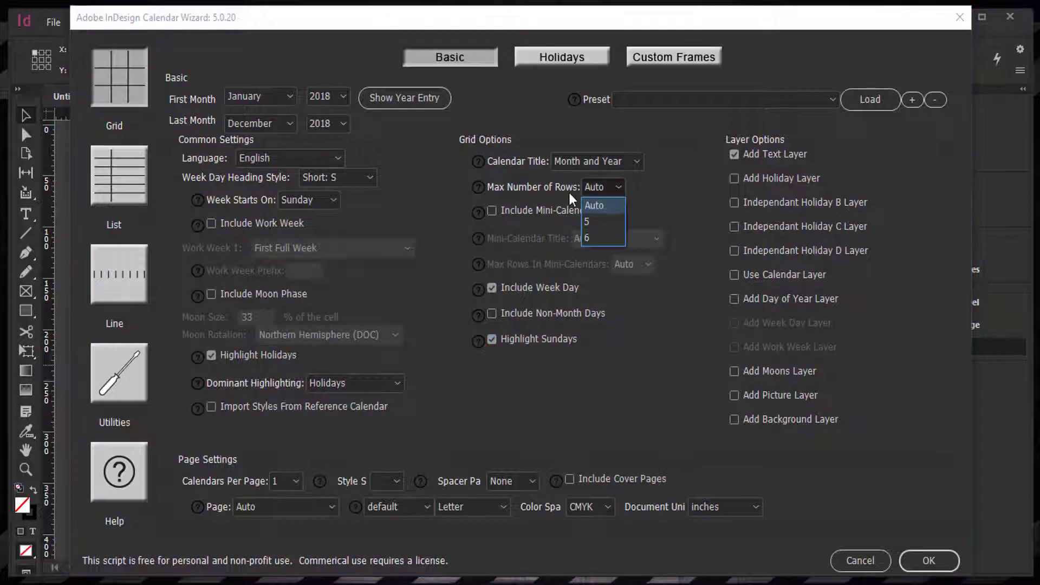
mouse_move(296, 487)
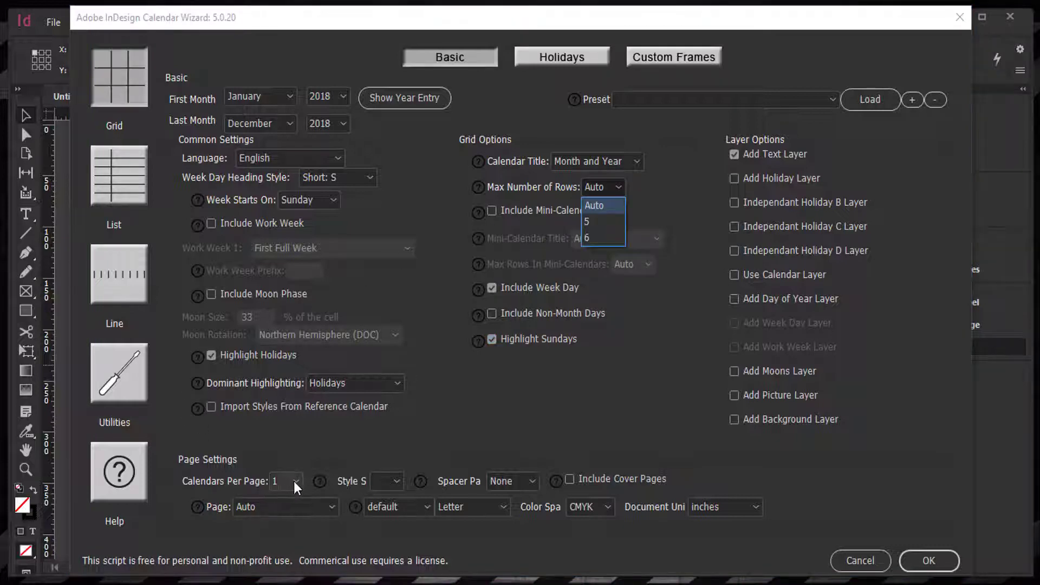
text(12)
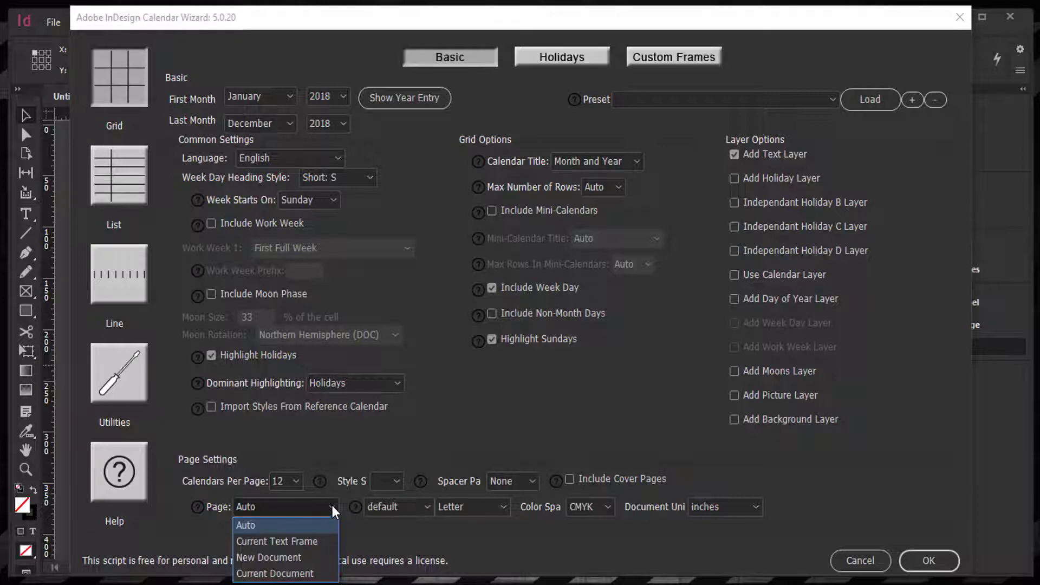
Step: Set the calendar pages to landscape A4 and confirm to generate the calendar
click(423, 507)
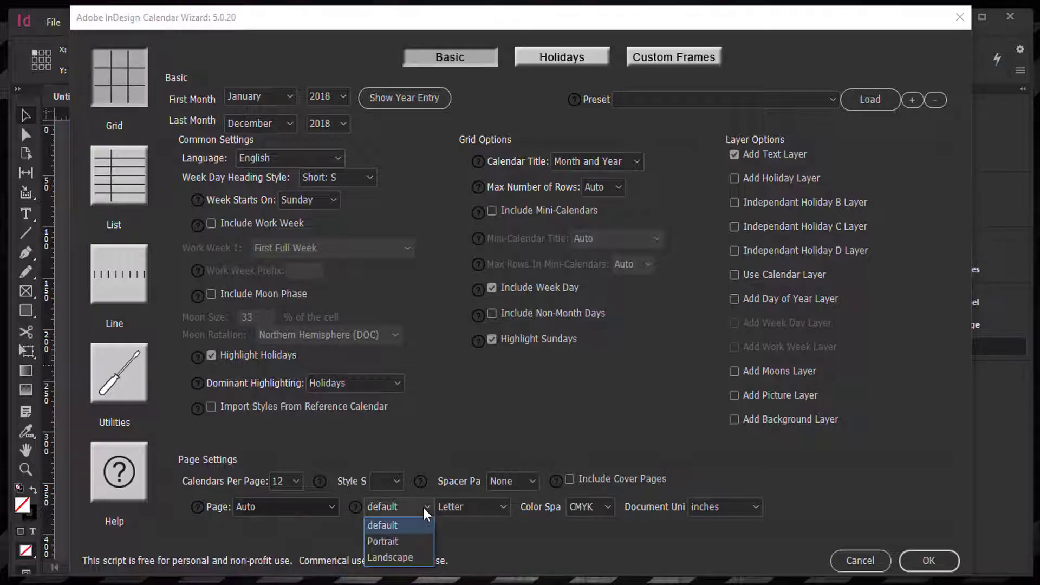
click(389, 558)
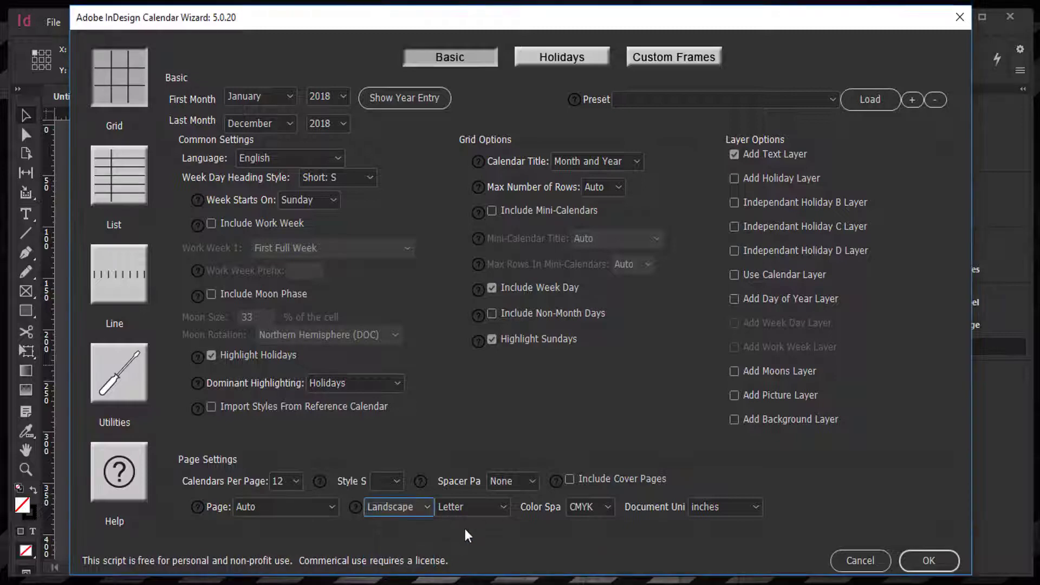
click(472, 507)
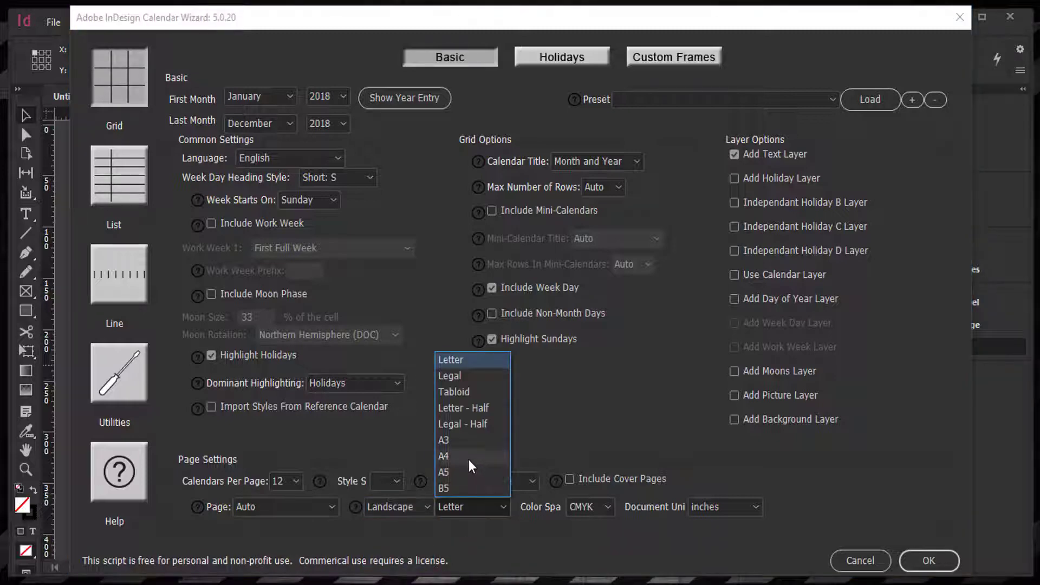
click(443, 457)
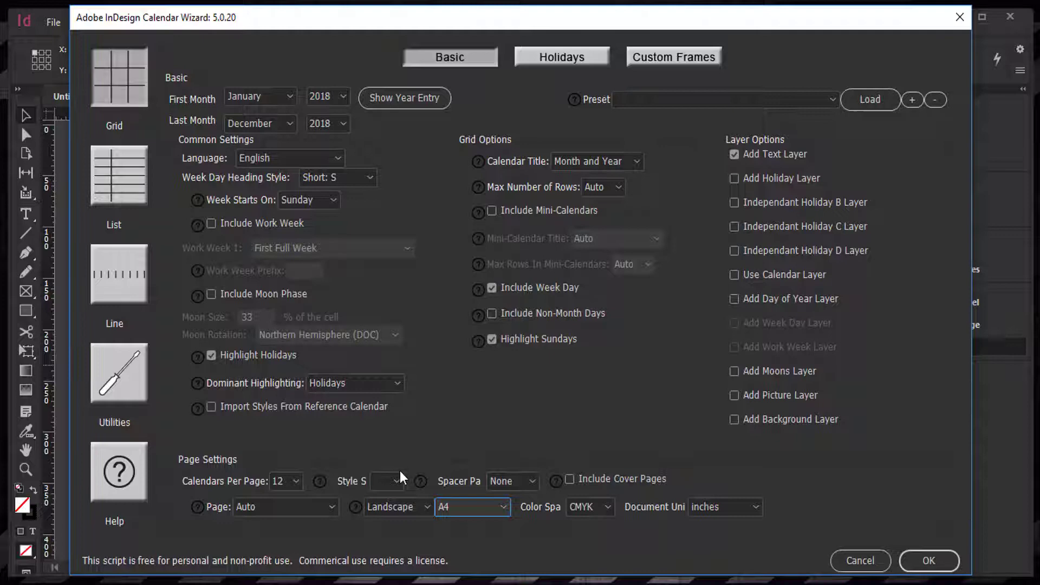
mouse_move(668, 349)
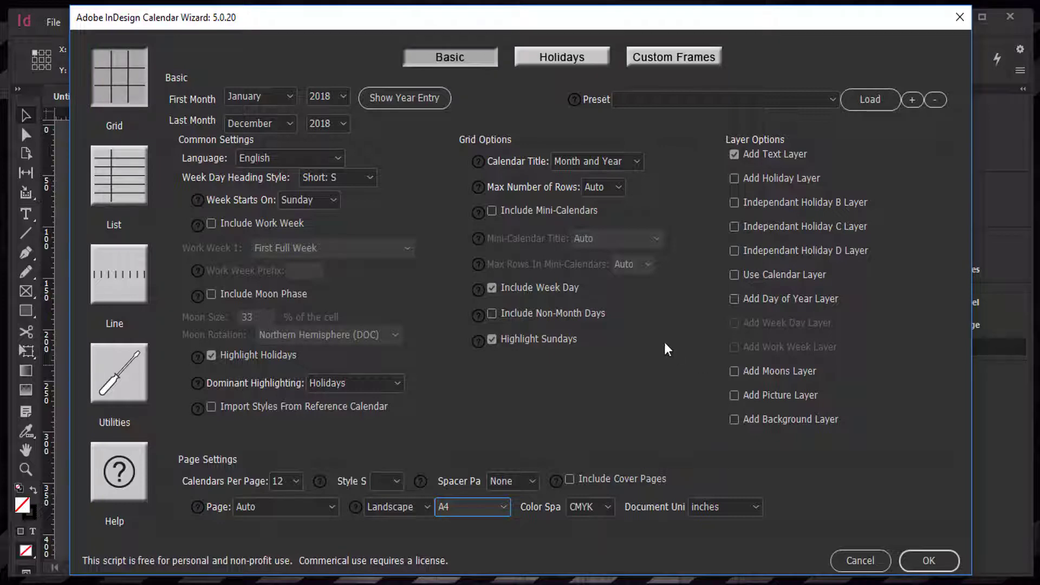
mouse_move(435, 163)
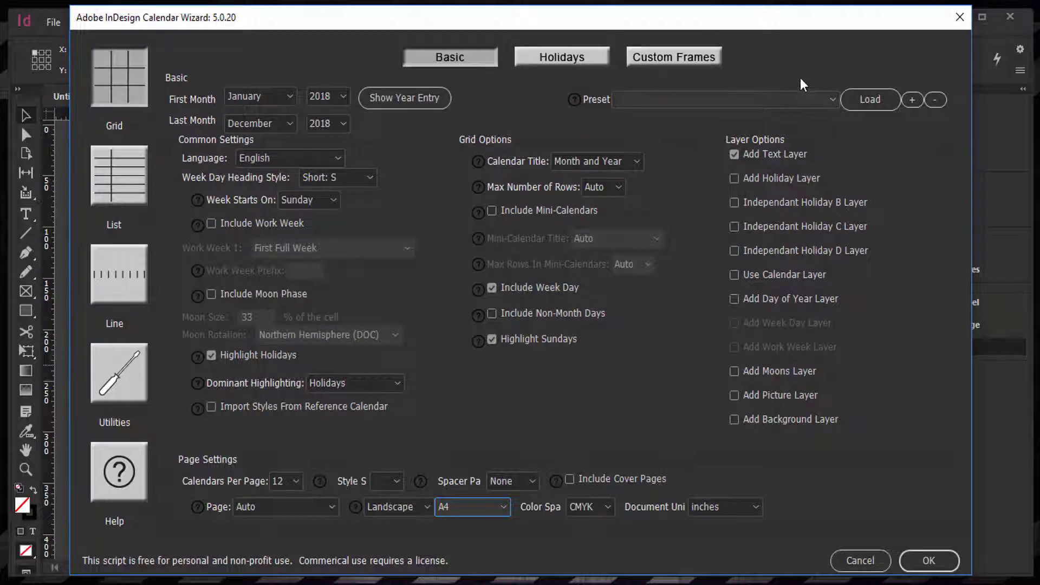
mouse_move(827, 548)
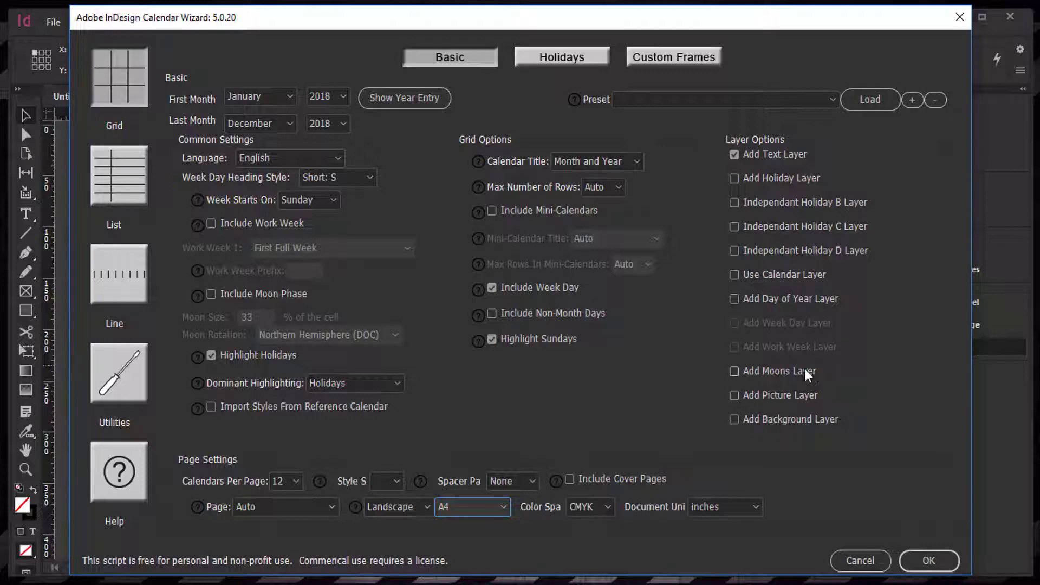
mouse_move(690, 316)
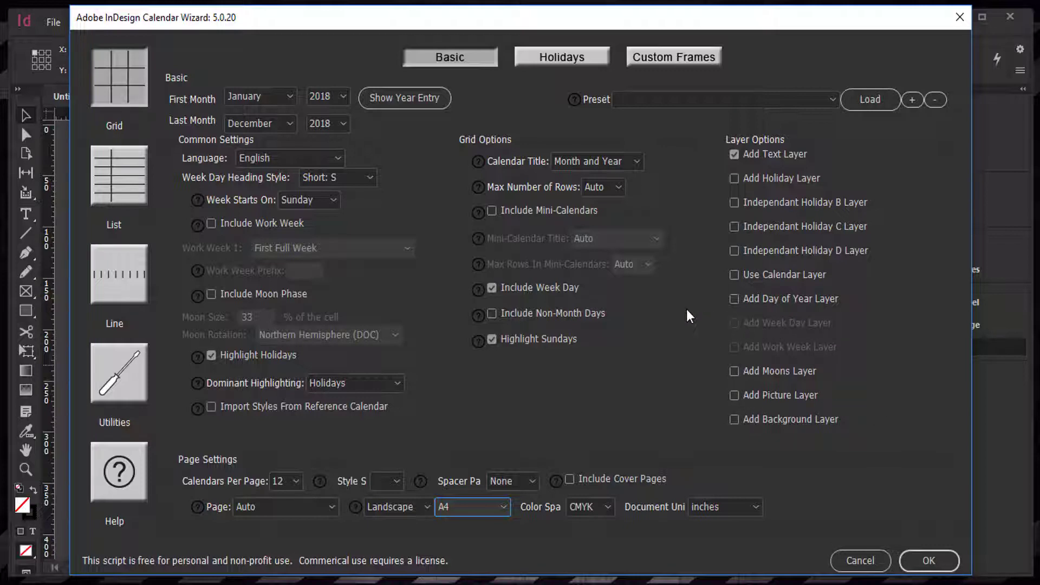
mouse_move(624, 467)
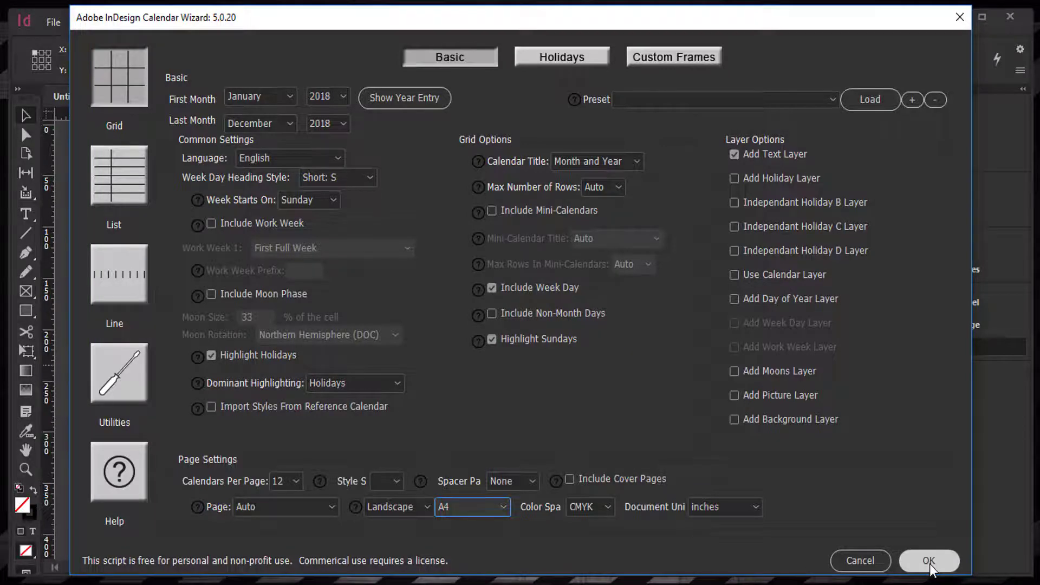
click(930, 561)
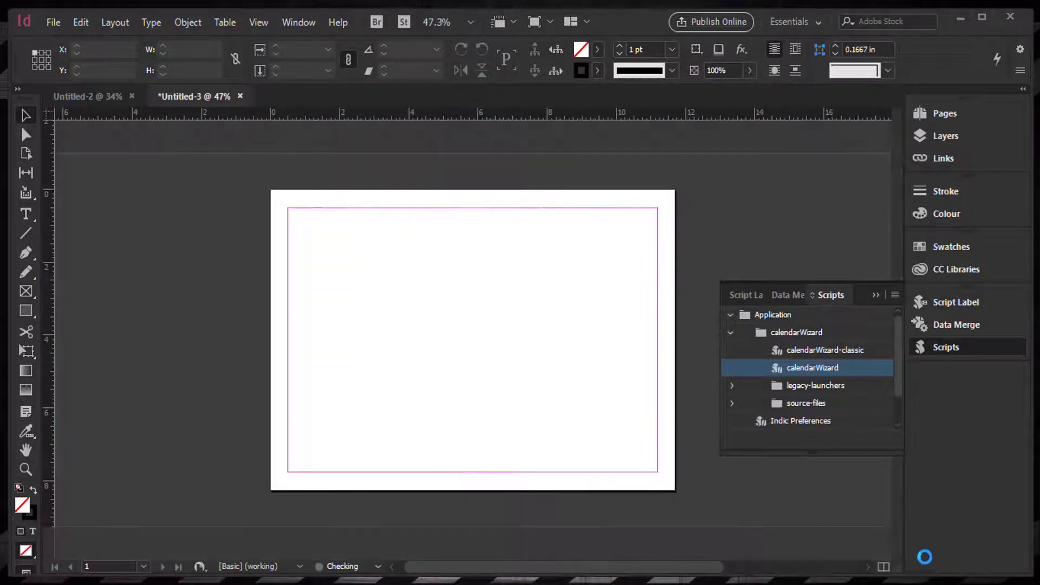
Step: Let the script build the full twelve-month 2018 grid on the landscape page
double_click(813, 368)
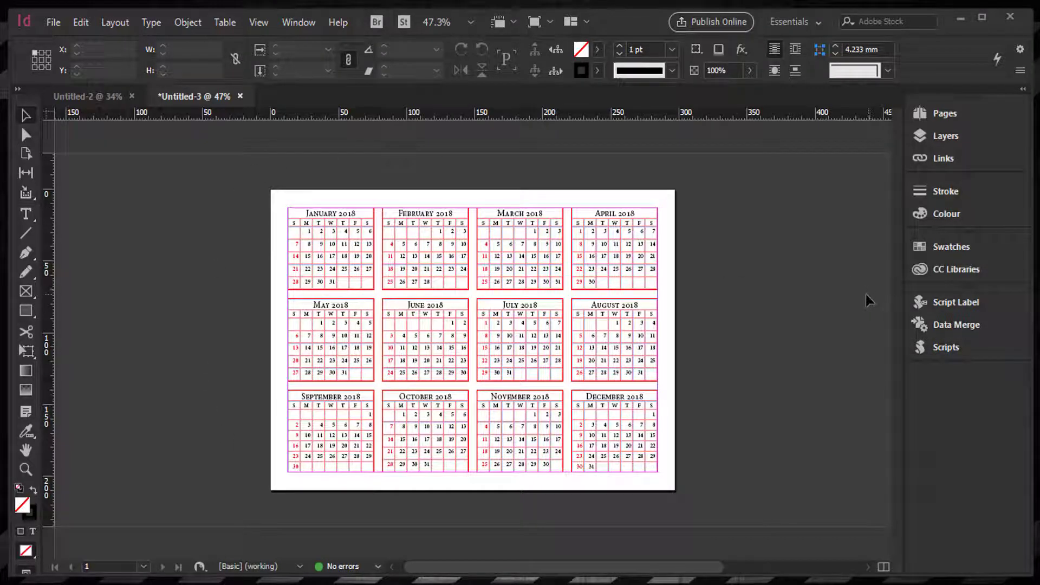
mouse_move(282, 206)
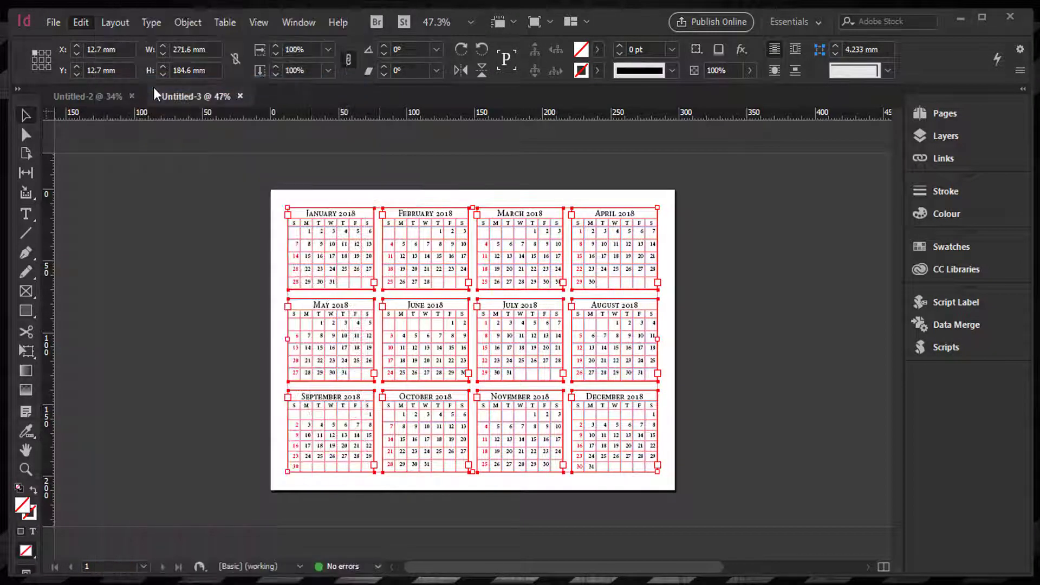
Step: Paste the copied calendar into Untitled-2 and move it to the page bottom
click(87, 96)
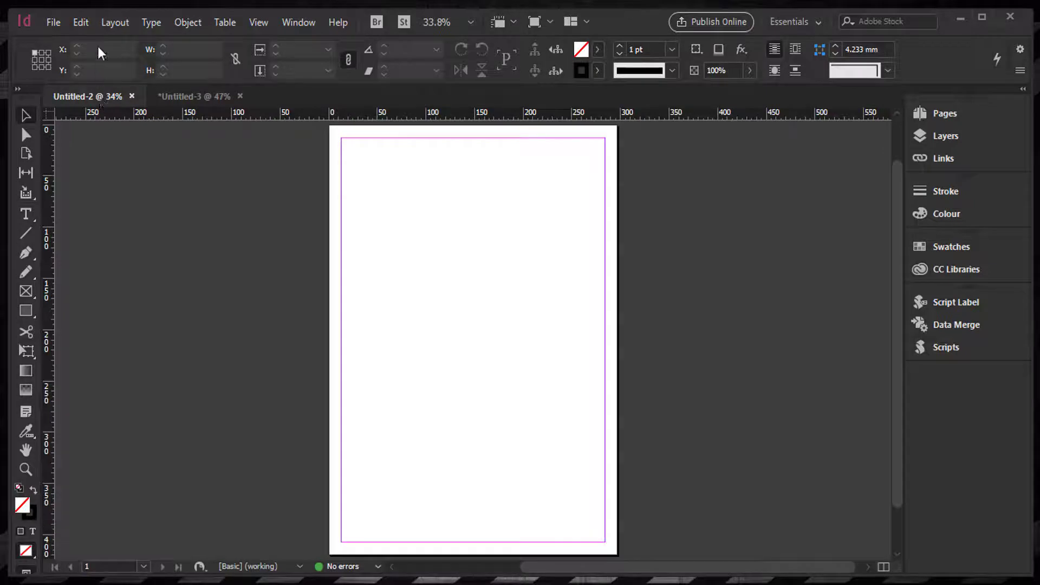
click(80, 22)
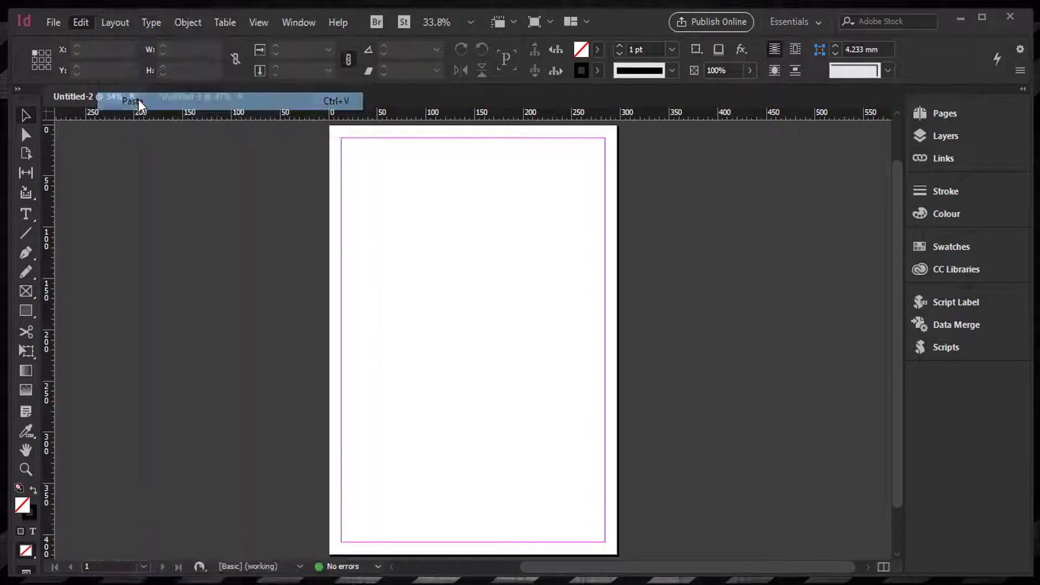
click(130, 102)
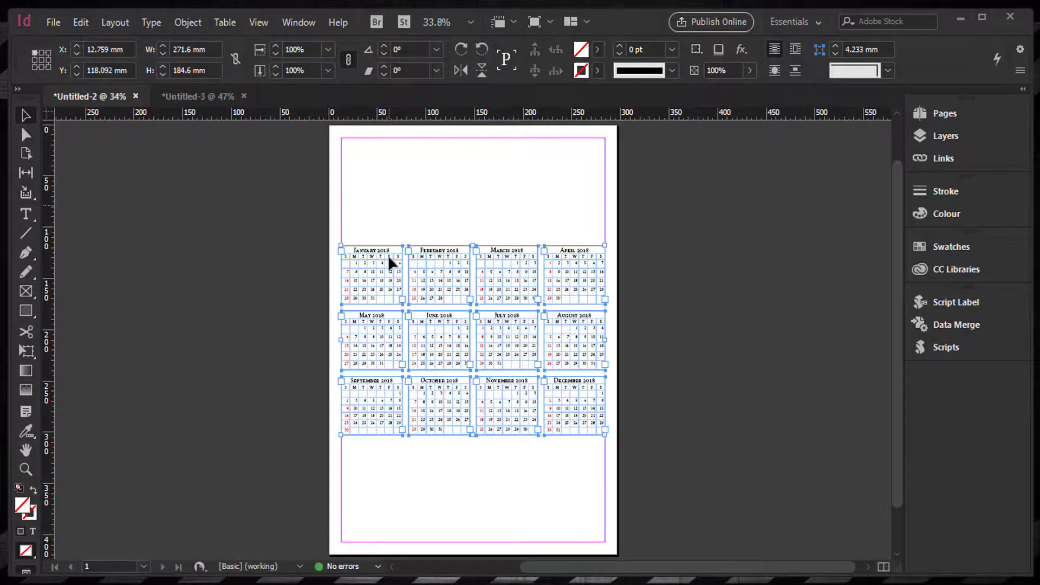
mouse_move(342, 166)
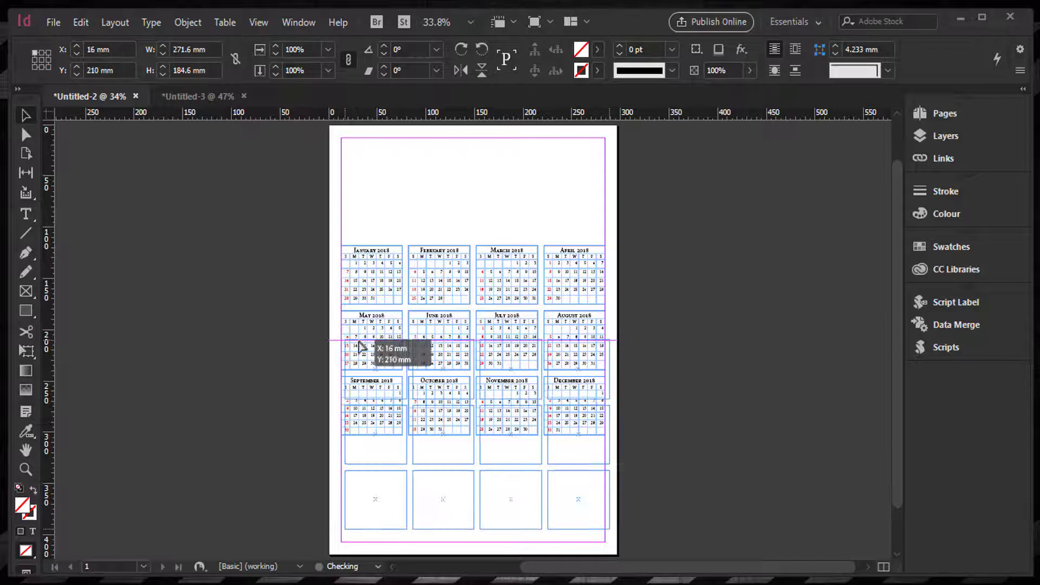
drag(362, 348, 372, 361)
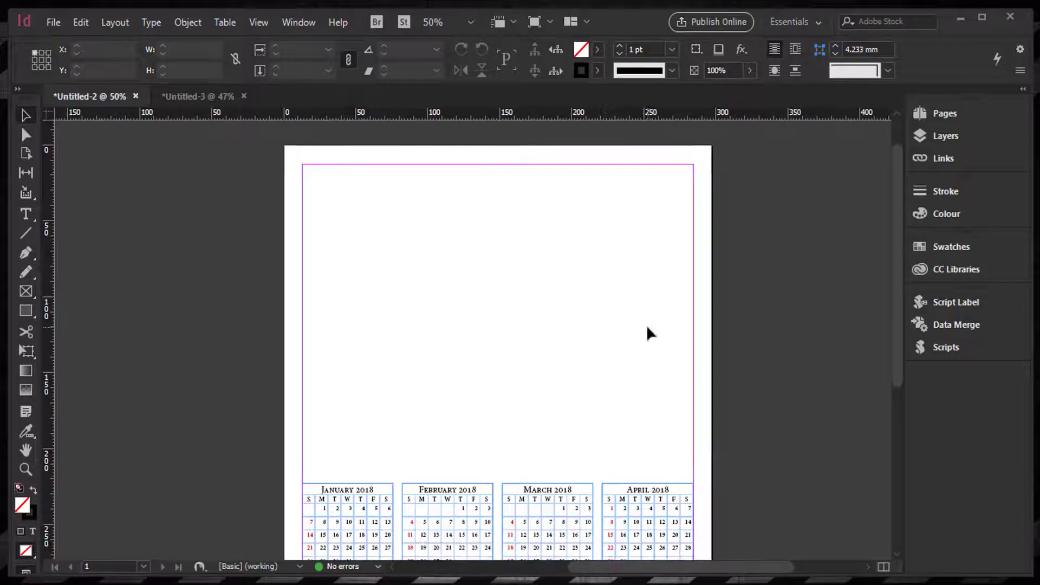
mouse_move(26, 152)
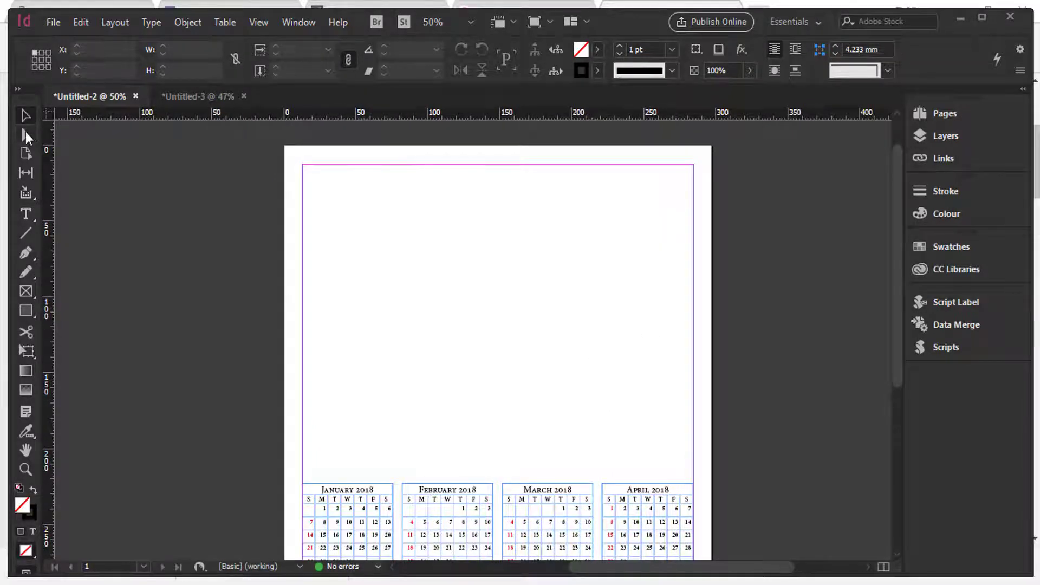
mouse_move(946, 34)
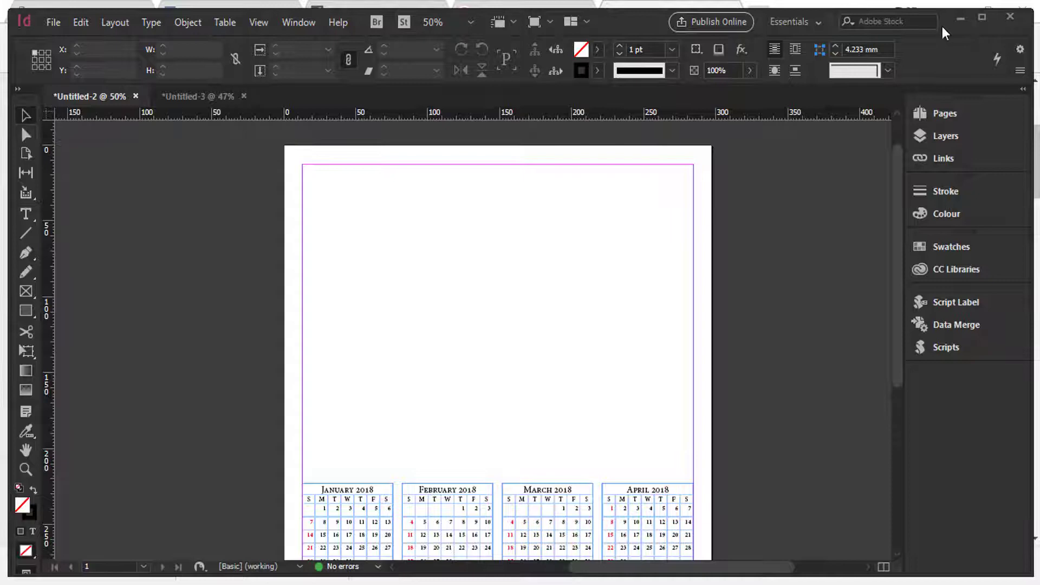
Step: Draw a rectangle picture frame over the page's upper area and start File > Place
click(53, 22)
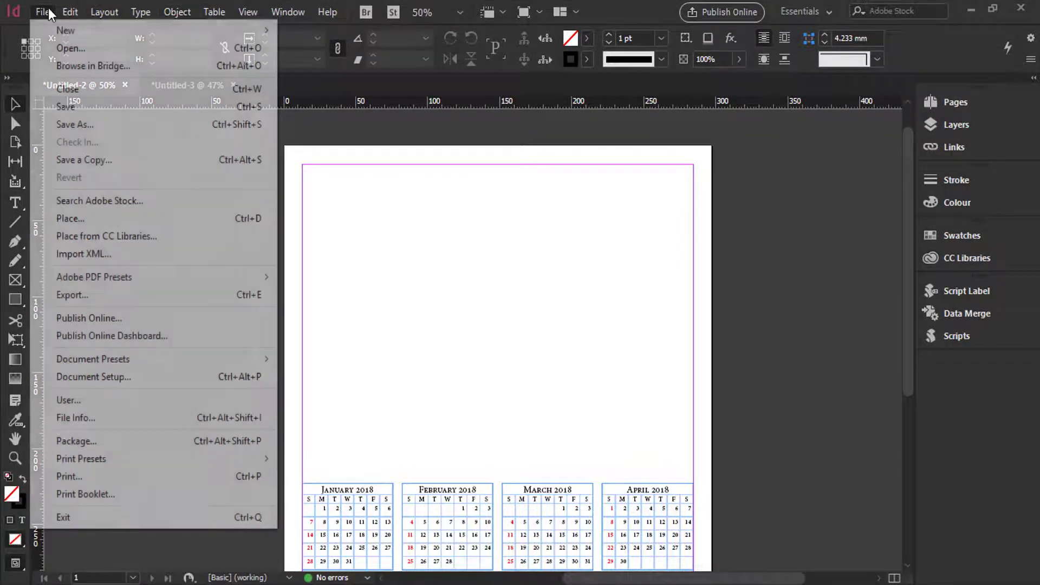
mouse_move(64, 30)
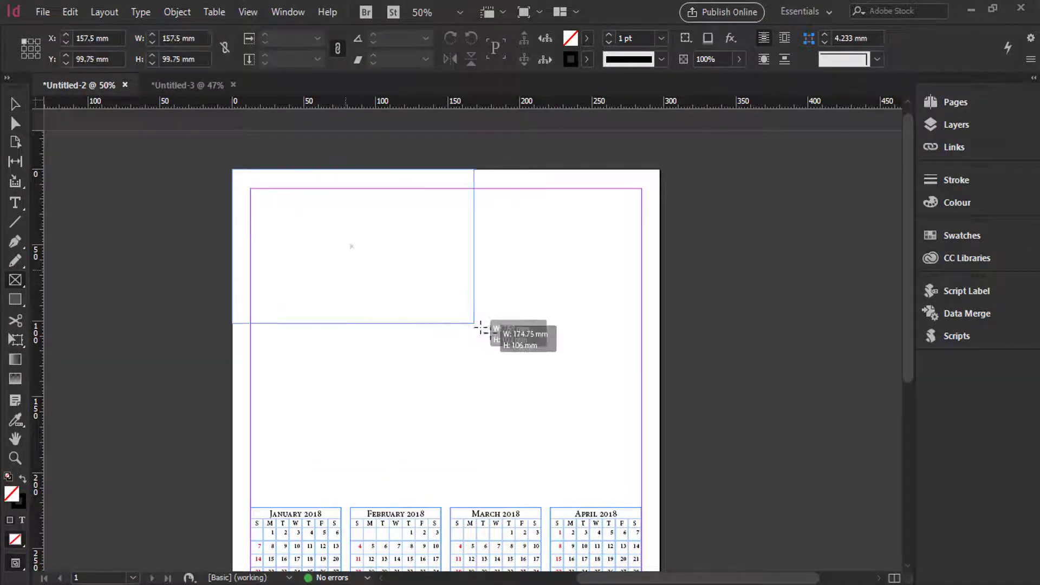
drag(479, 328, 659, 511)
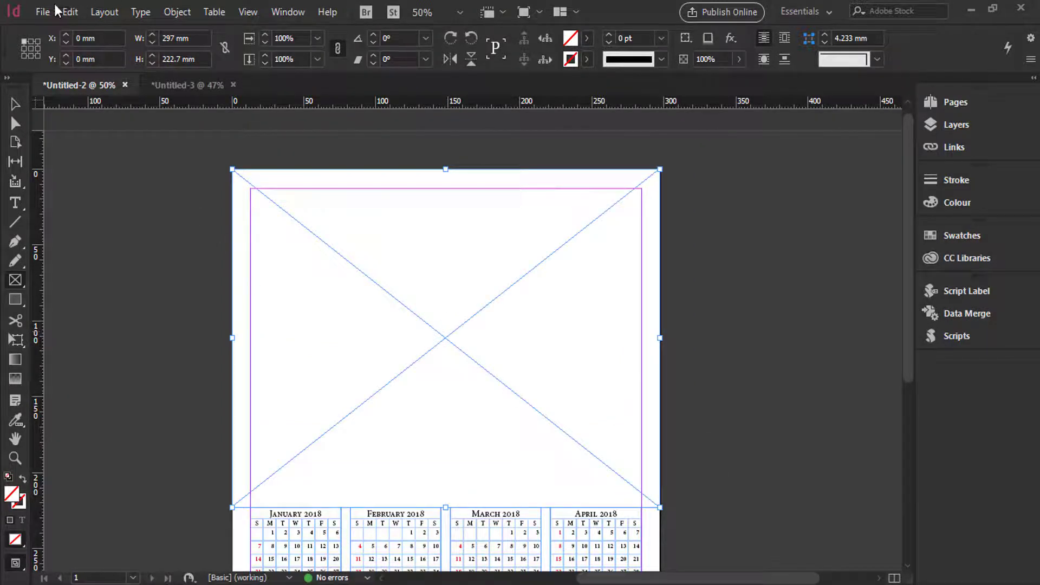
click(44, 11)
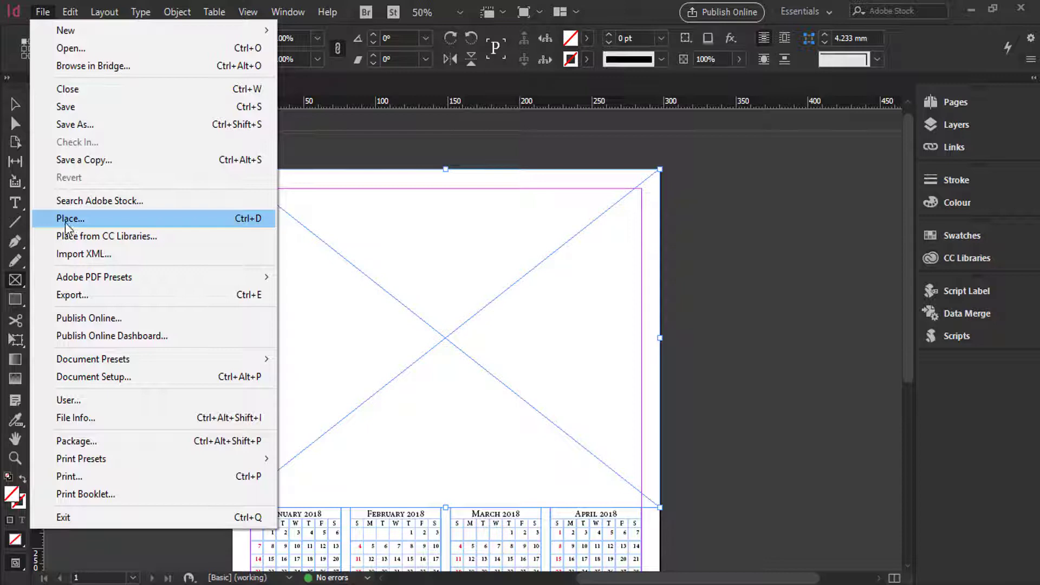
click(70, 218)
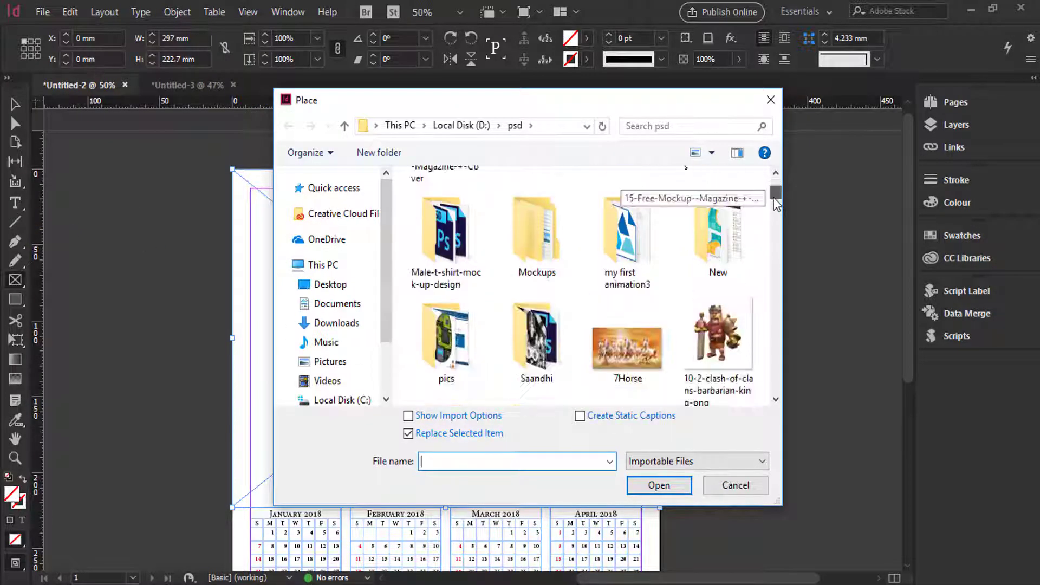
Step: Place the Golden Gate Bridge photo and fill the frame proportionally
scroll(down, 3)
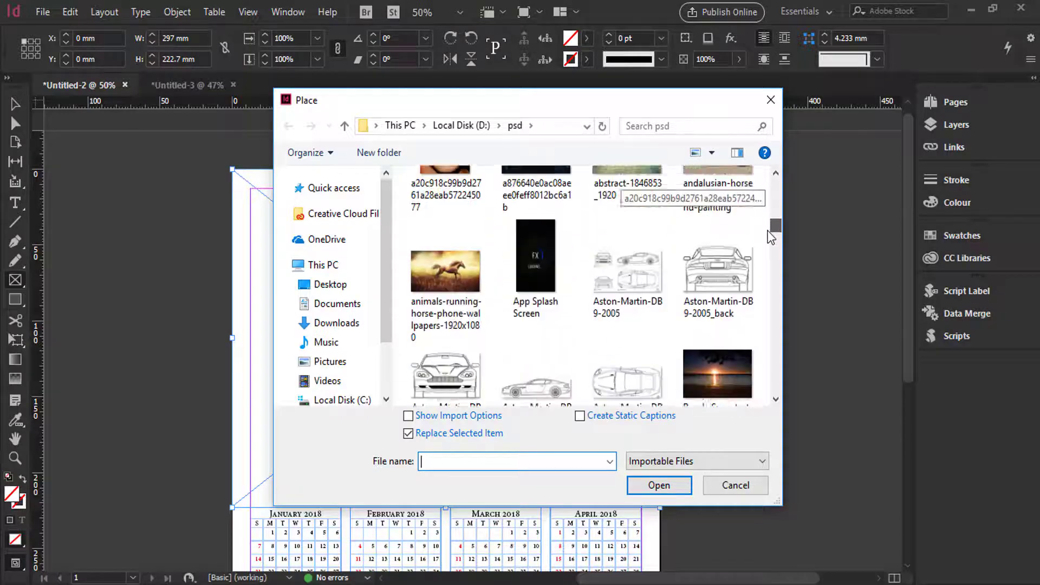
scroll(down, 3)
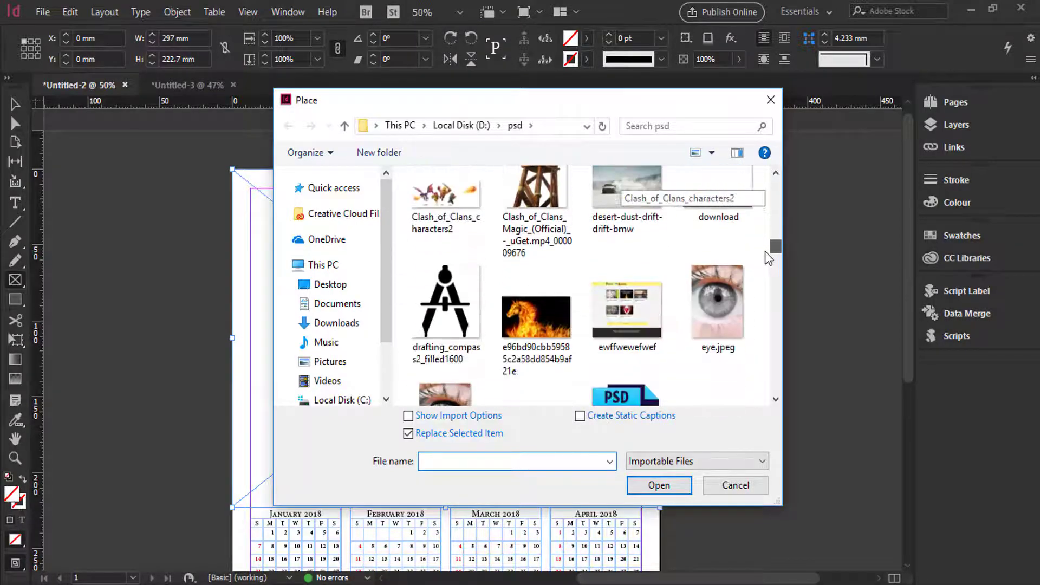
scroll(down, 3)
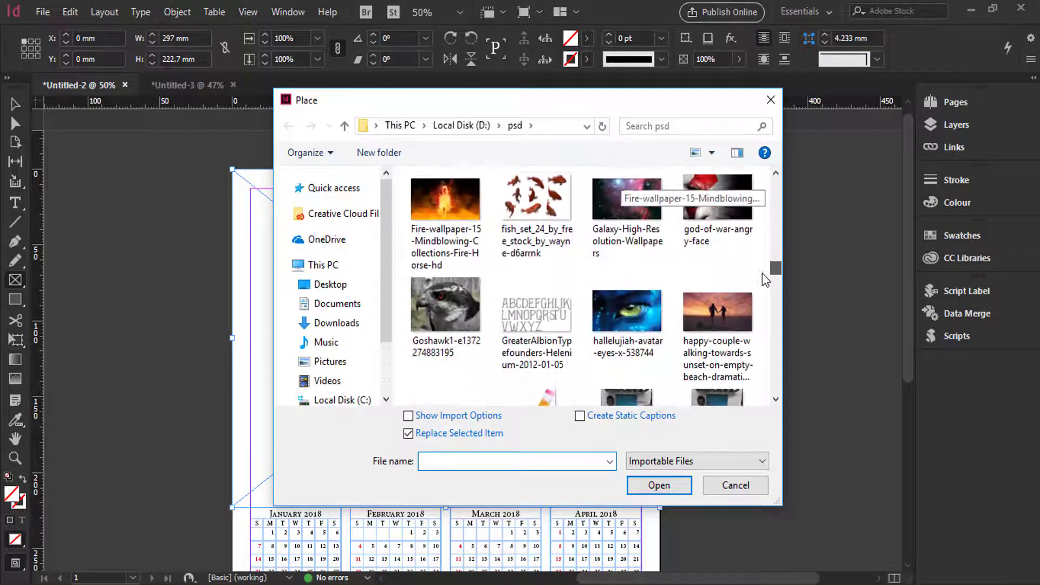
scroll(down, 3)
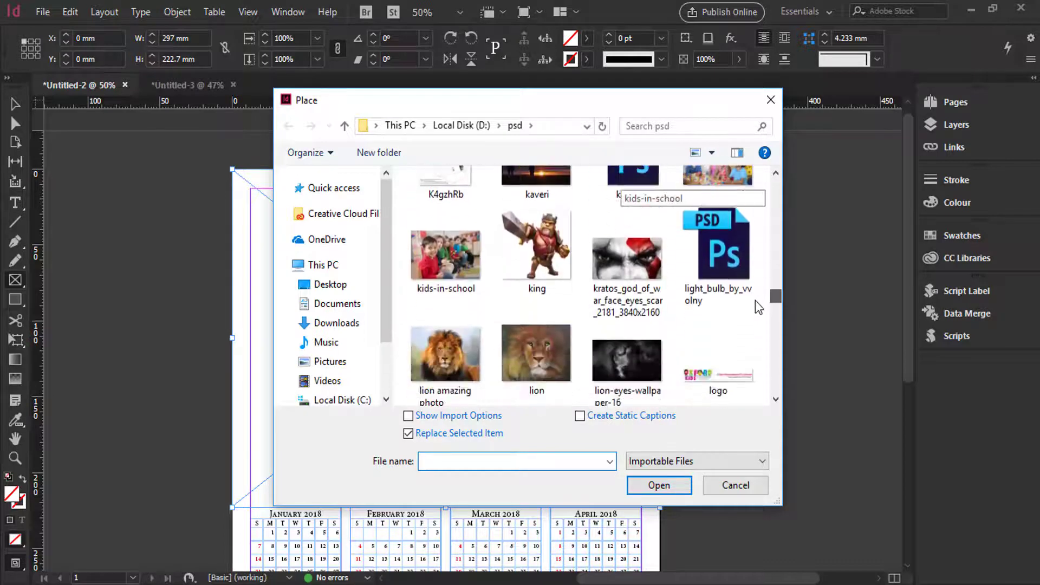
scroll(down, 3)
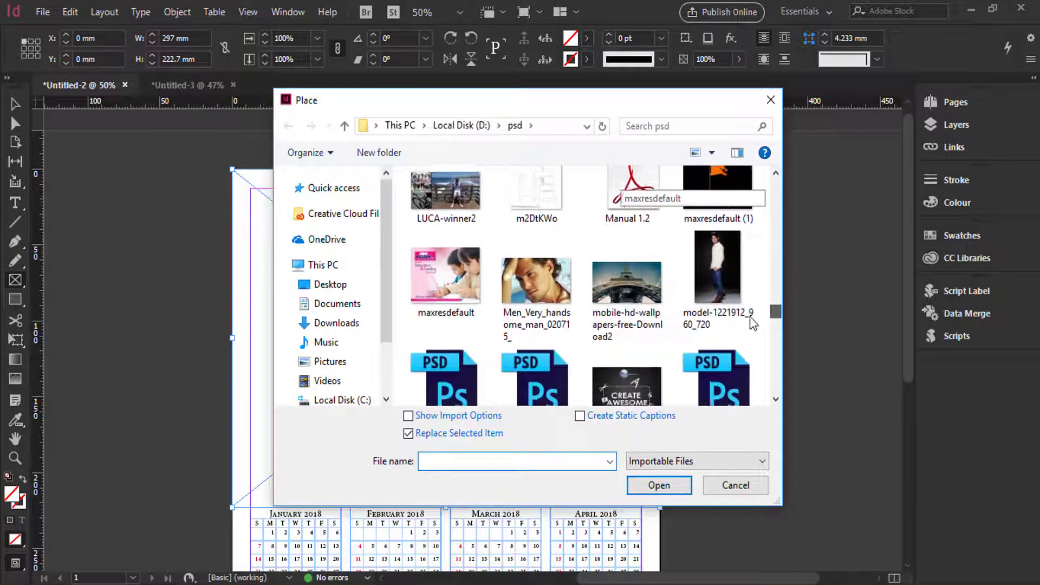
scroll(down, 3)
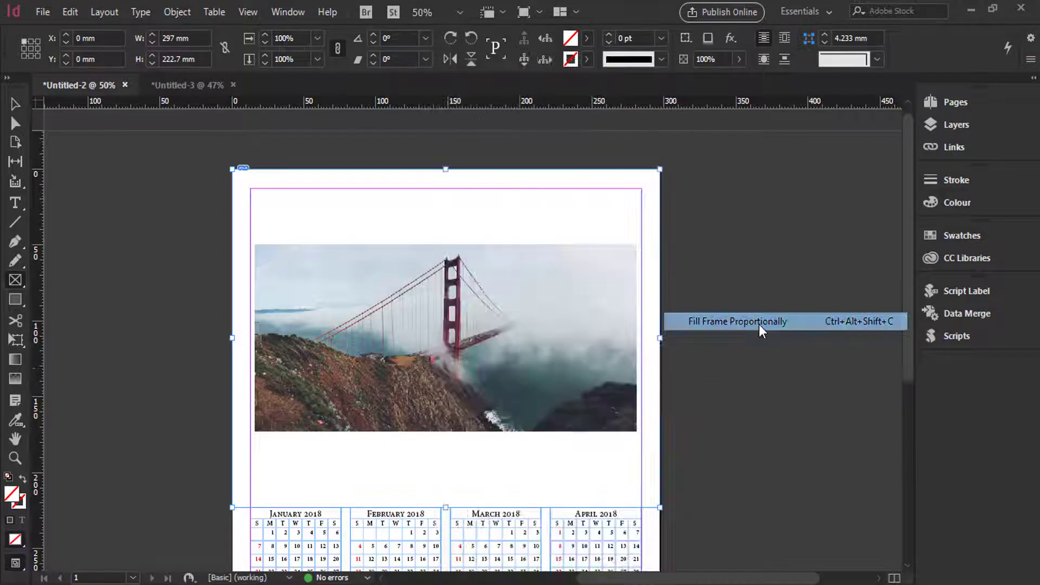
click(738, 321)
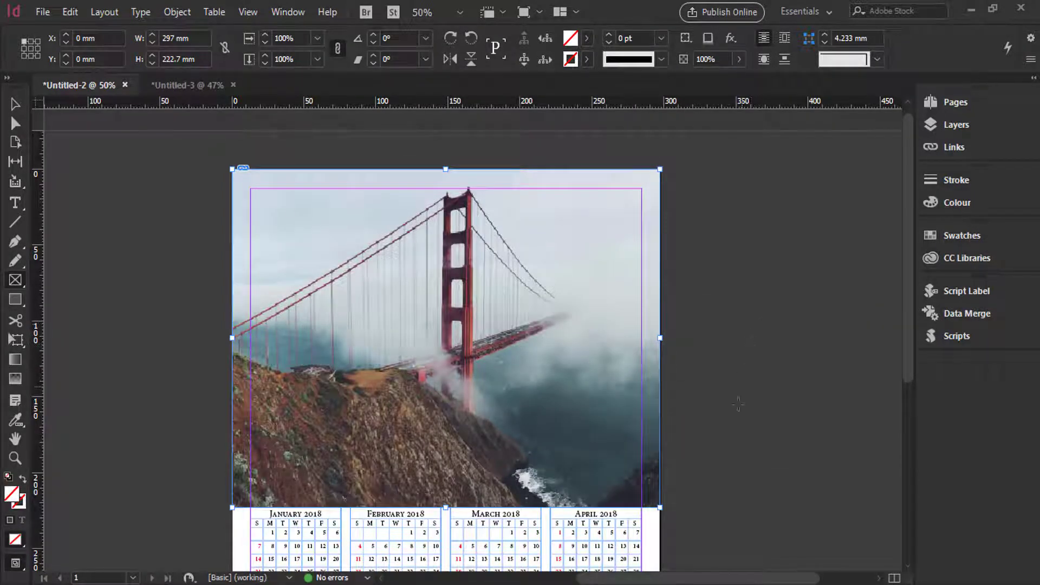
mouse_move(595, 408)
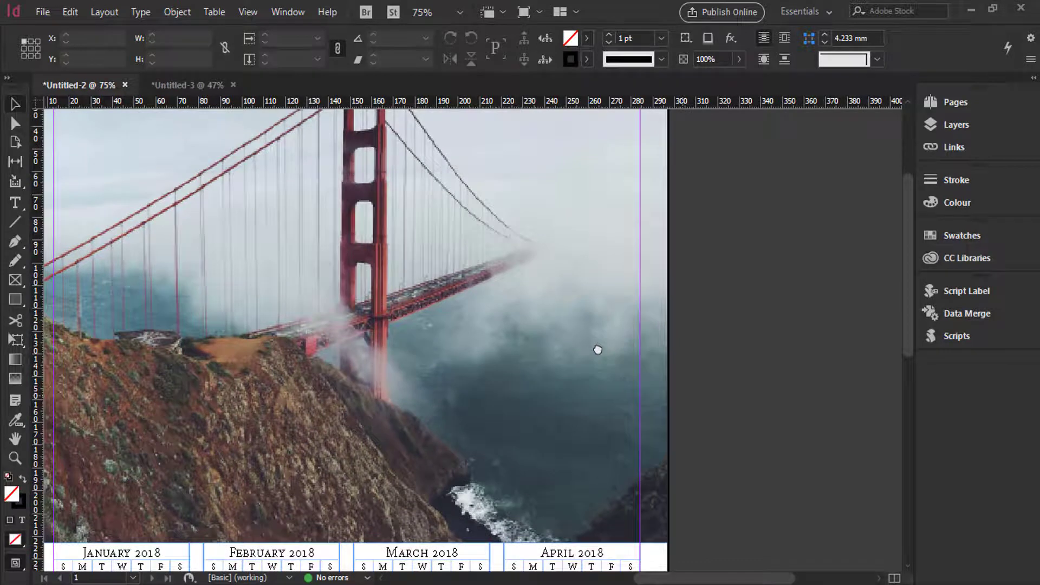
drag(597, 349, 288, 210)
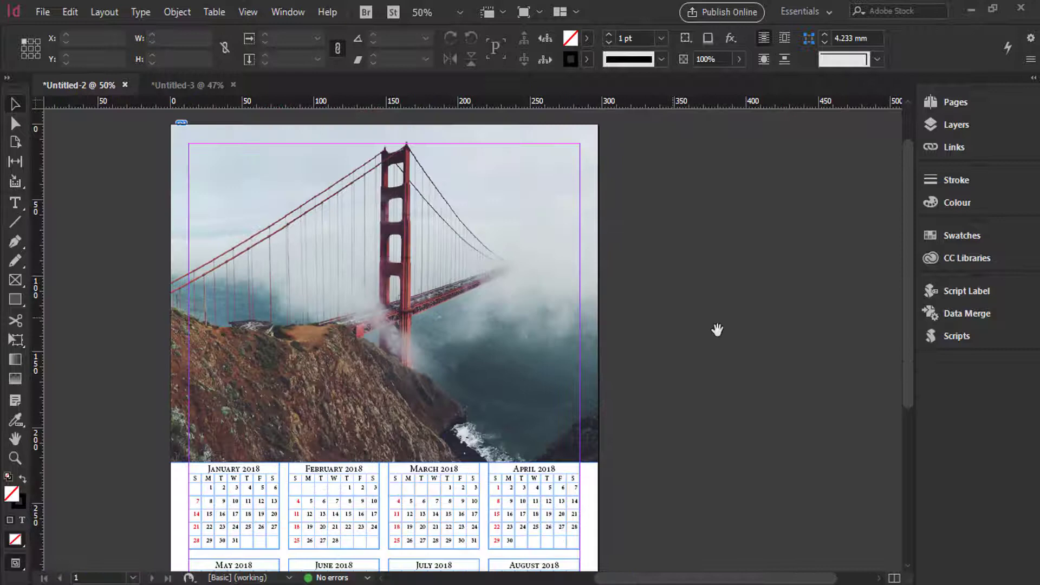
scroll(down, 3)
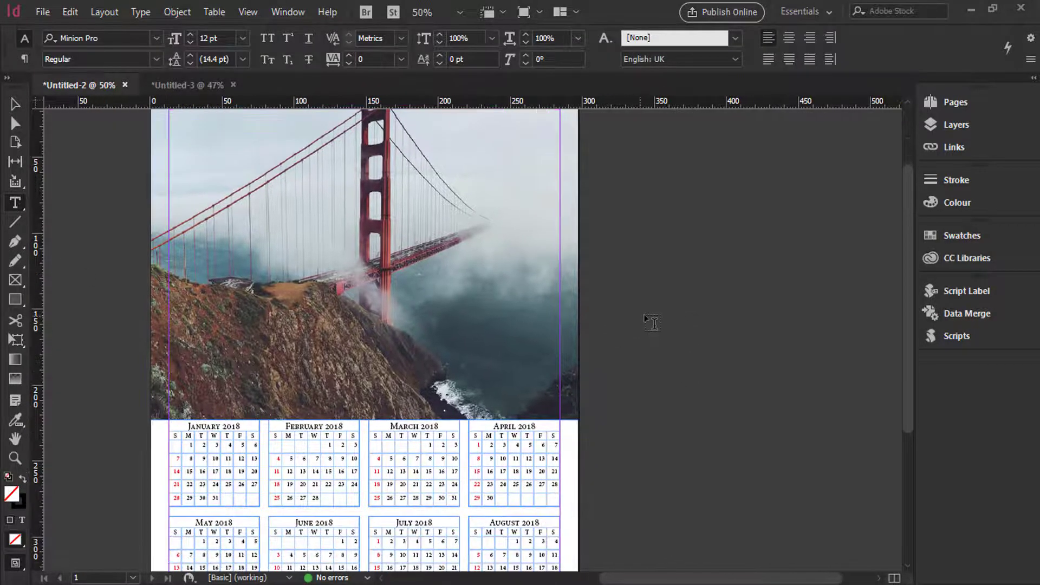
Step: Draw a new text frame beside the page and enter the word CALENDAR
drag(642, 322, 743, 340)
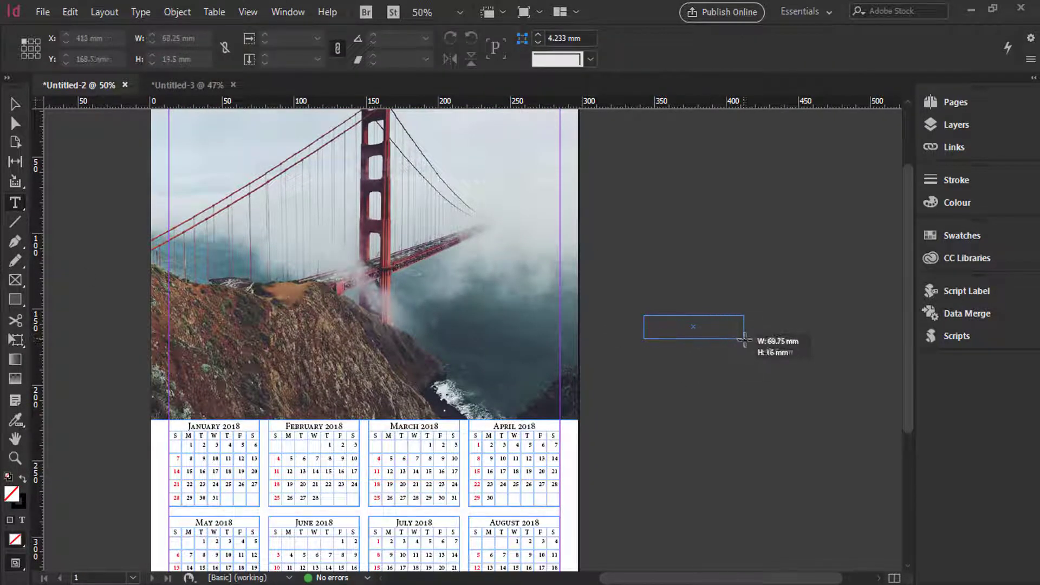
drag(743, 340, 808, 351)
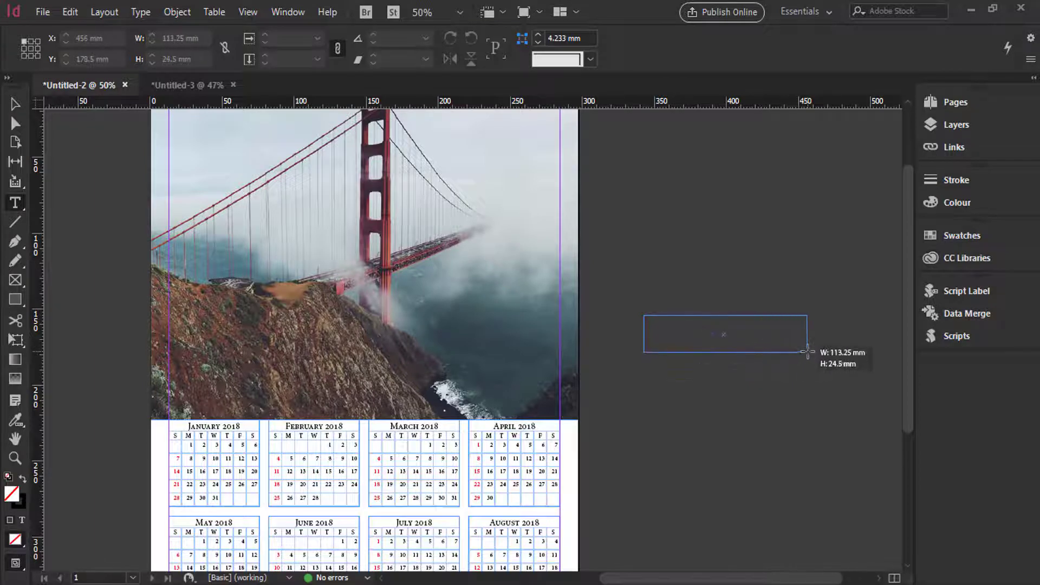
click(723, 334)
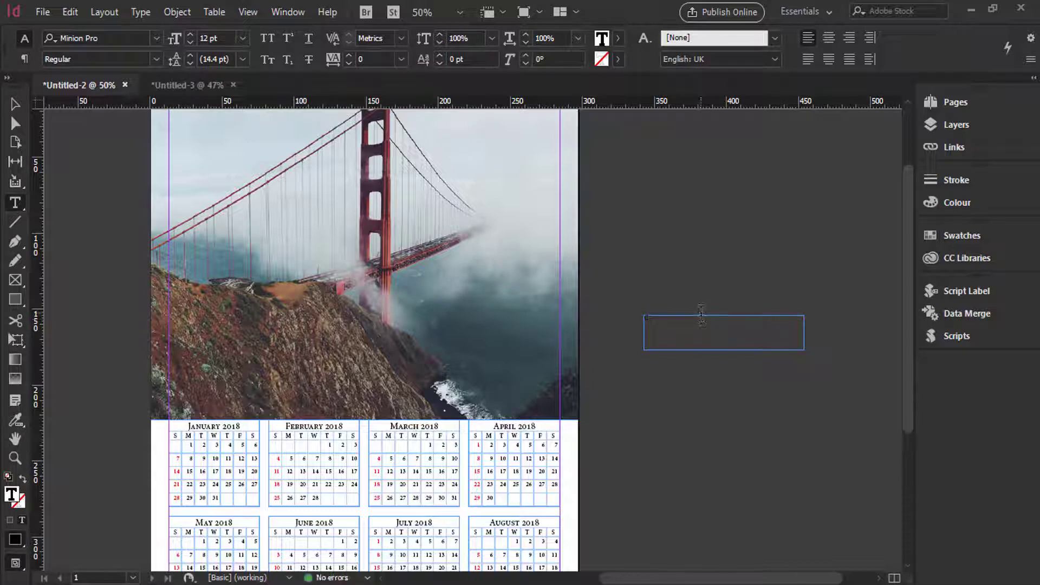
text(off)
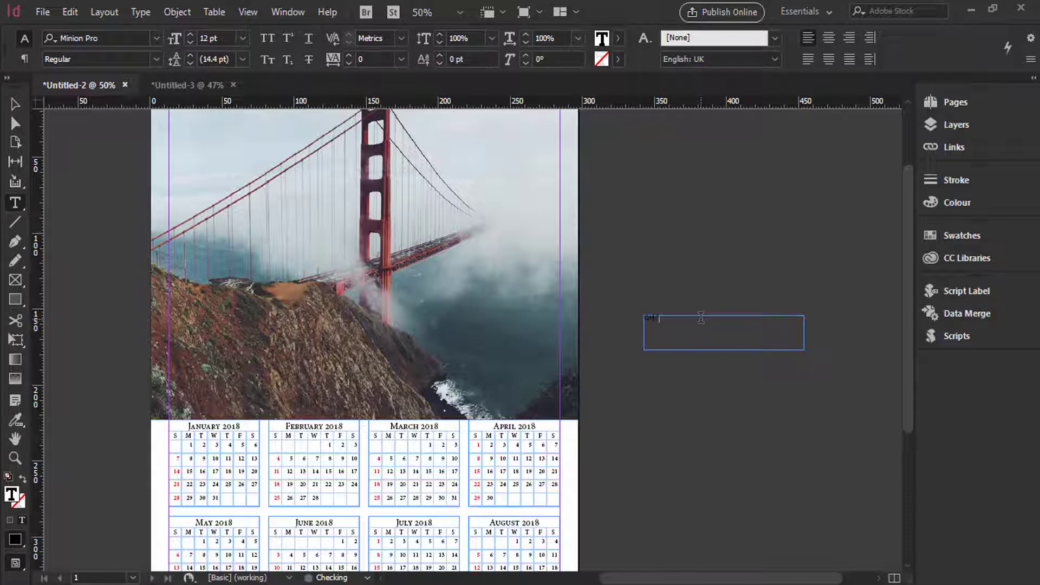
text(CALENDAR)
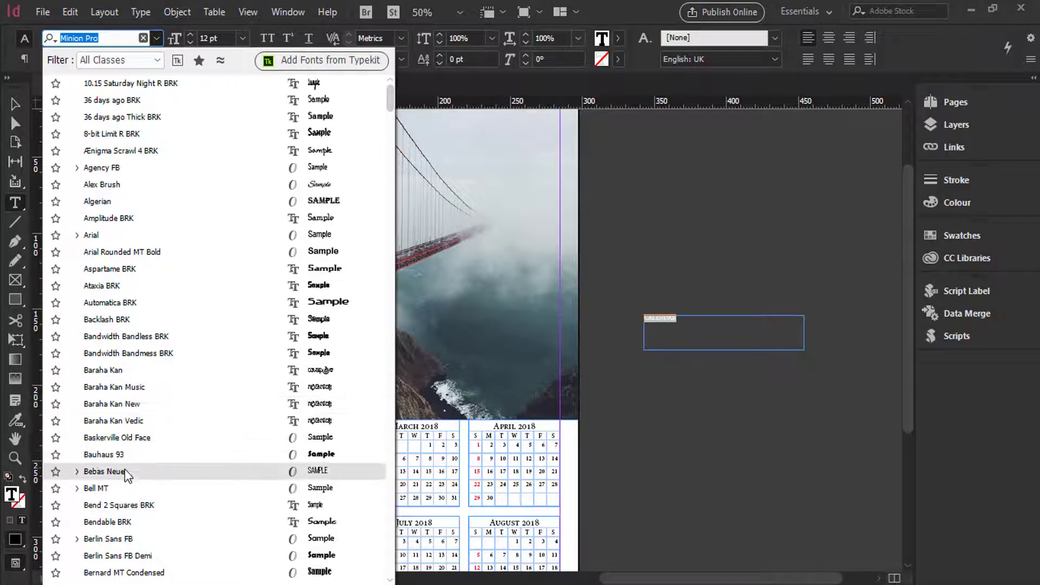
Step: Style CALENDAR in Bebas Neue at 72 pt for the poster title
click(105, 472)
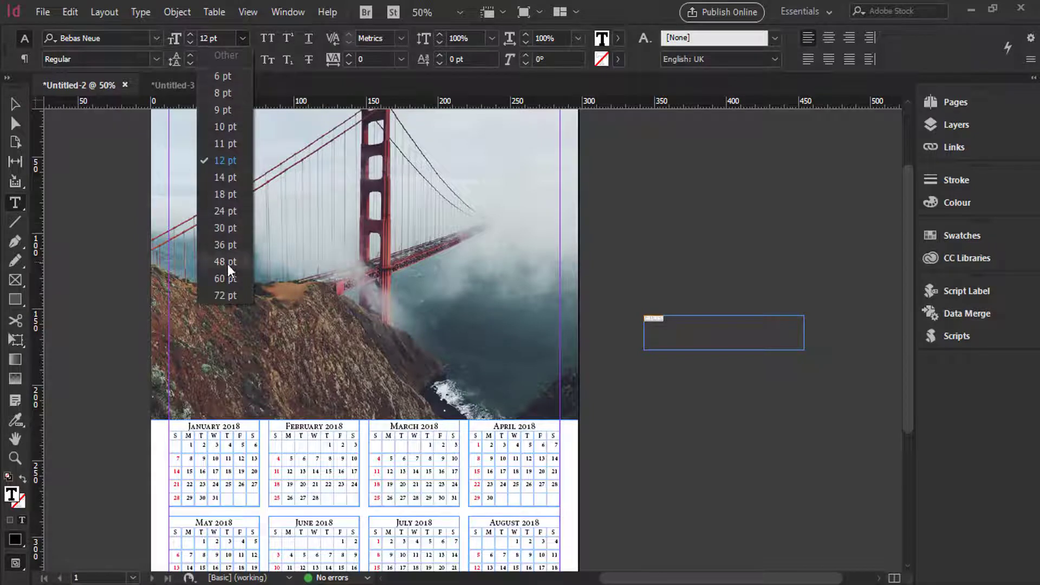
click(222, 262)
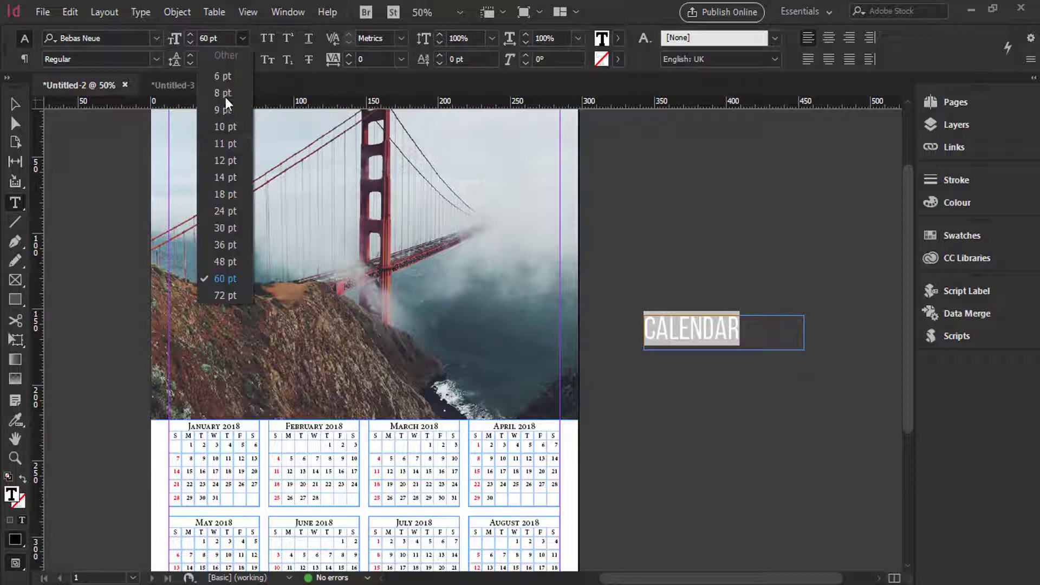
click(225, 296)
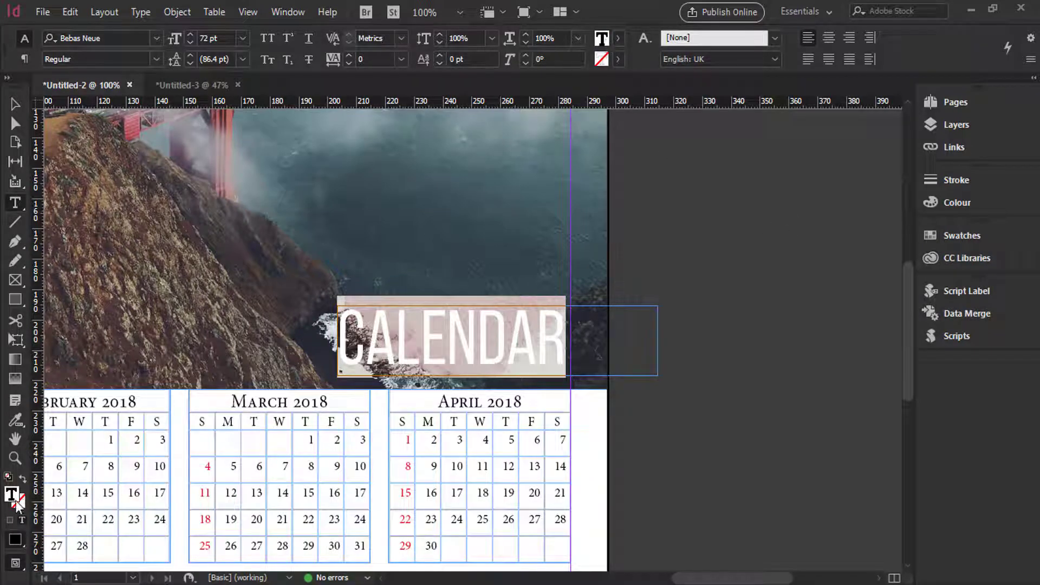
Step: Duplicate the title frame, change its text to 2018, and place it tight above CALENDAR
click(956, 203)
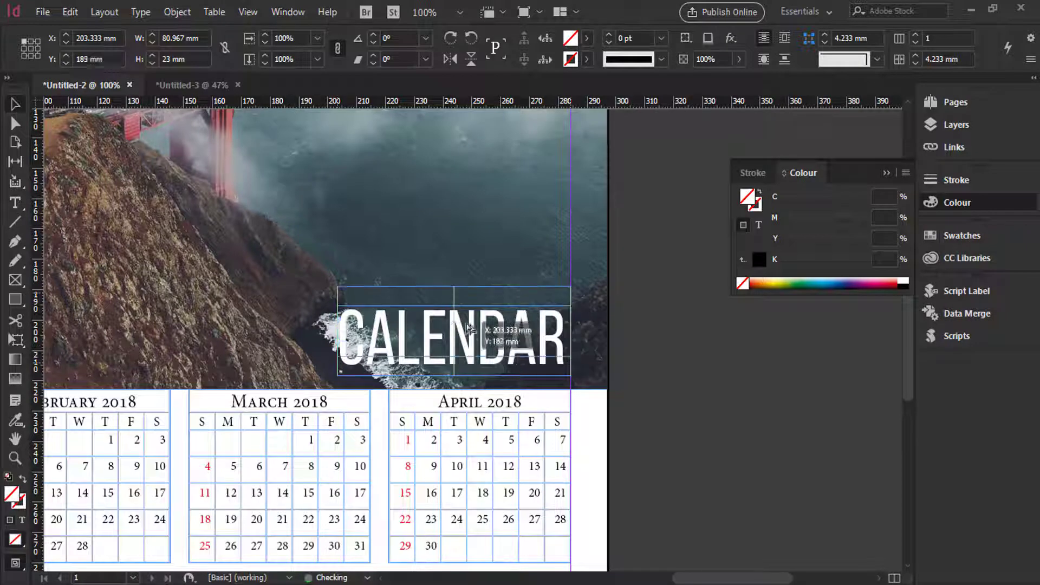
drag(453, 332, 453, 285)
text(2)
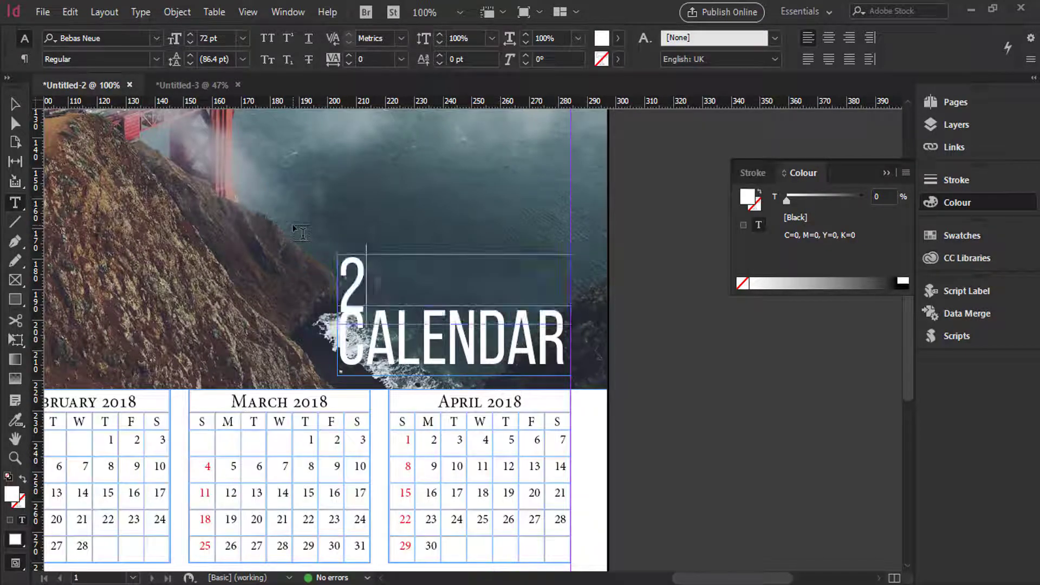
text(0)
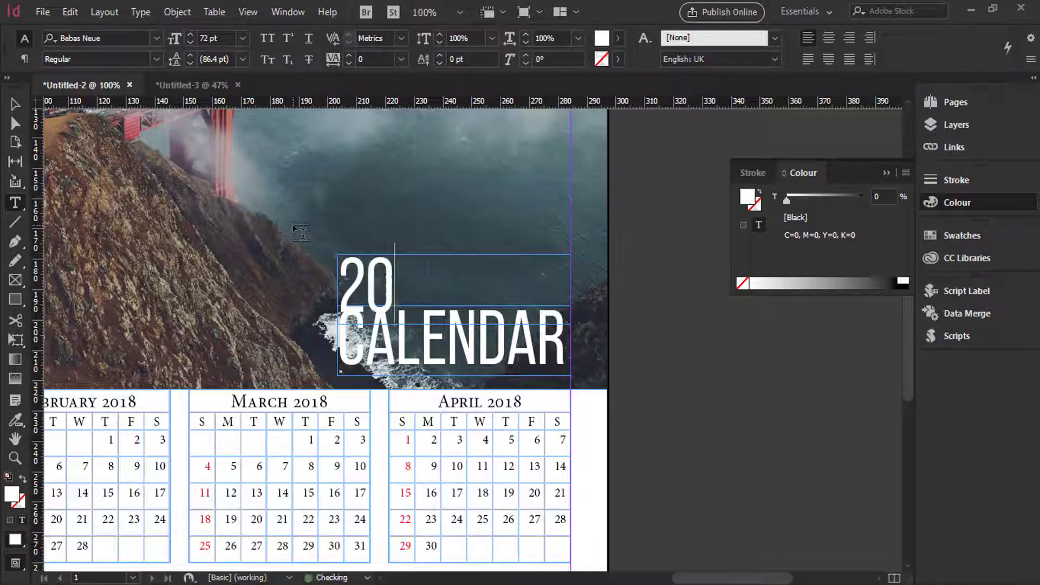
text(18)
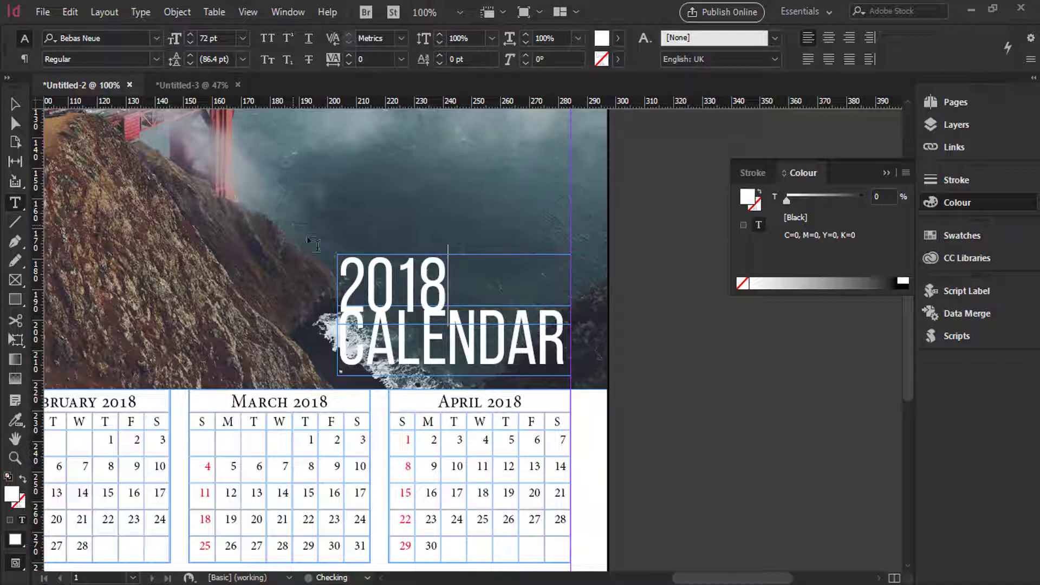
double_click(420, 285)
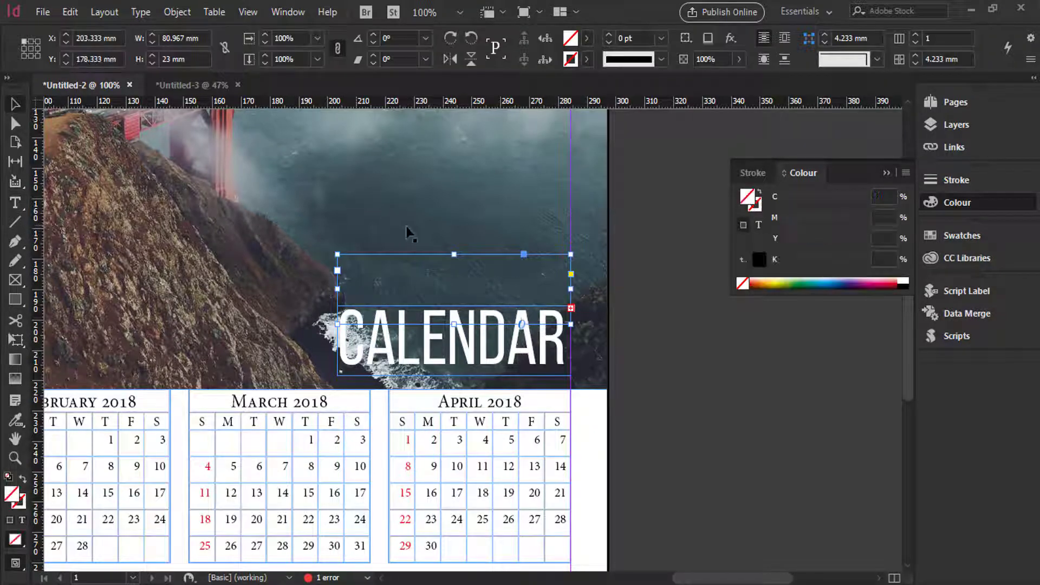
drag(455, 254, 455, 195)
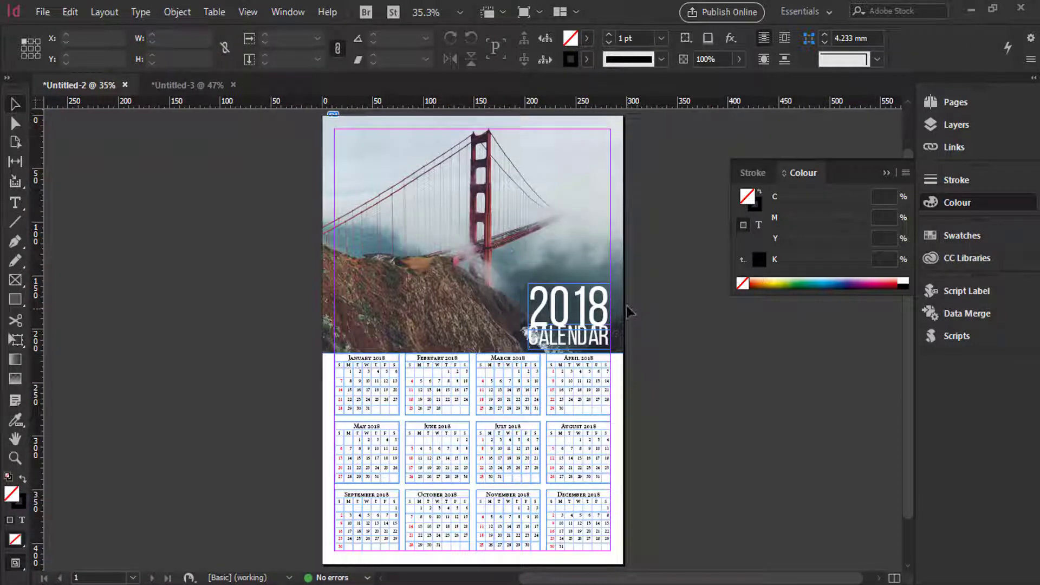
Step: Hide frame edges from the View menu and pan toward the calendar grid
click(288, 12)
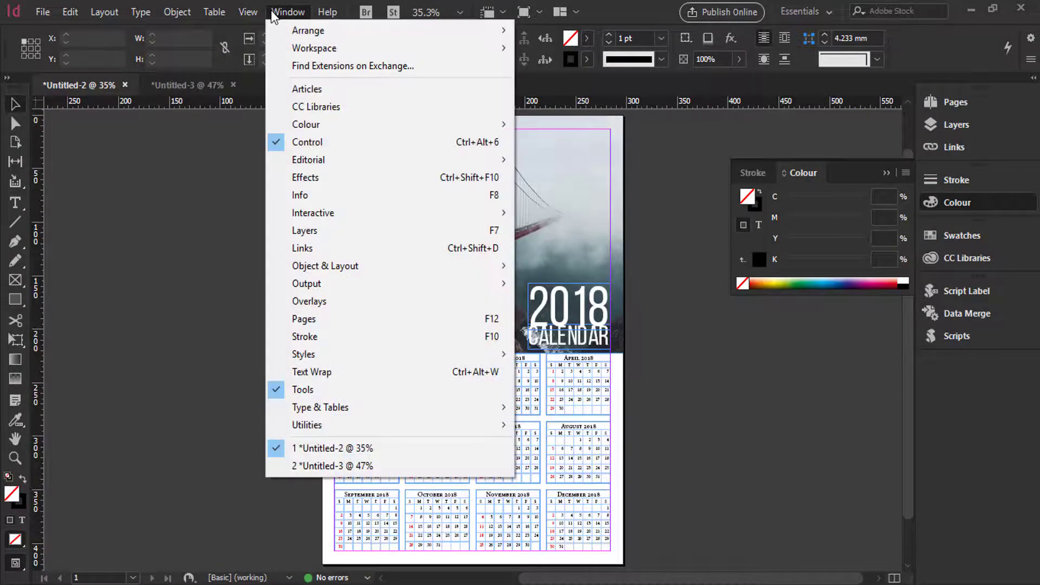
click(248, 11)
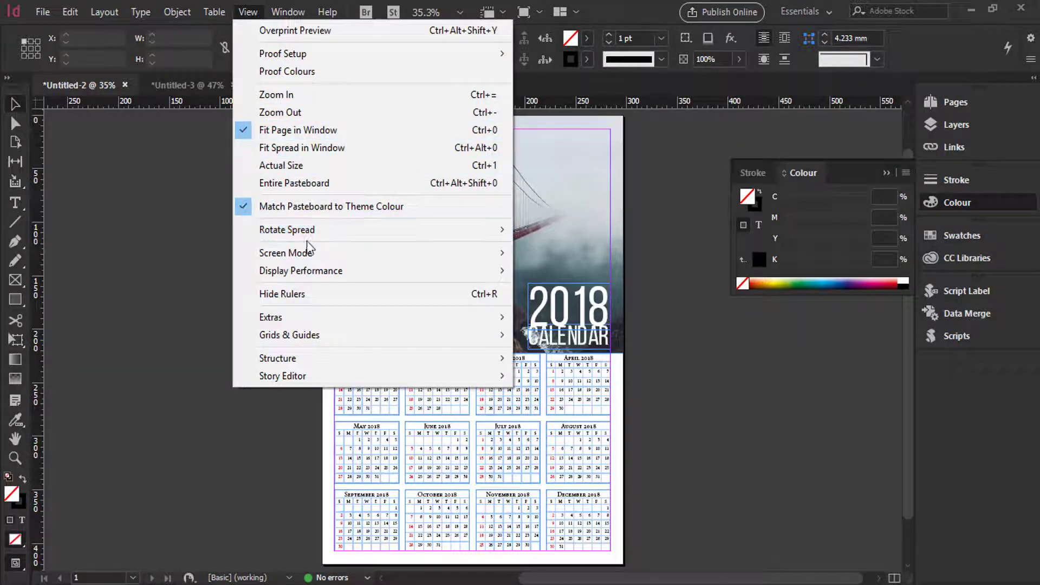
mouse_move(320, 294)
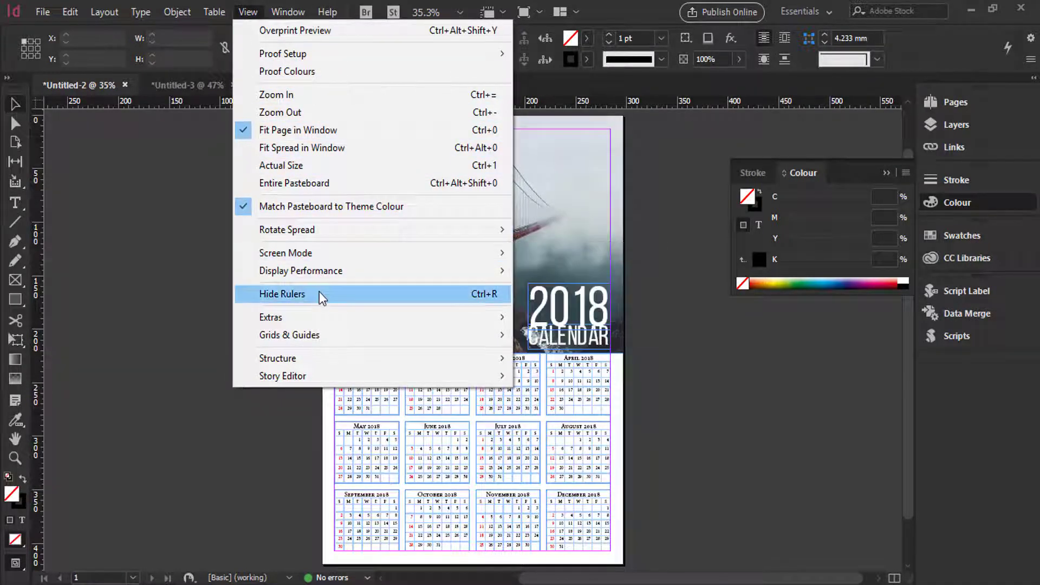
mouse_move(270, 317)
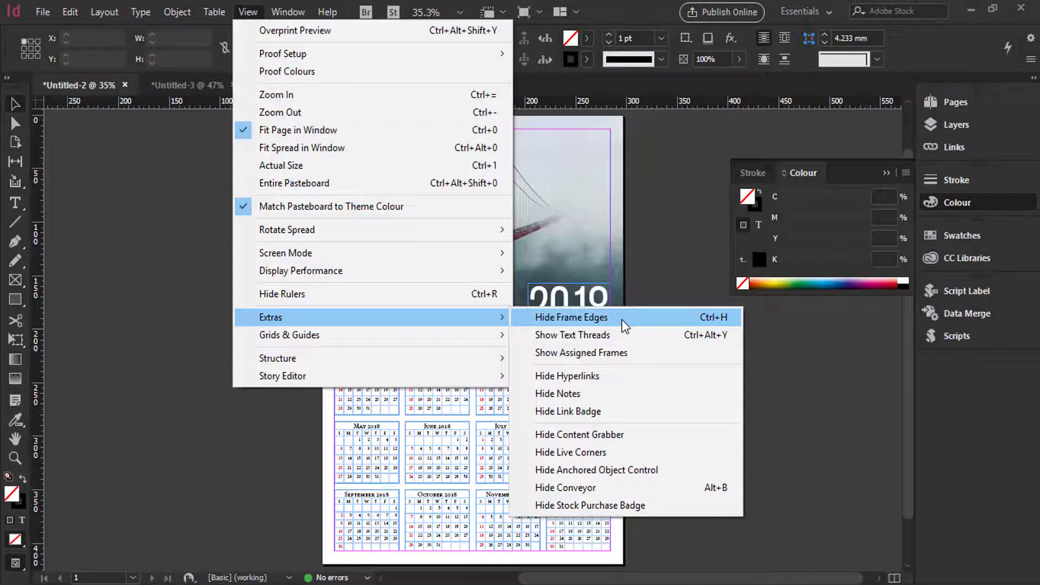
click(571, 318)
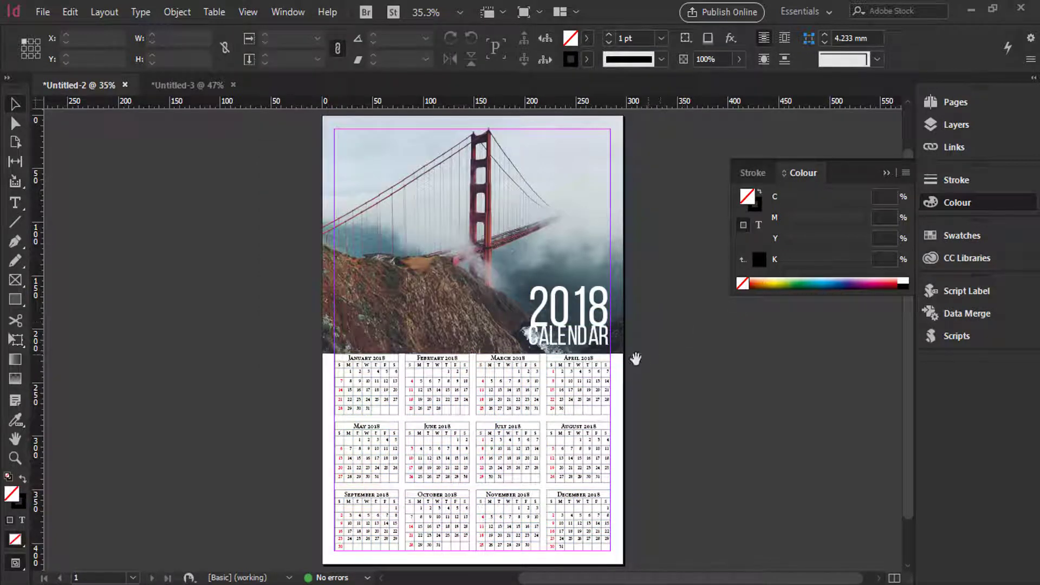
drag(635, 359, 585, 368)
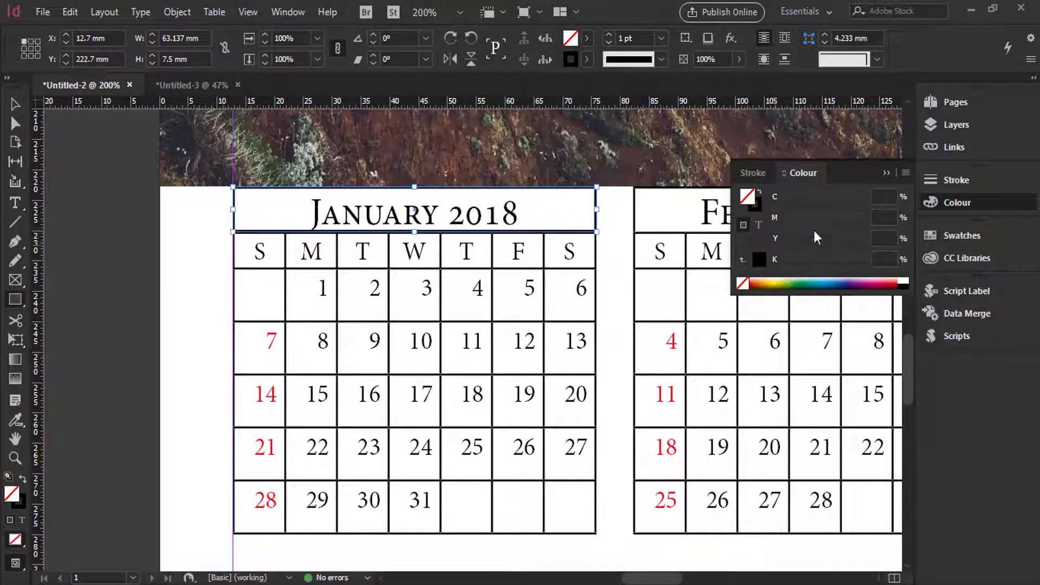
Step: Fill the January header box with cyan and copy the blue bar onto the other month headers
click(821, 284)
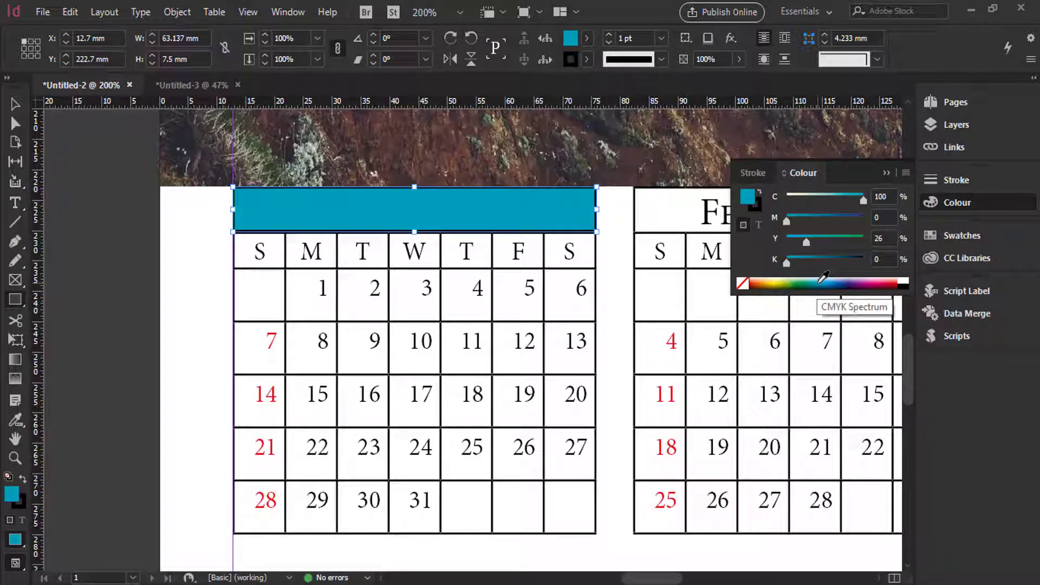
click(824, 283)
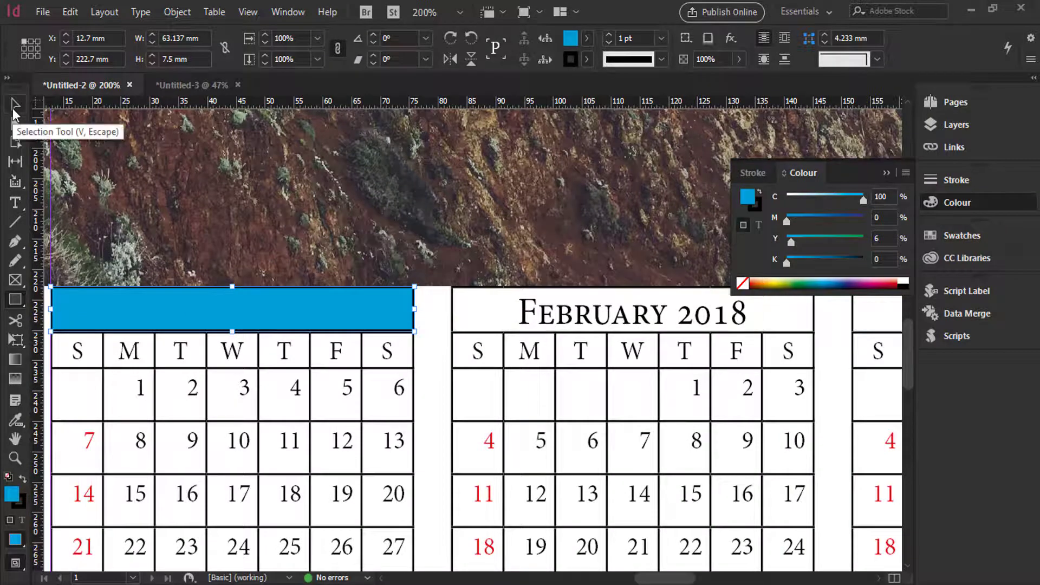
mouse_move(216, 312)
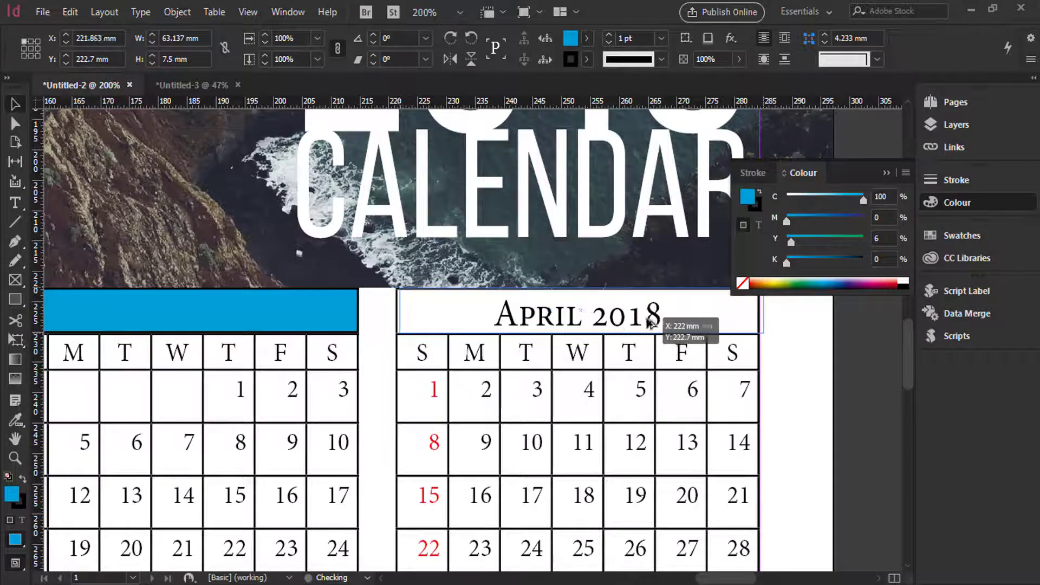
click(572, 314)
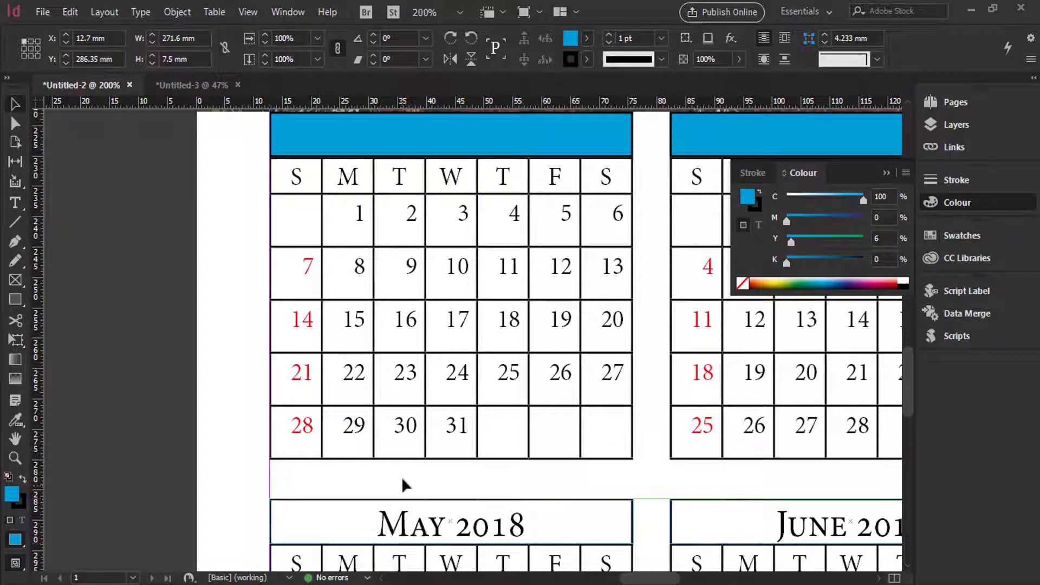
scroll(down, 3)
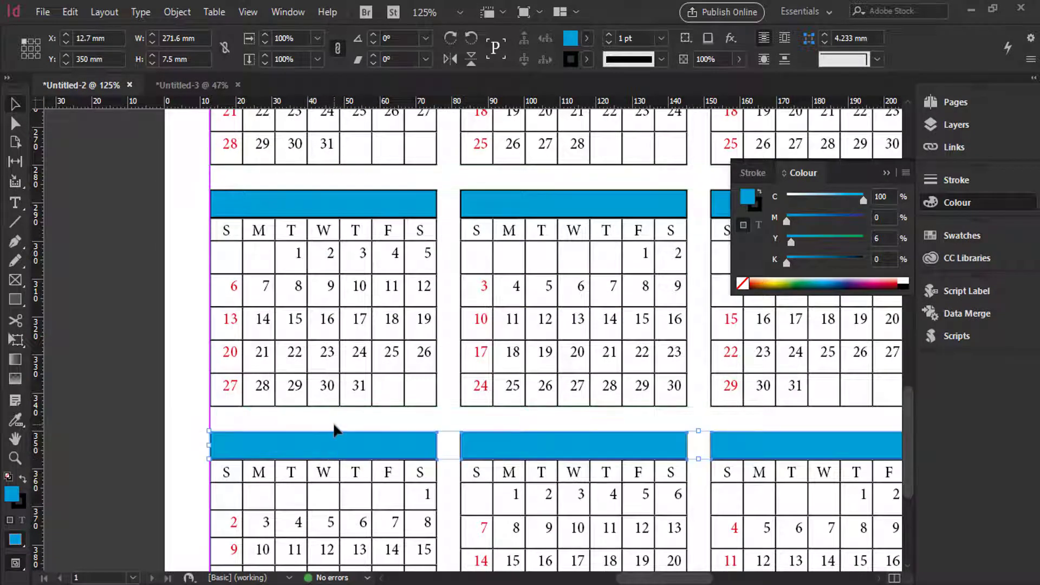
mouse_move(342, 217)
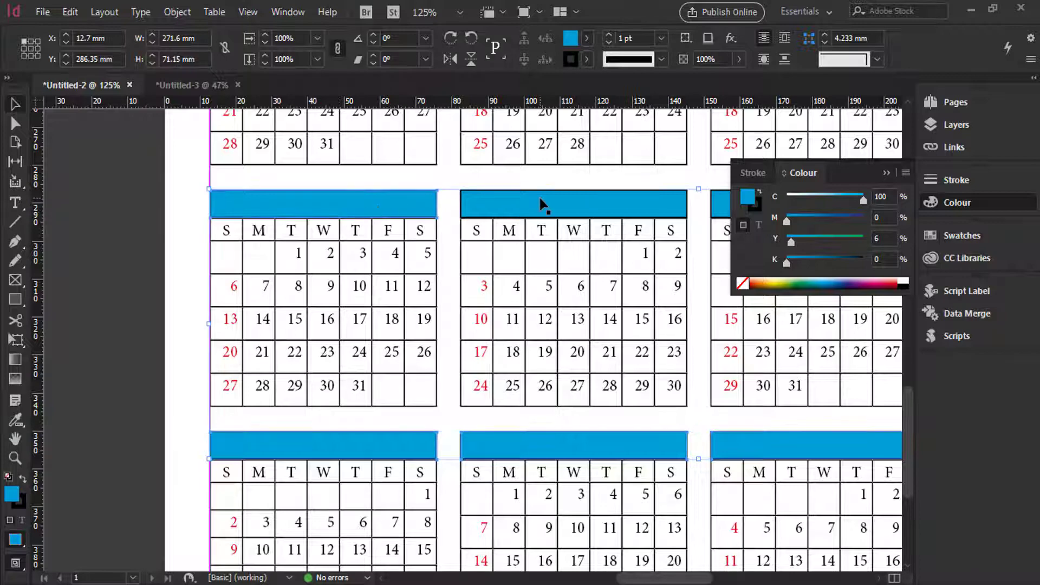
scroll(right, 3)
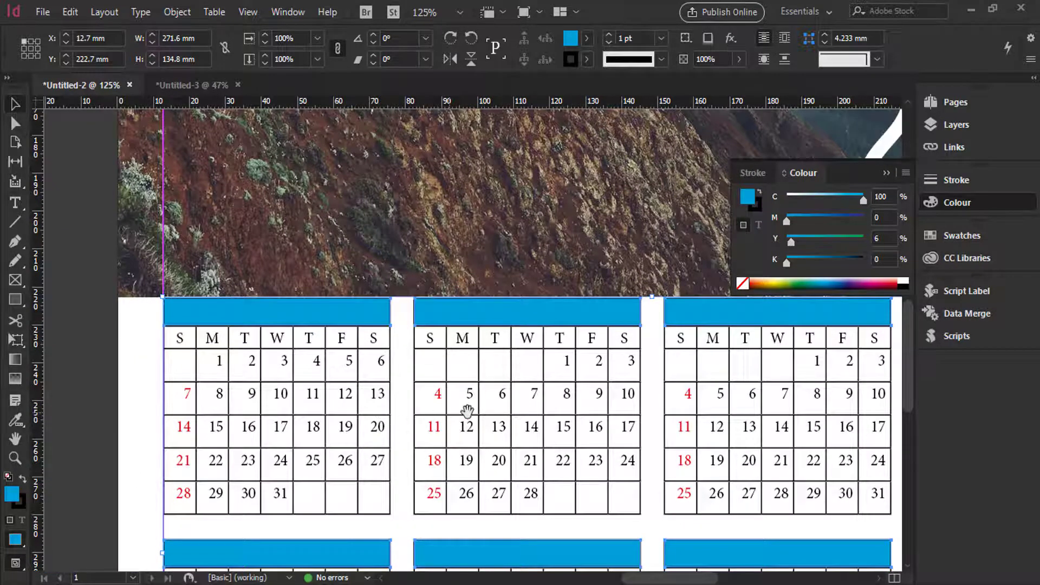
Step: Send the selected blue bars backward via Arrange so the month names sit on top
right_click(467, 410)
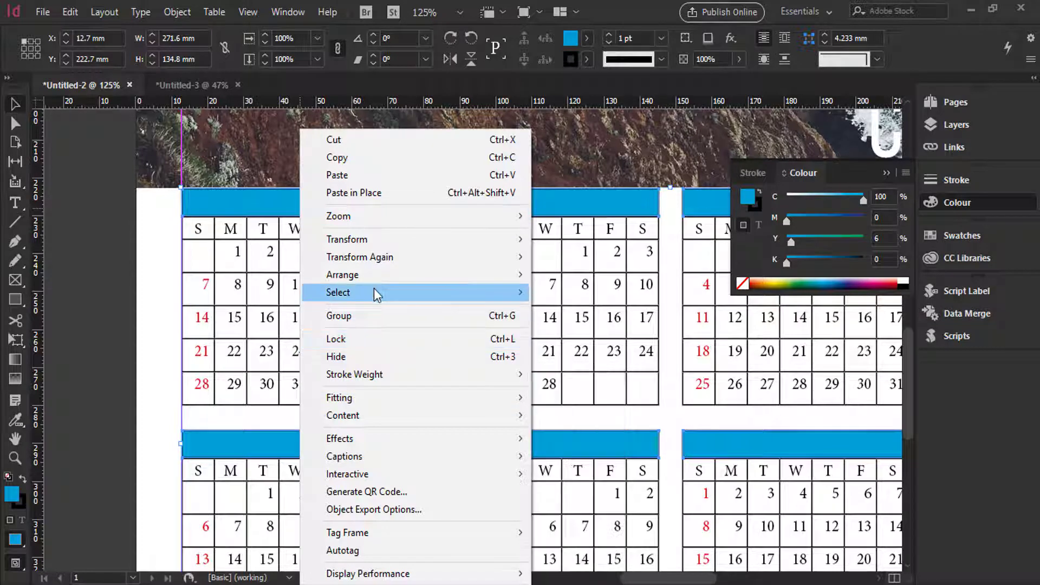
mouse_move(364, 275)
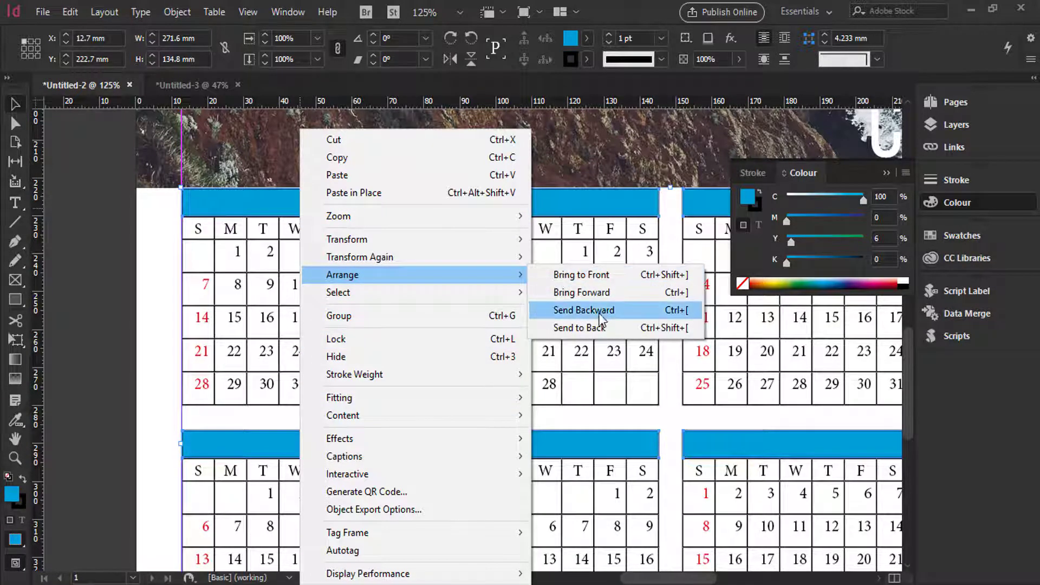
click(583, 310)
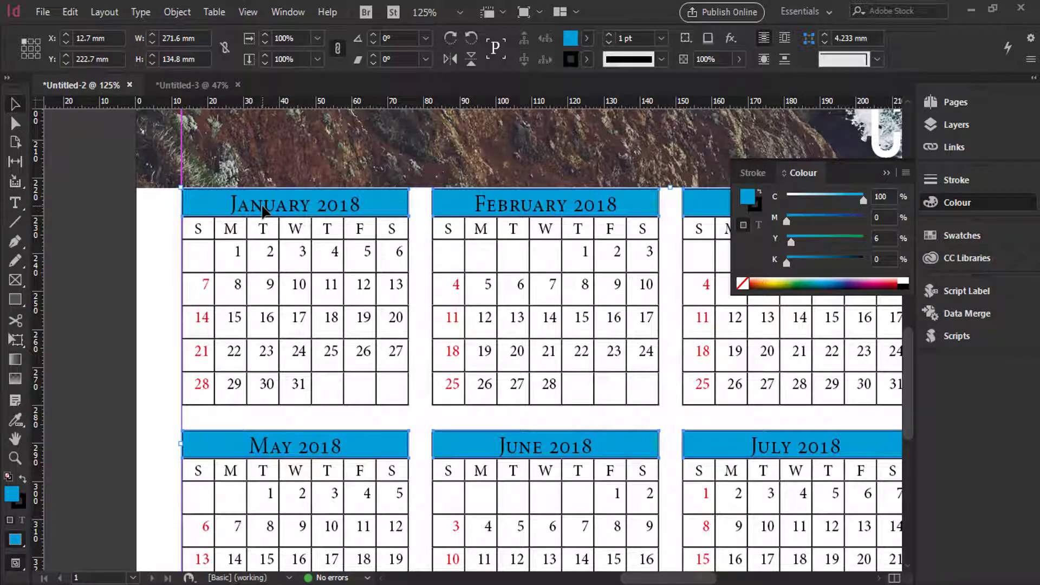
mouse_move(104, 228)
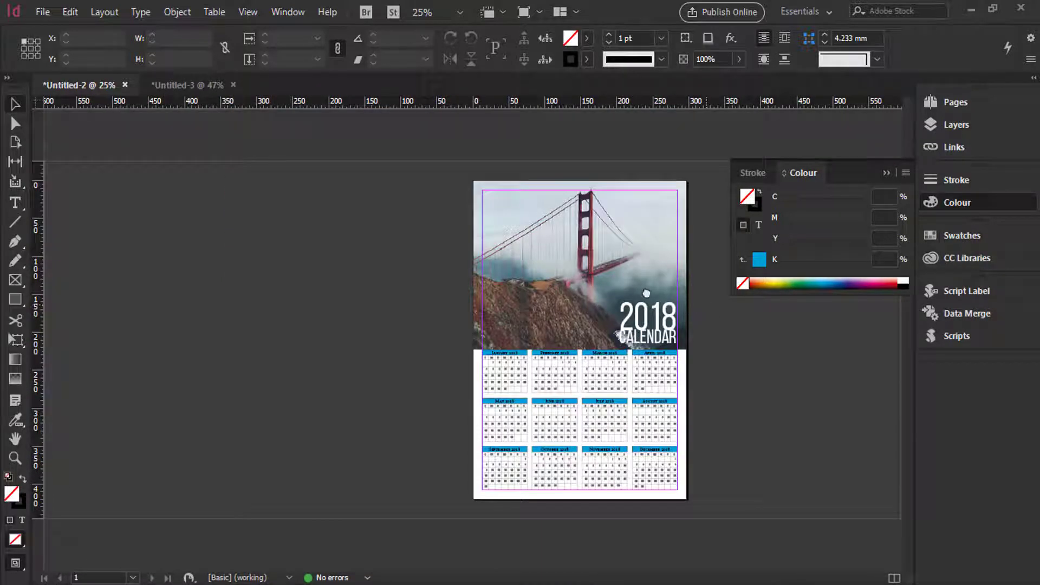
mouse_move(21, 470)
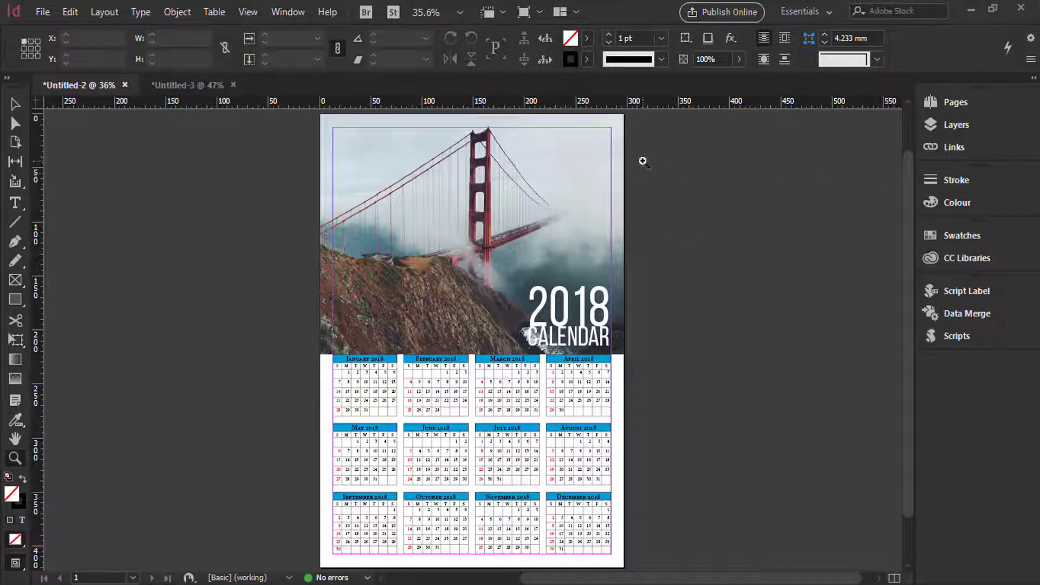
mouse_move(660, 190)
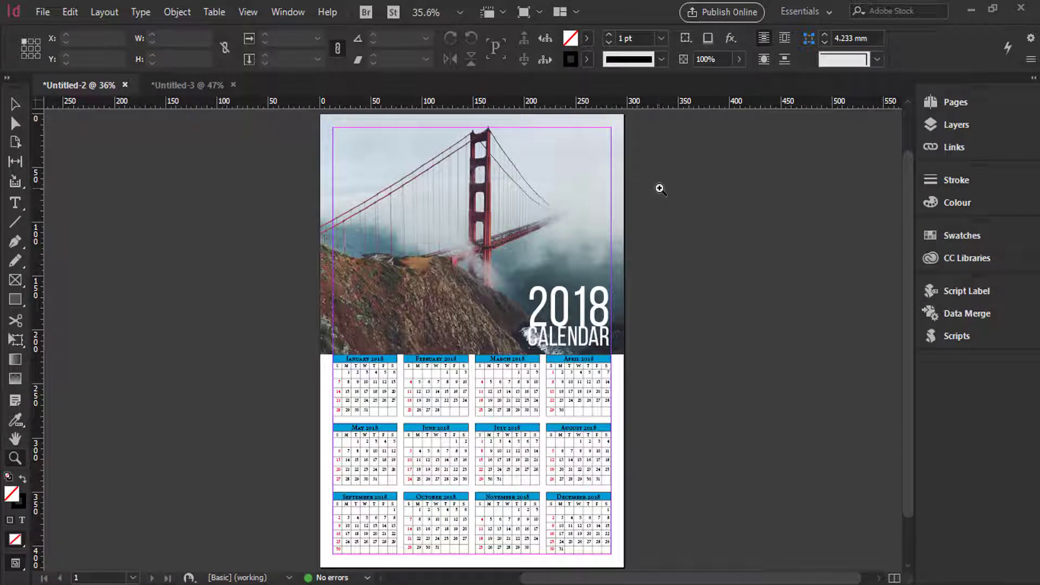
mouse_move(667, 194)
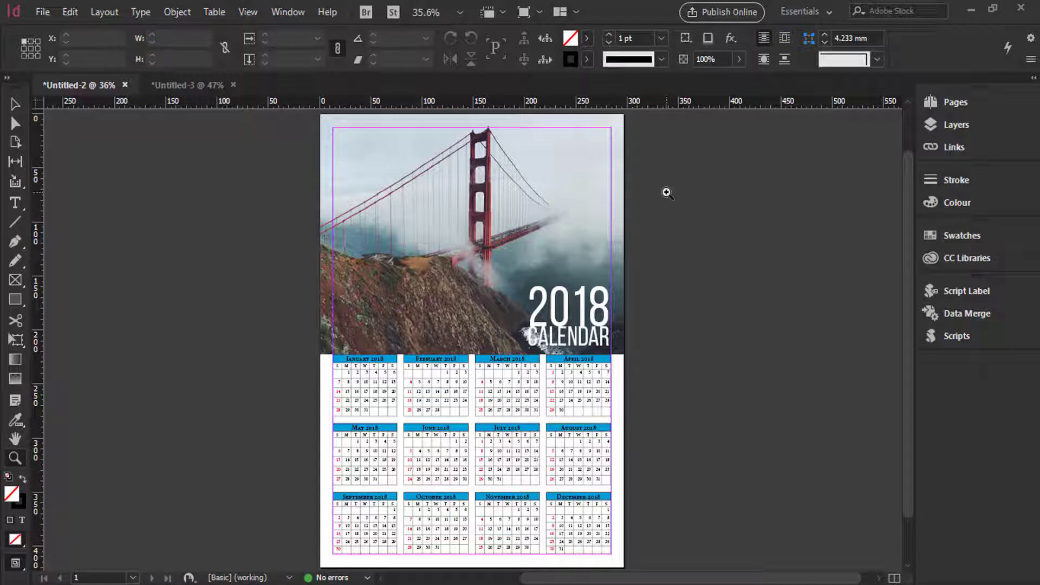